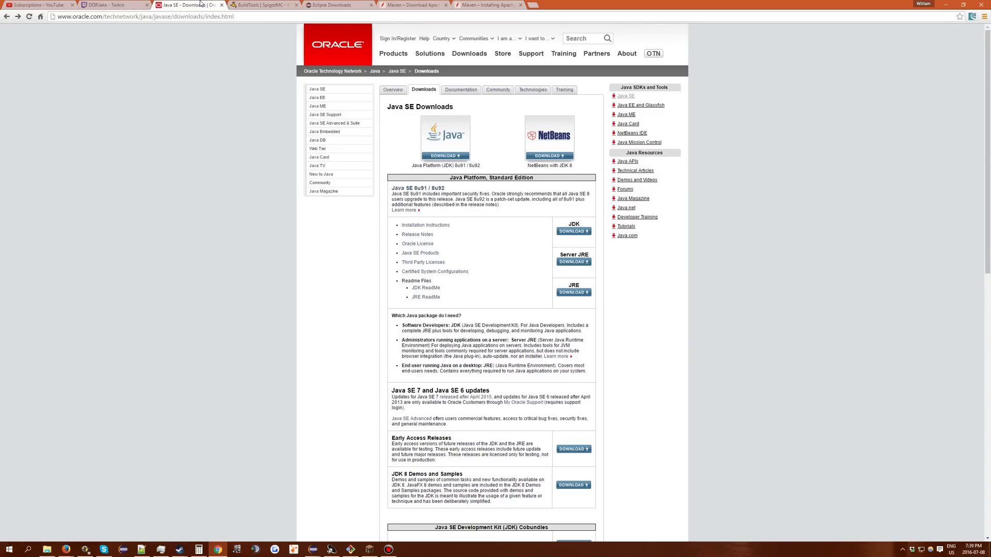
mouse_move(198, 426)
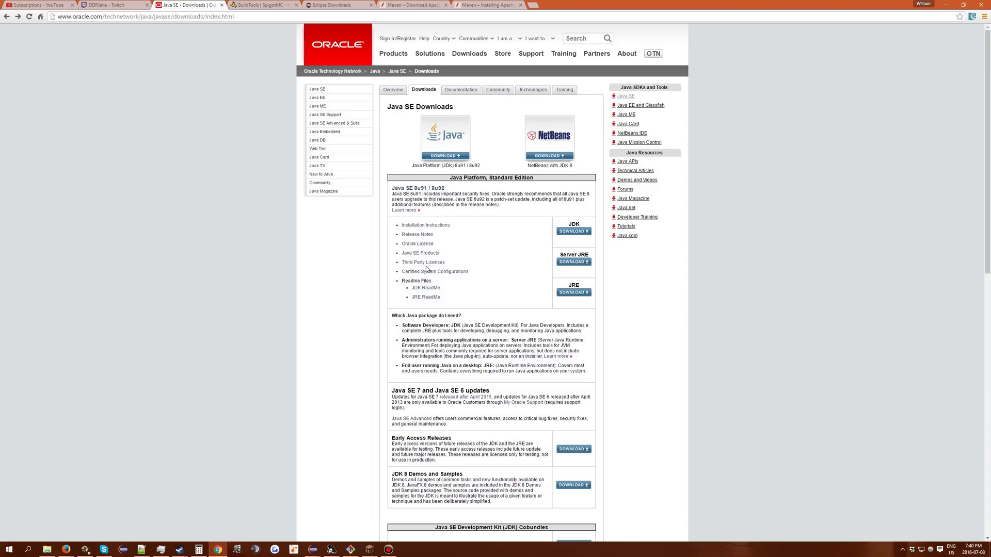
mouse_move(502, 234)
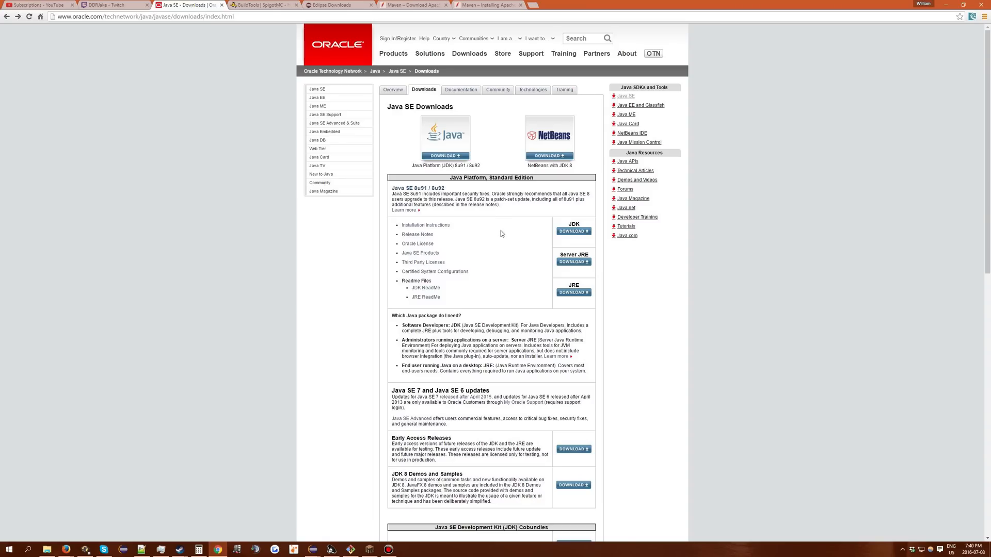
mouse_move(498, 215)
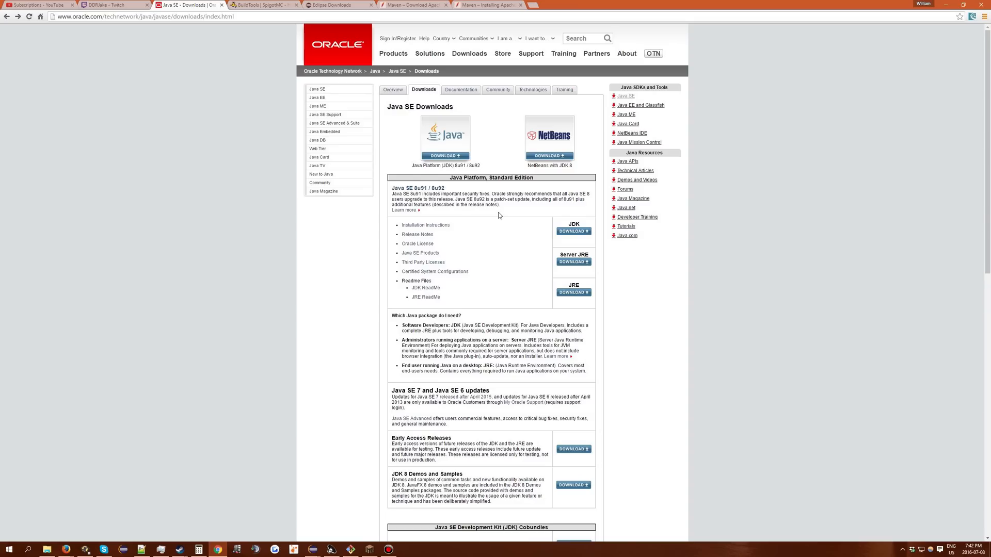
mouse_move(475, 190)
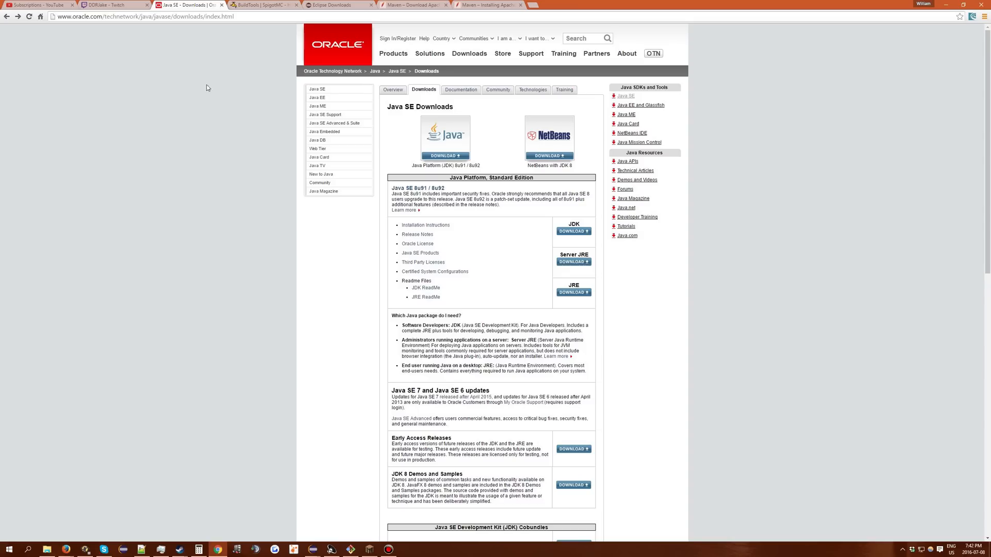
mouse_move(171, 62)
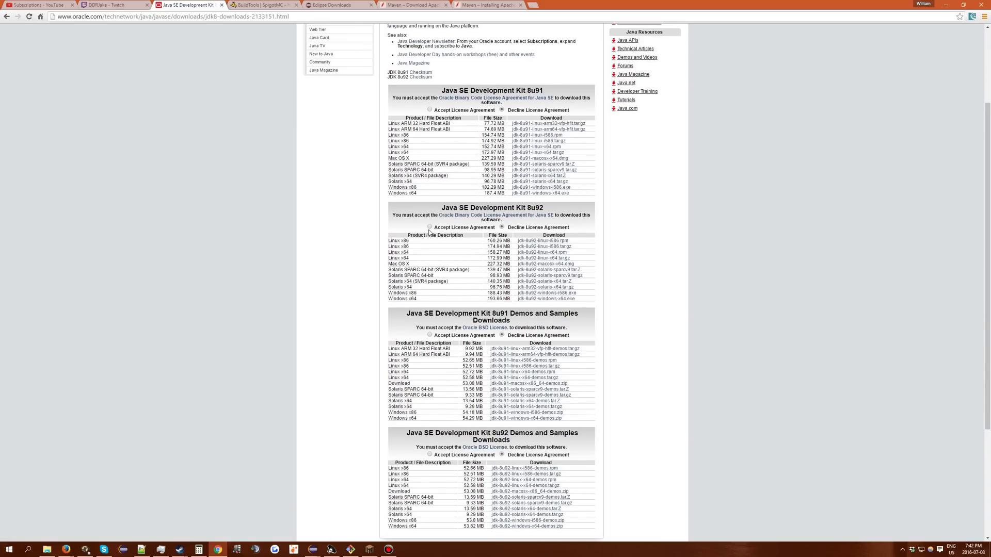
Step: Accept the JDK 8u92 license agreement and switch to the Spigot BuildTools wiki tab
click(429, 227)
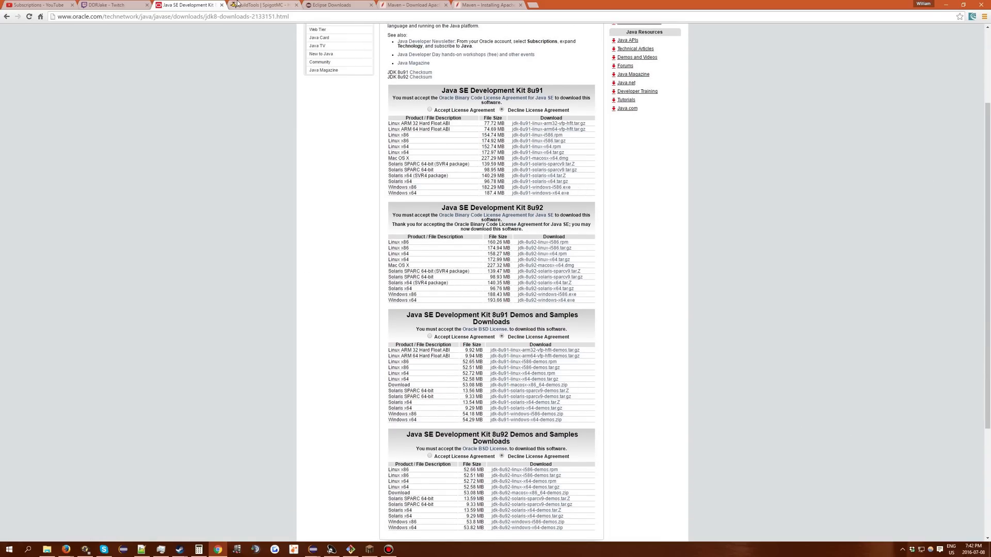
click(259, 4)
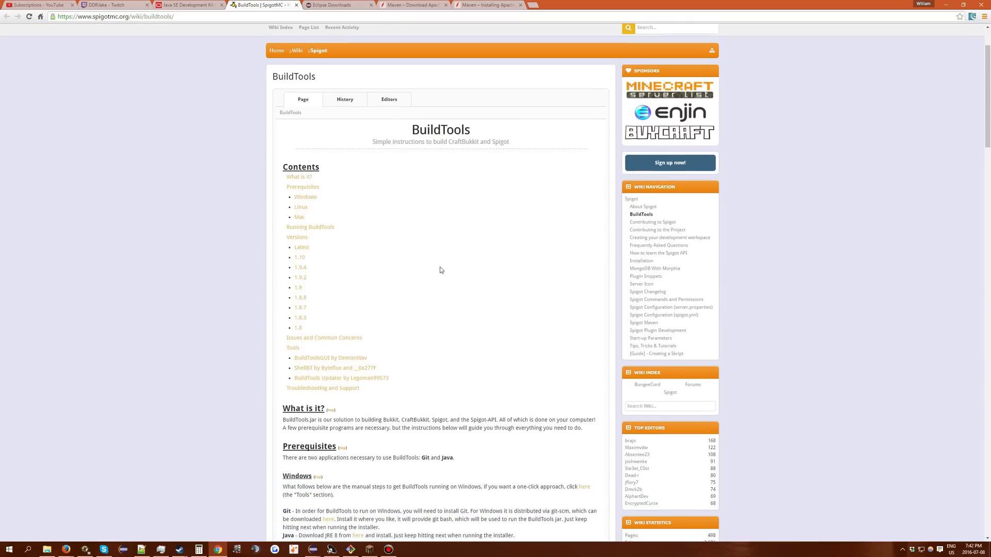
Step: Read down the BuildTools wiki, highlighting the Git prerequisite text, to the common issues list
scroll(down, 3)
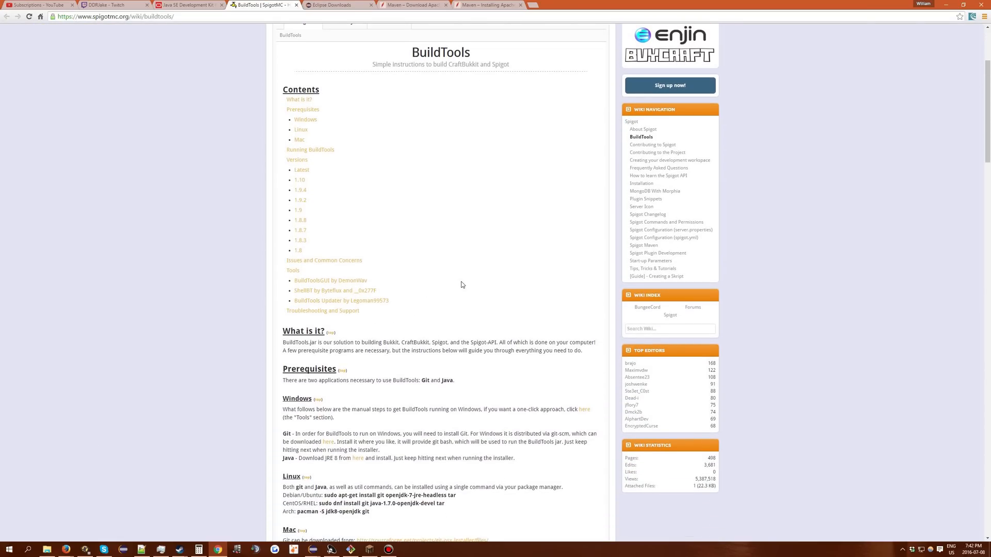
mouse_move(413, 294)
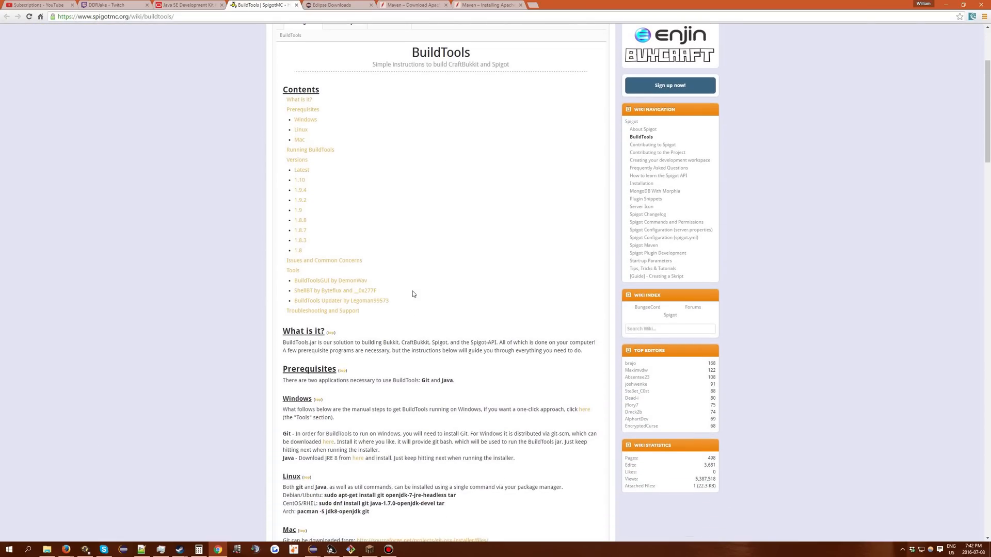
scroll(down, 3)
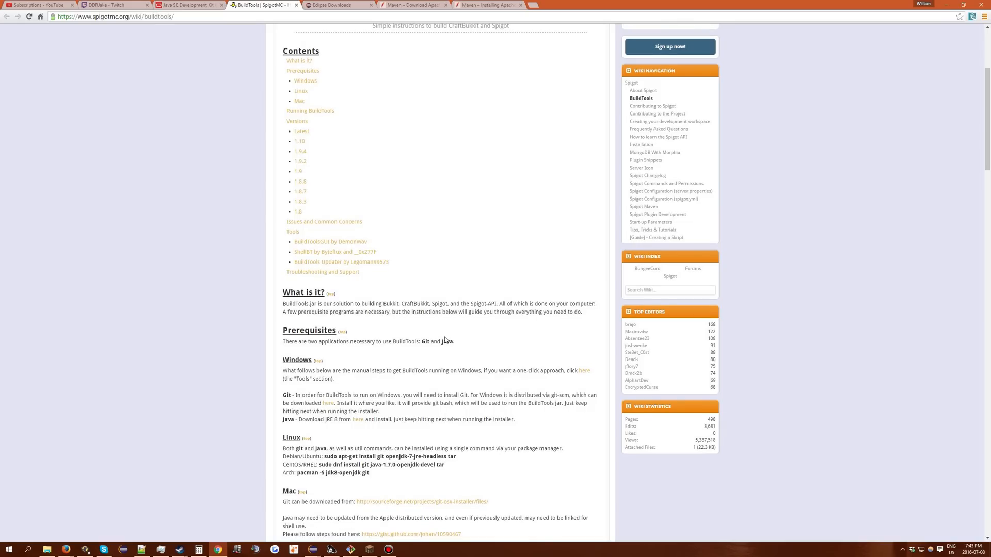
mouse_move(337, 427)
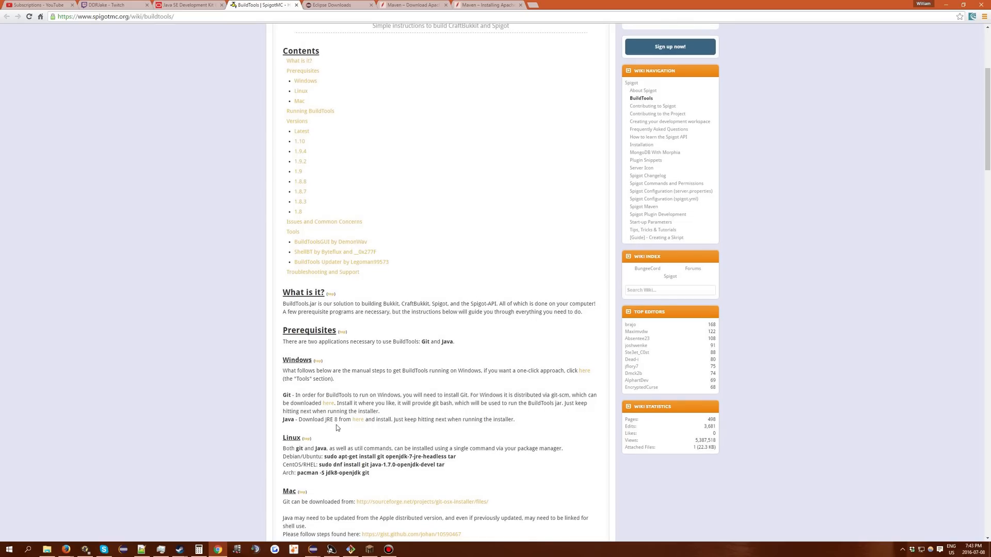
mouse_move(441, 394)
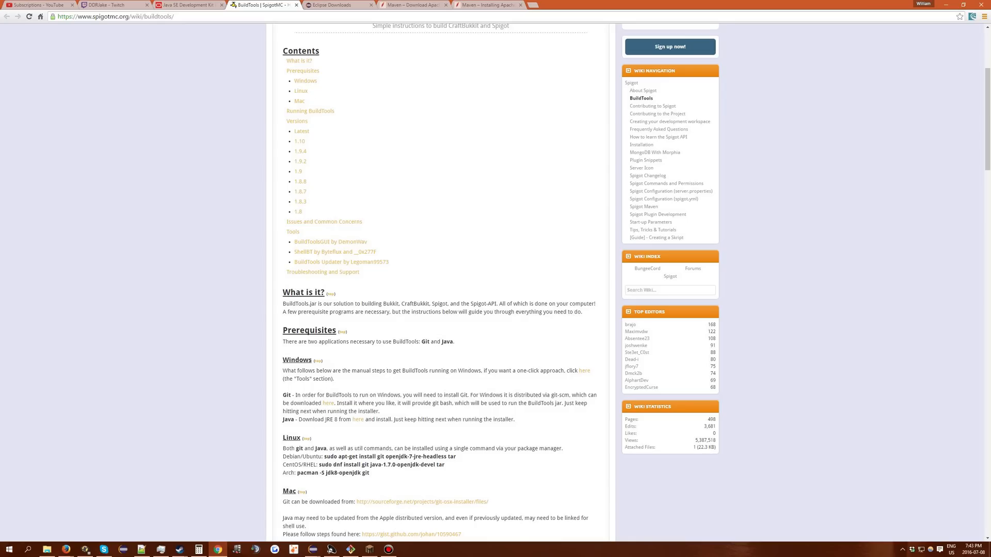
drag(284, 395, 469, 404)
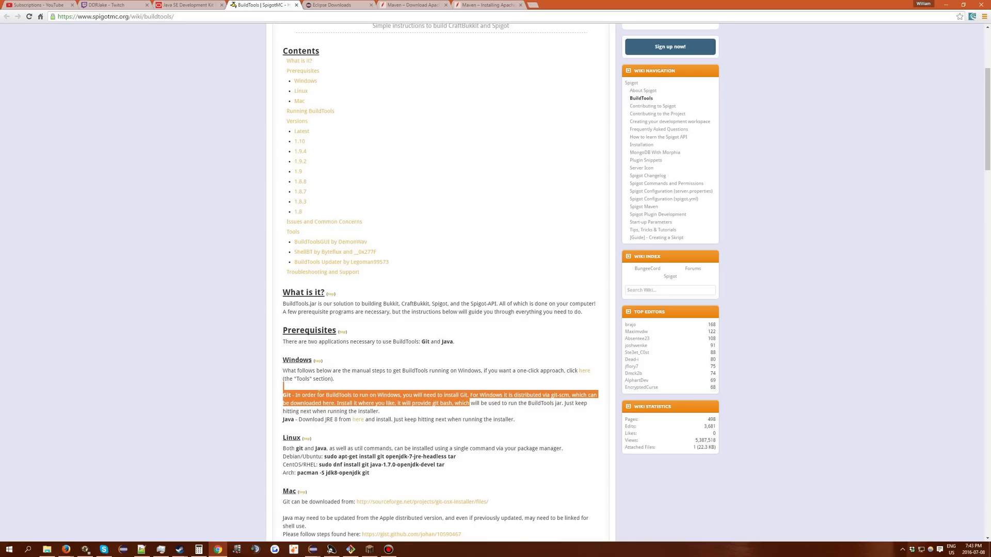
scroll(down, 3)
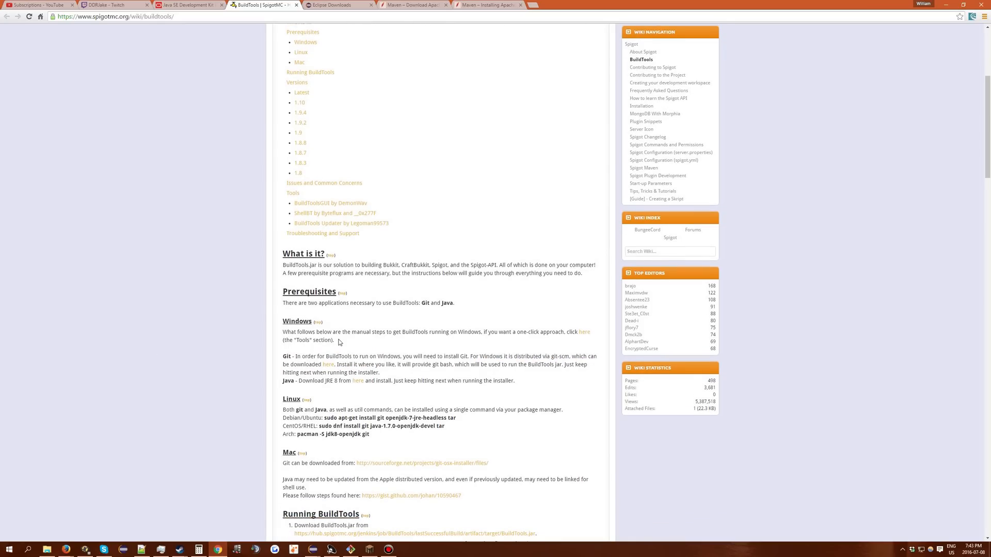
scroll(down, 3)
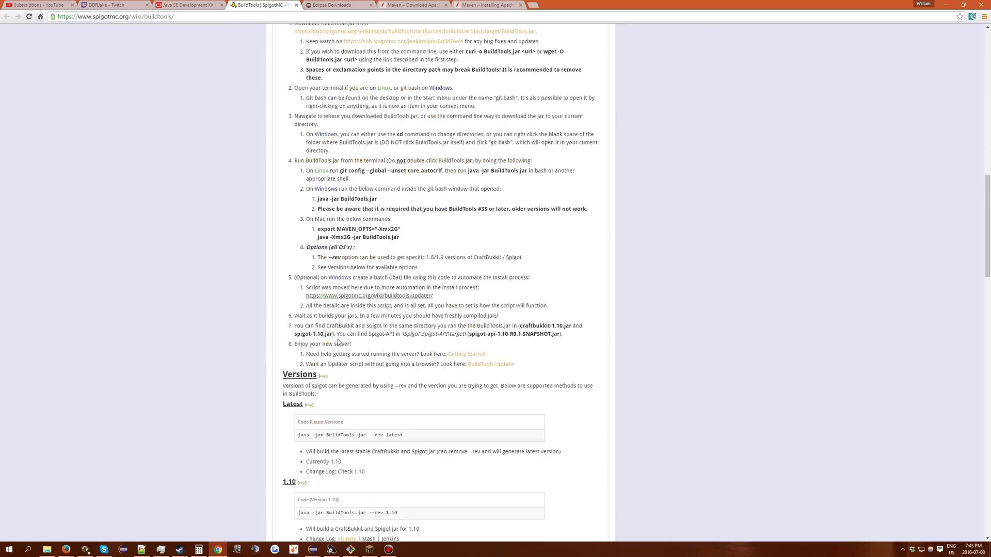
scroll(down, 3)
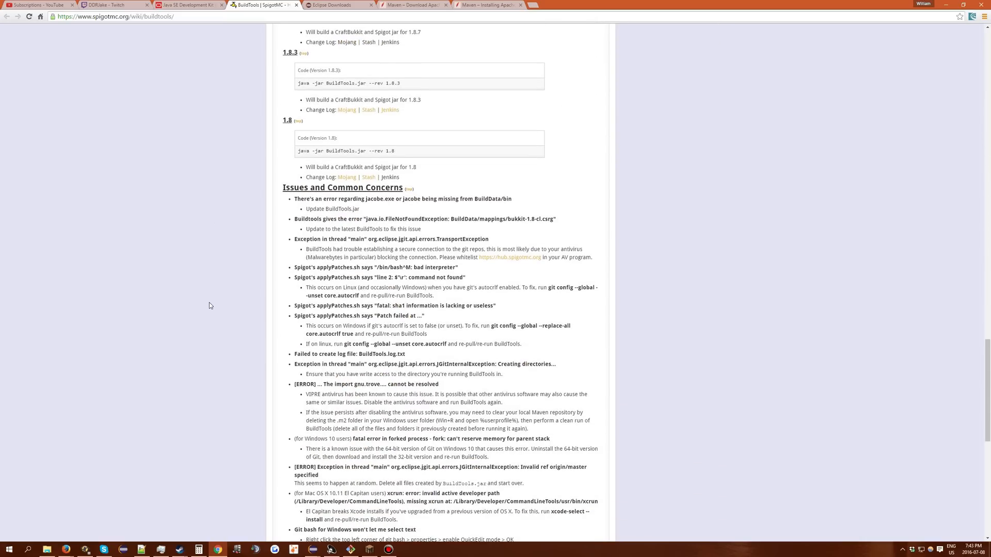
scroll(down, 3)
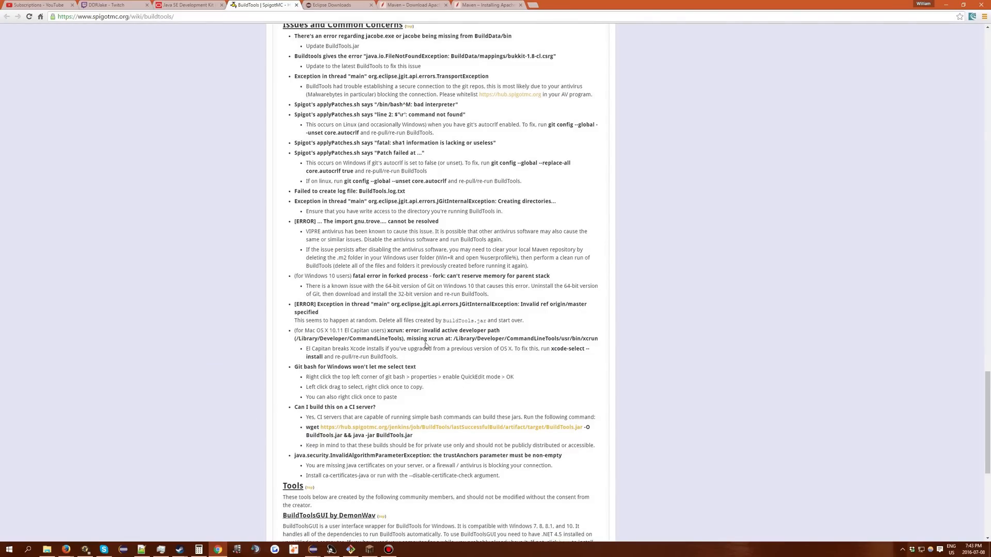
scroll(up, 3)
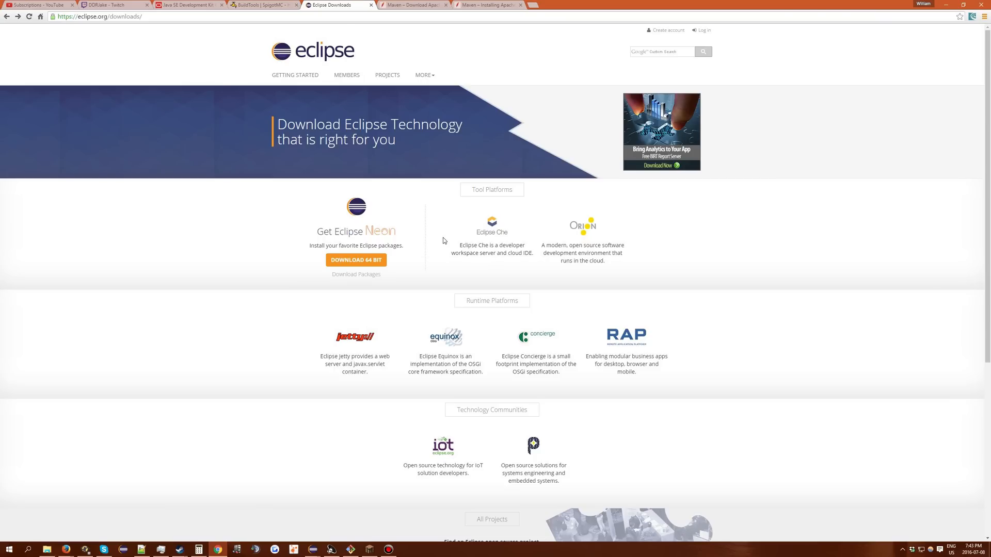
double_click(348, 230)
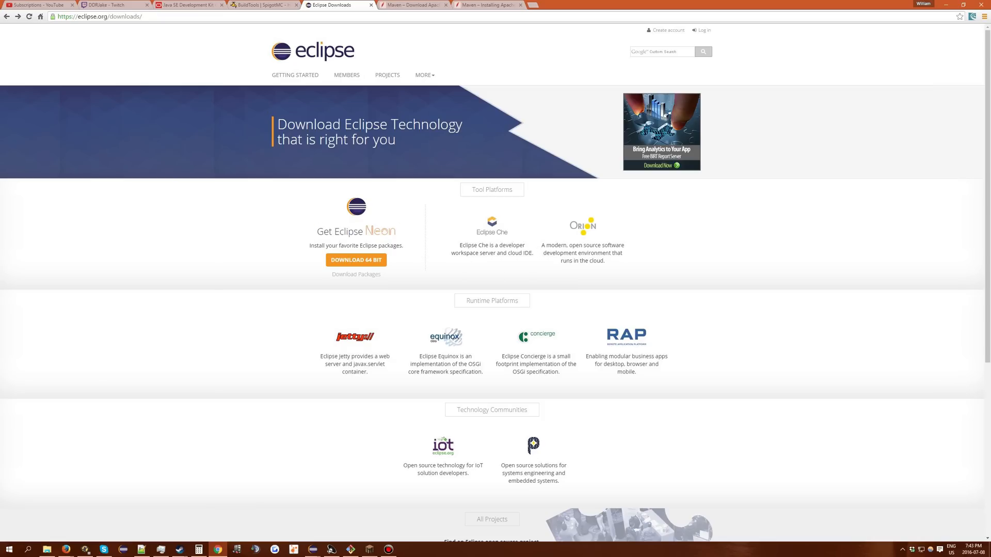
double_click(347, 231)
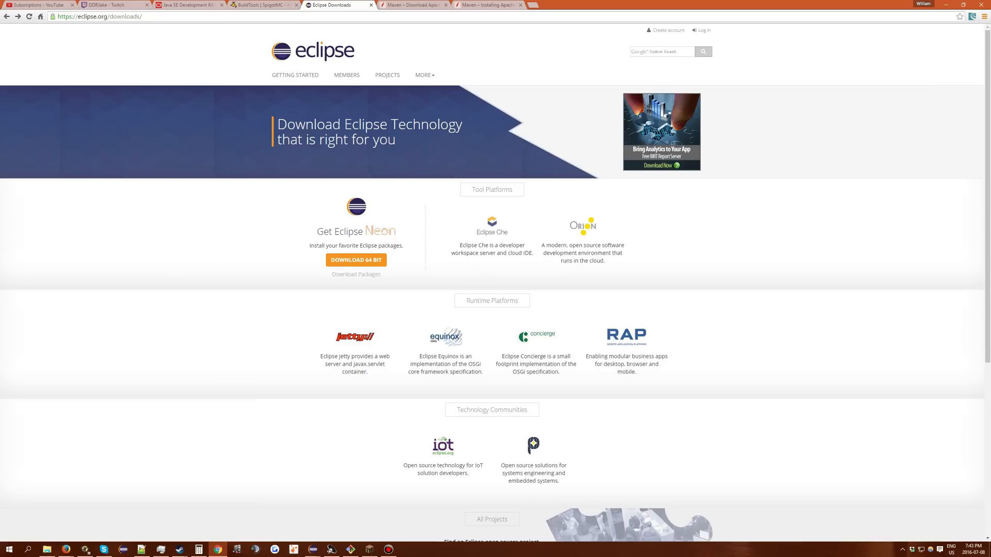
mouse_move(356, 260)
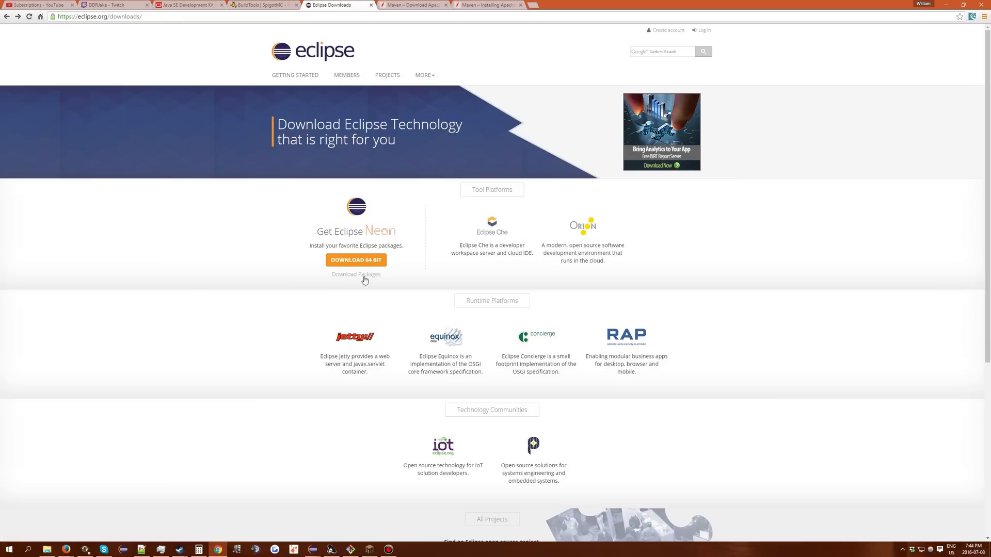
click(413, 5)
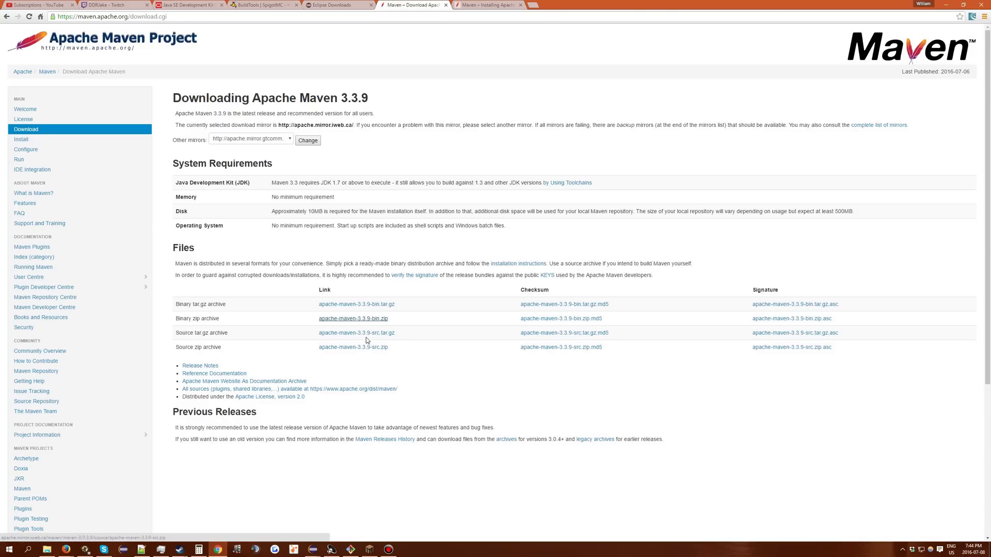
mouse_move(393, 294)
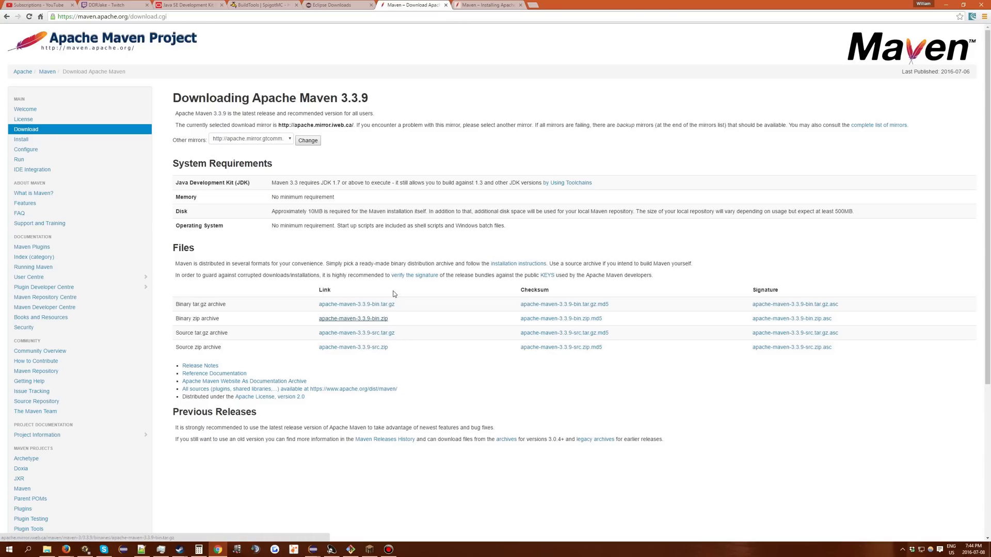
mouse_move(387, 257)
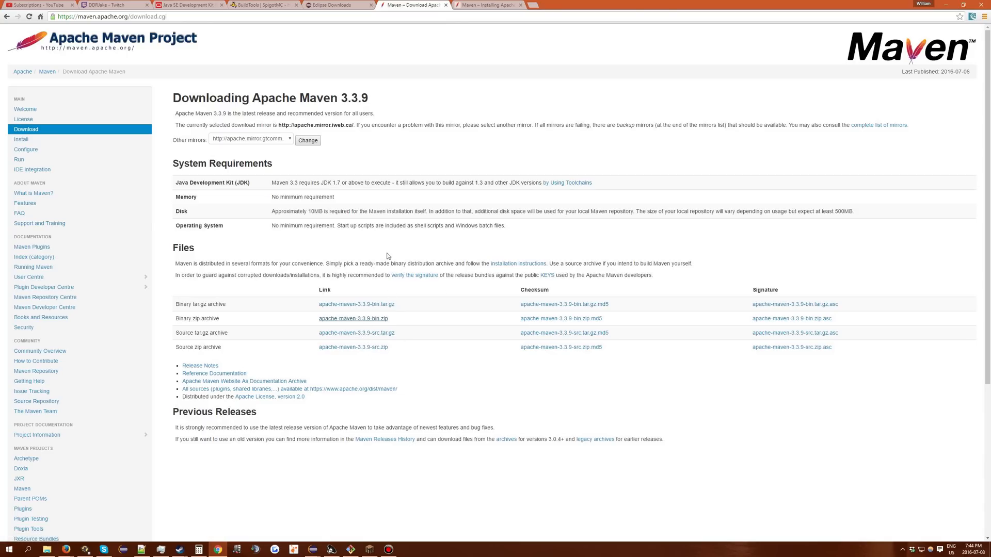
mouse_move(446, 107)
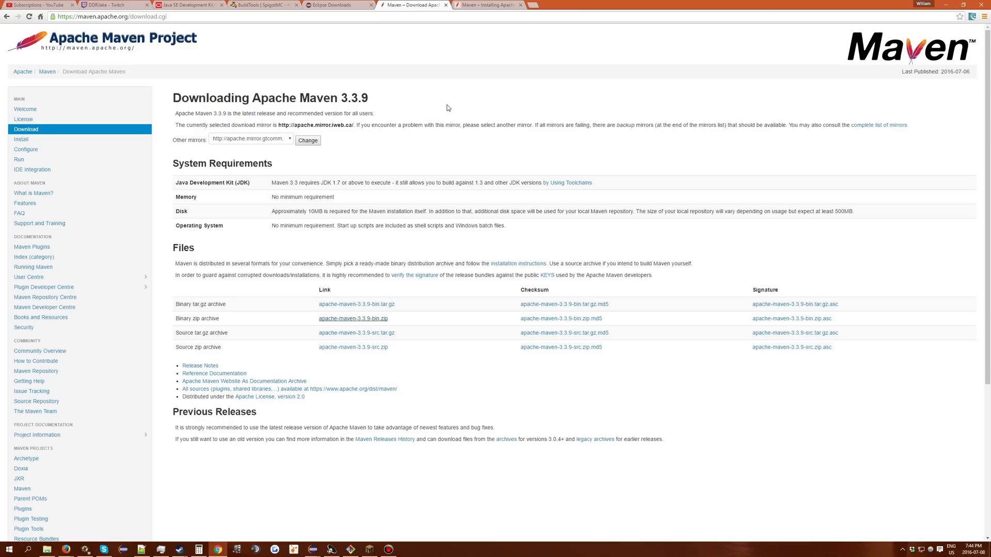
Step: Review the Maven 3.3.9 downloads and return to the wiki's Running BuildTools section
click(486, 5)
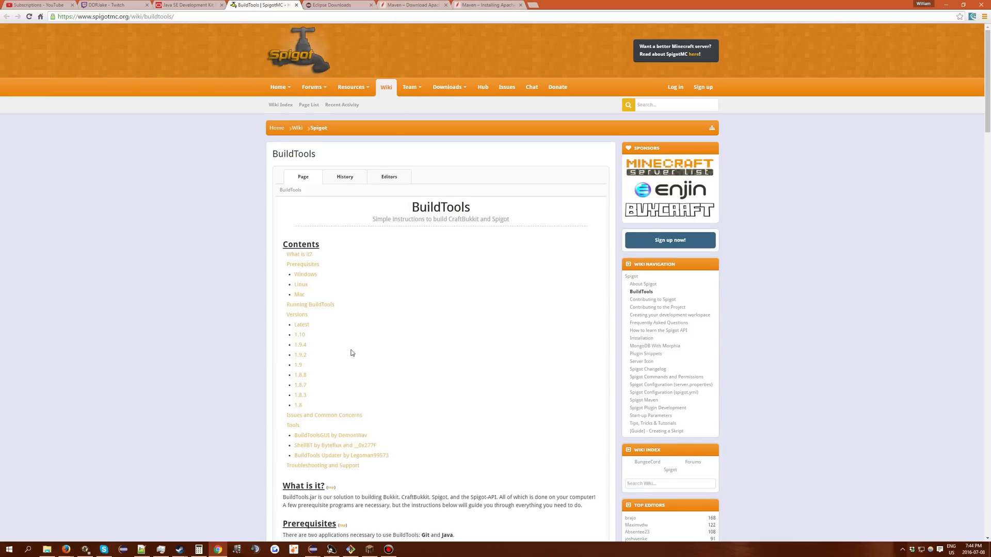
scroll(down, 3)
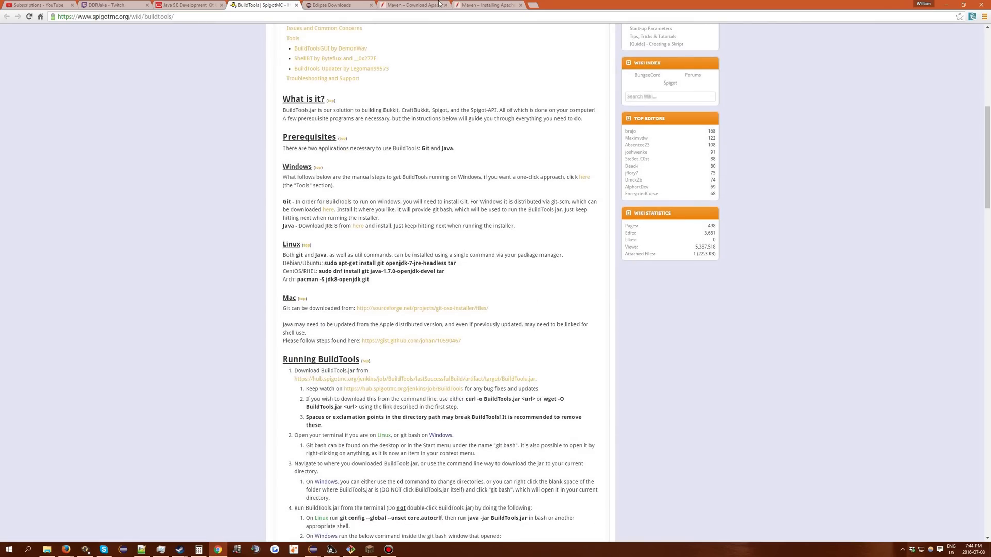
click(486, 5)
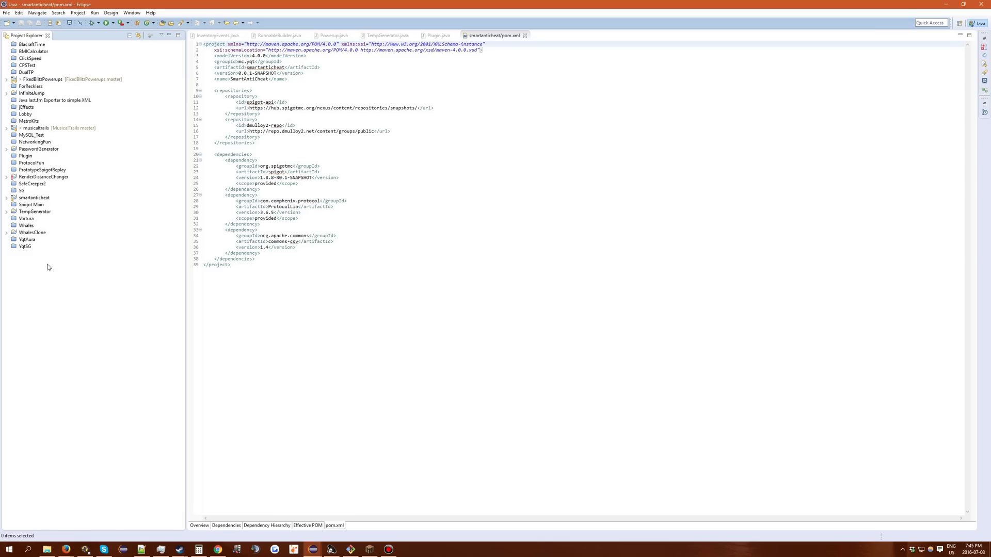
Step: Start a new simple Maven project from the Project Explorer, skipping archetype selection
right_click(47, 268)
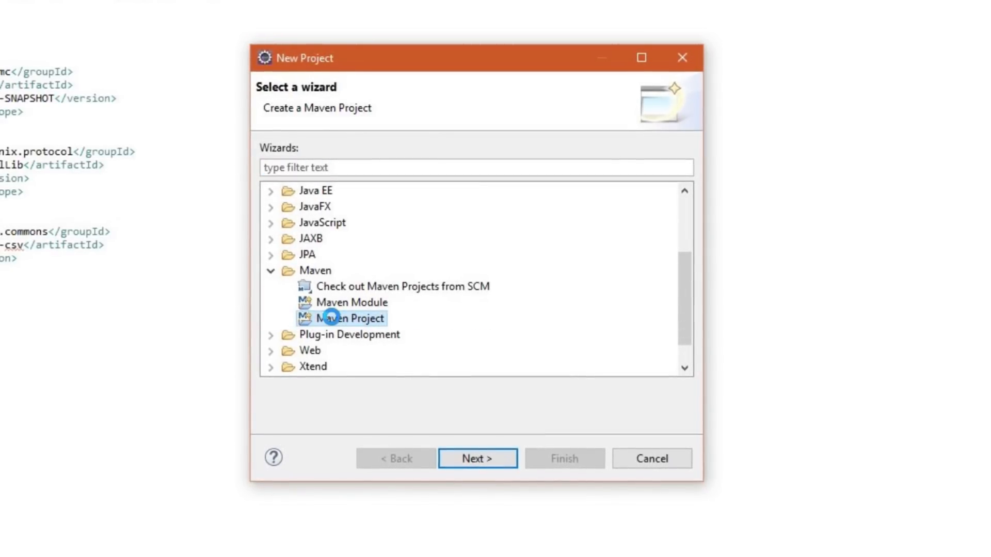
click(477, 458)
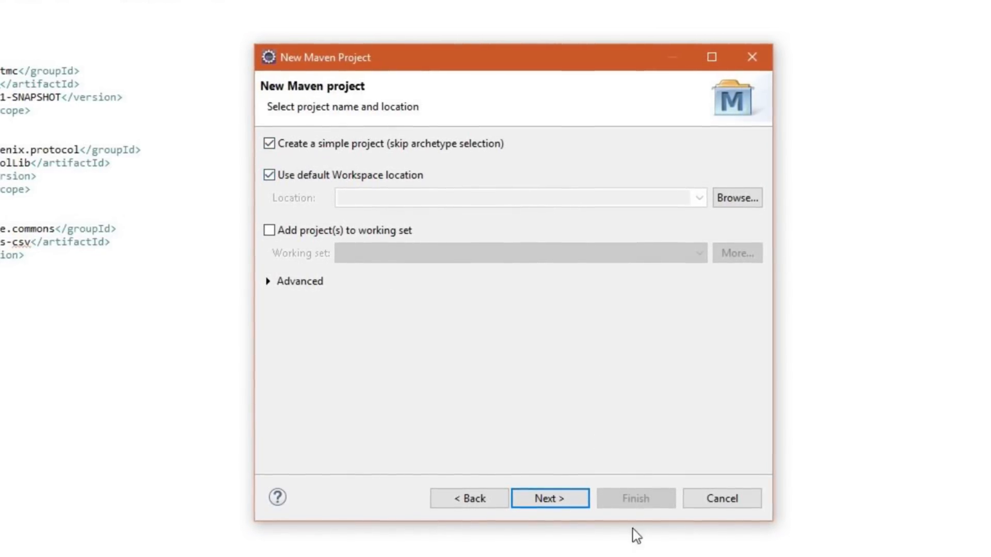
click(547, 498)
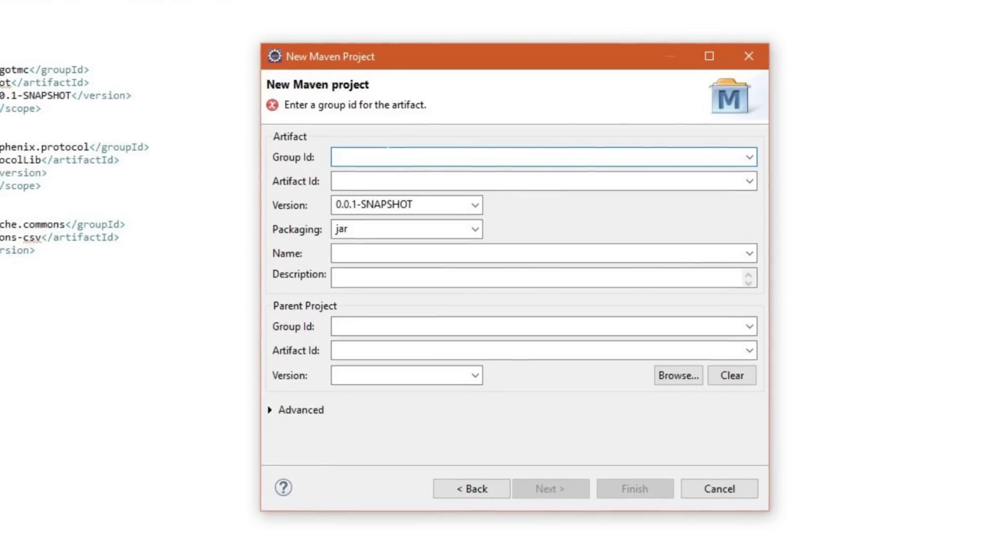
Step: Finish the project with group mc.yqt, artifact experimentalterrain and name ExperimentalTerrain
text(mc.yqt)
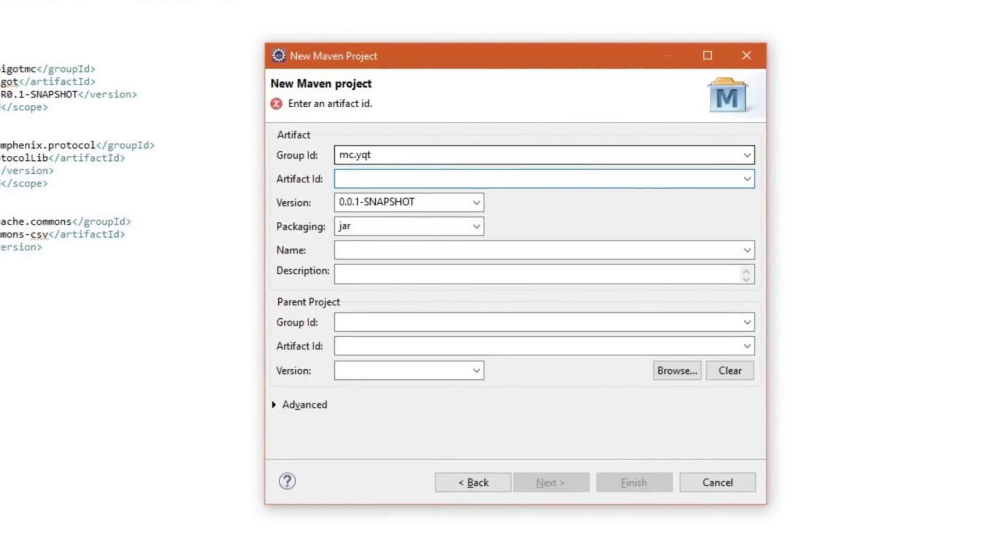
text(experimentalterrain)
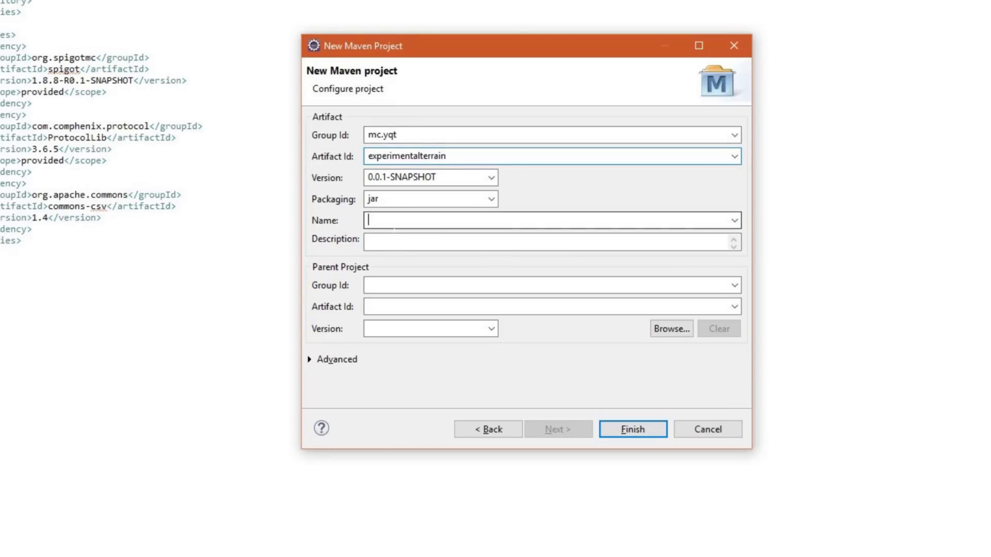
text(Experiem)
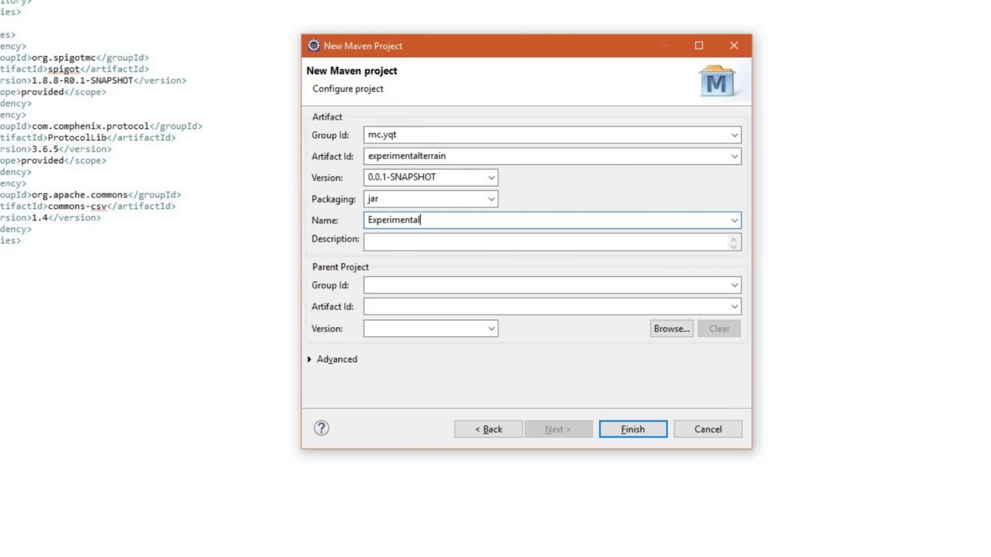
text(Terrain)
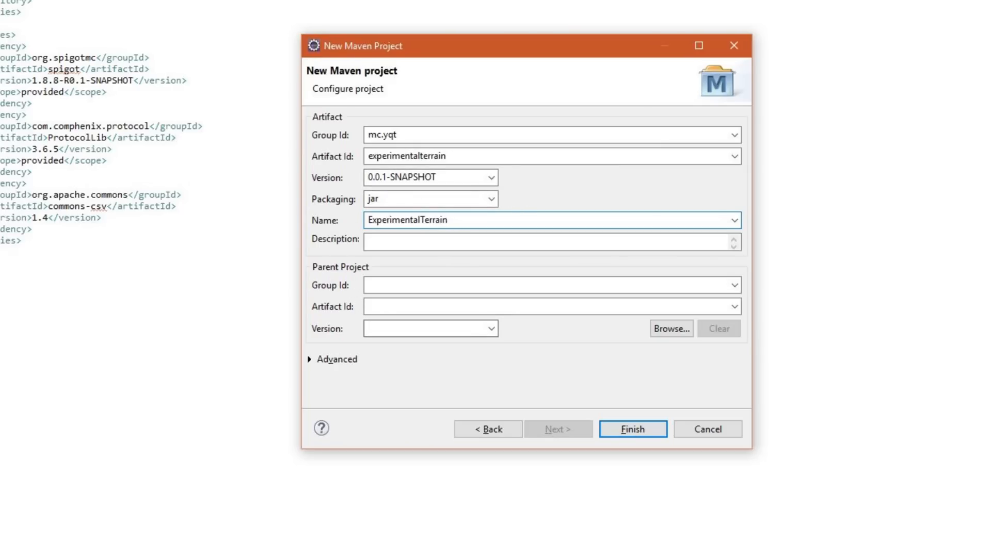
mouse_move(459, 366)
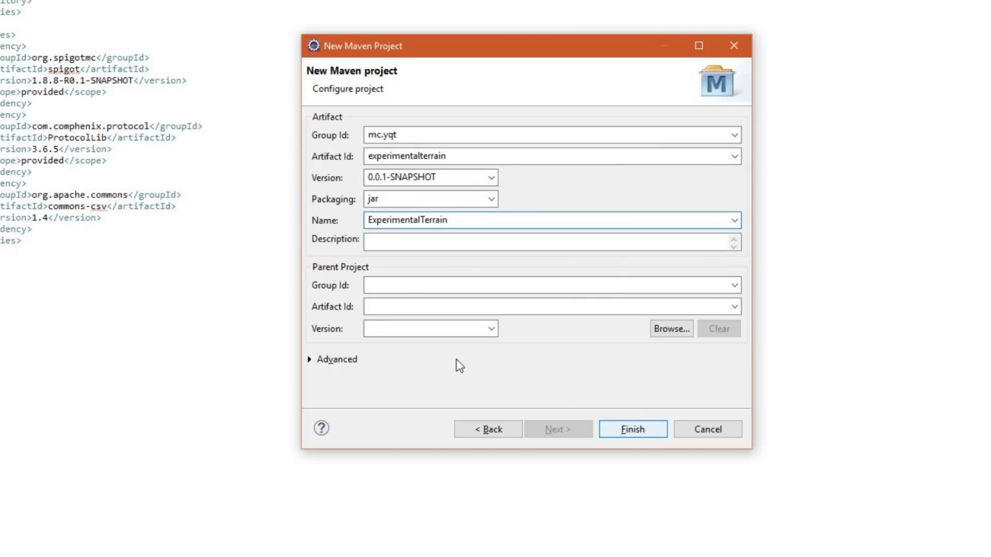
click(632, 429)
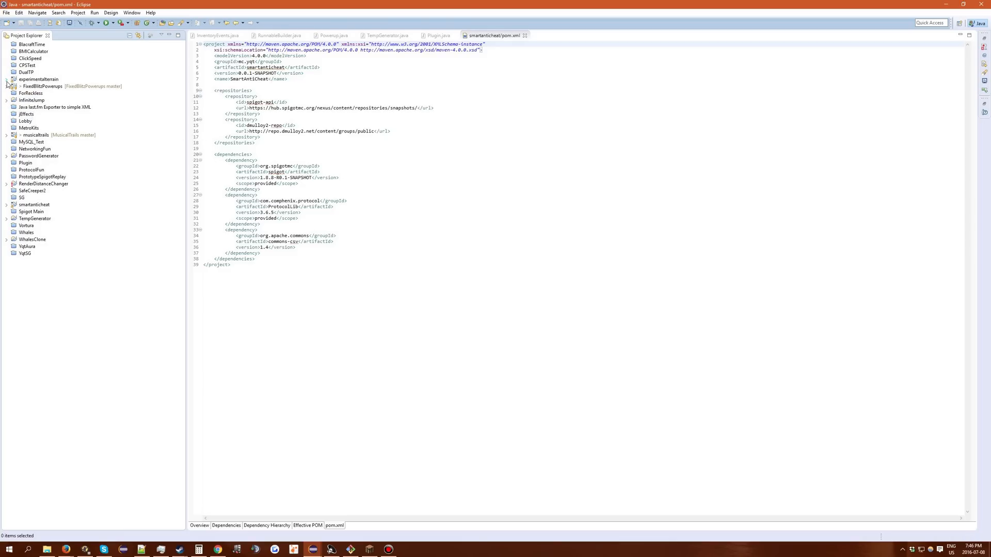
Step: Delete the src/test/java and src/test/resources folders from experimentalterrain
right_click(32, 100)
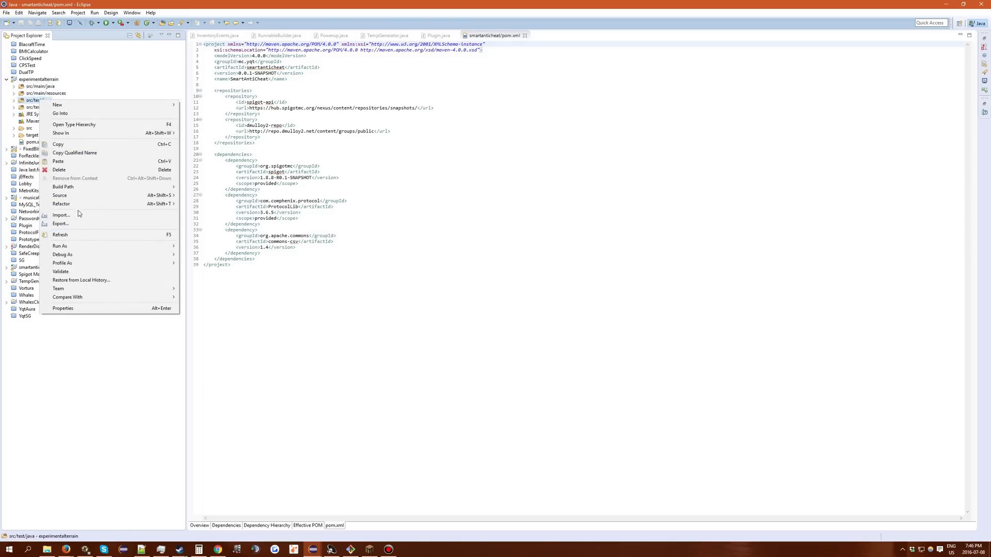
click(59, 169)
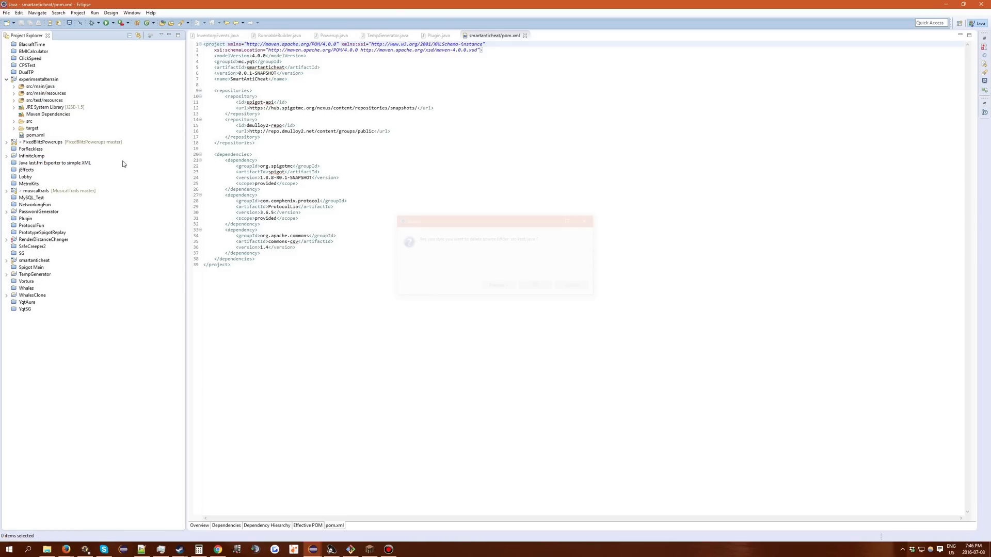
right_click(43, 100)
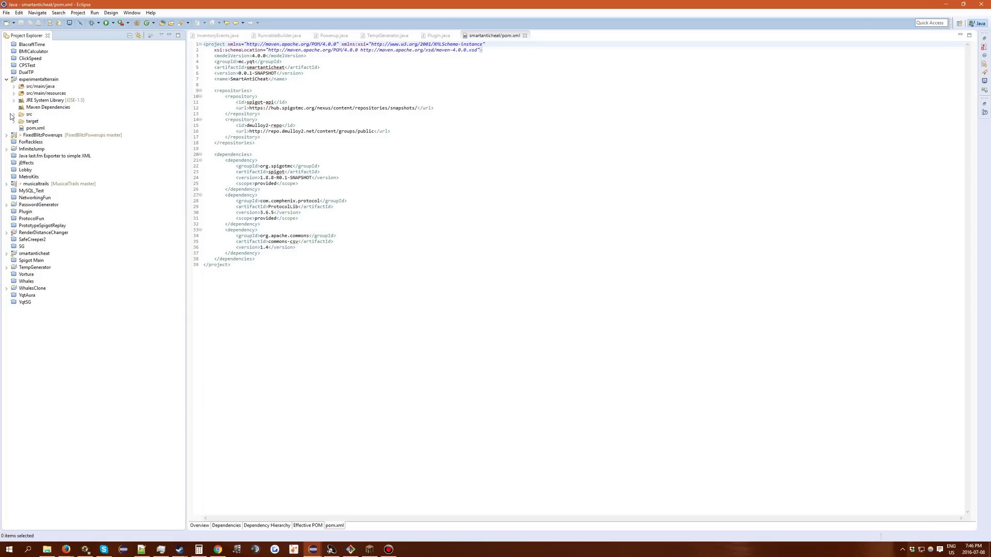
click(10, 114)
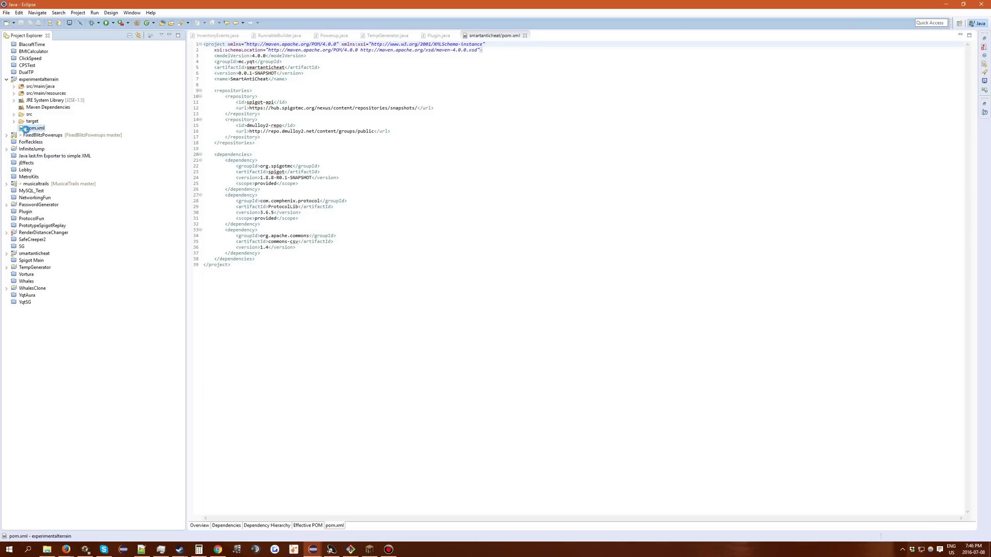
Step: Open experimentalterrain's pom.xml in its raw XML source view
double_click(35, 128)
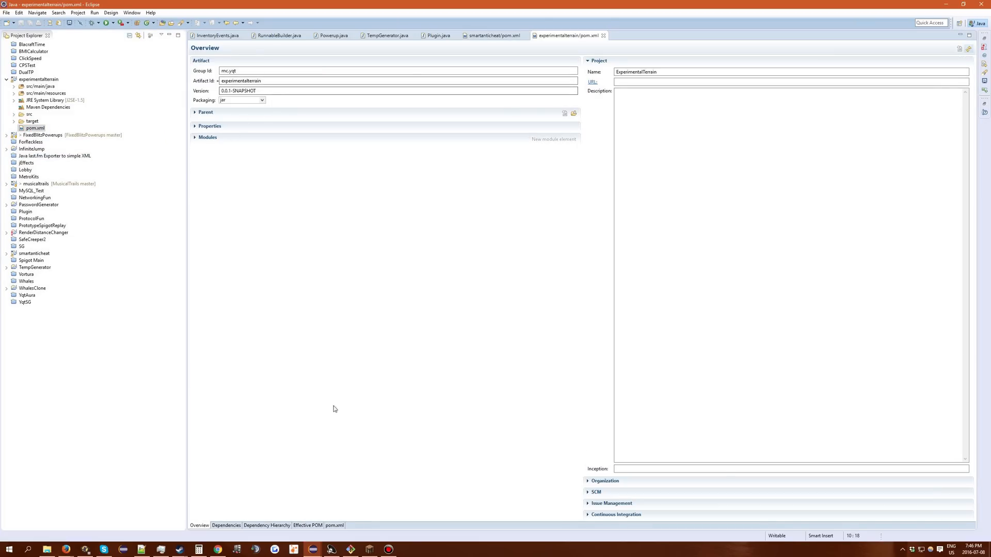
click(333, 525)
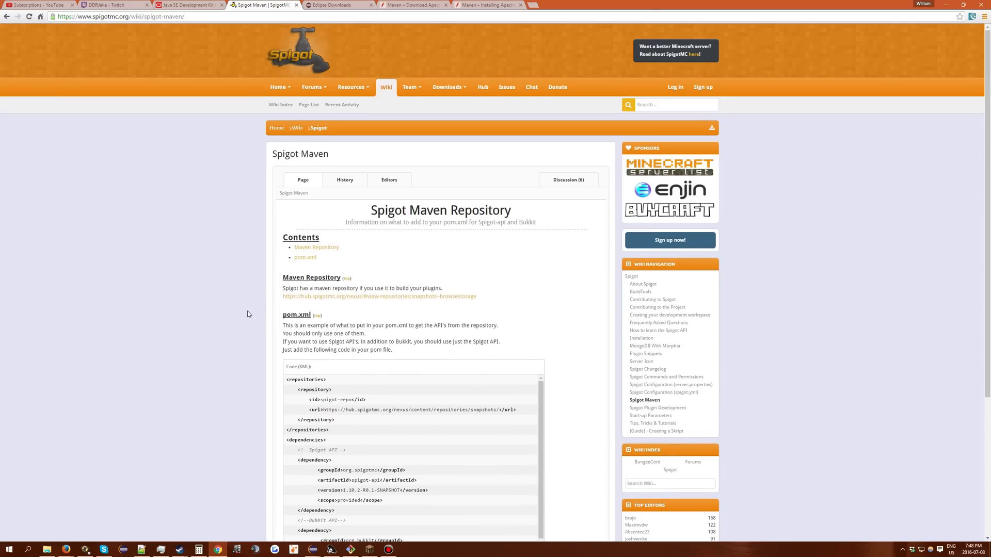
Step: Bring the wiki's pom.xml repository and dependency snippet into view, then return to Eclipse
scroll(down, 3)
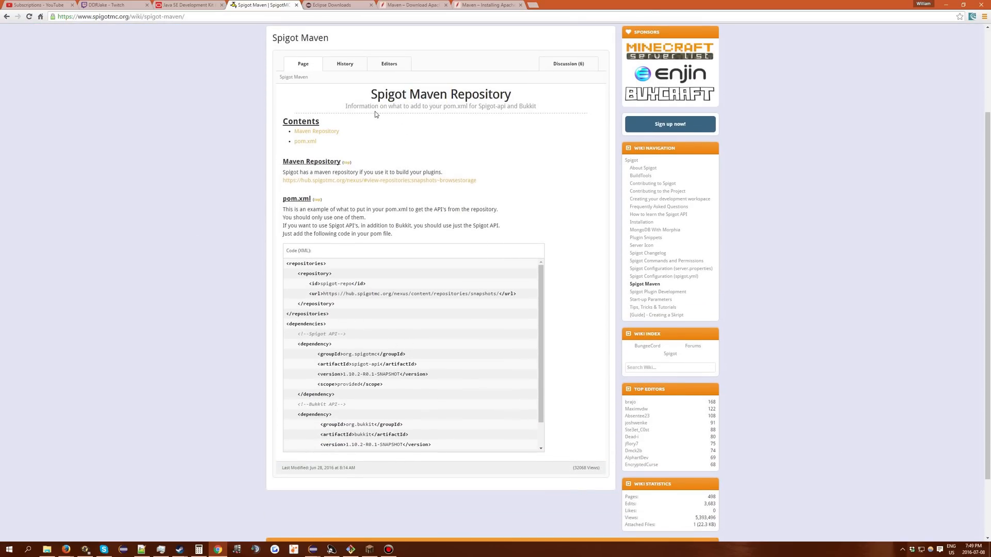
mouse_move(362, 361)
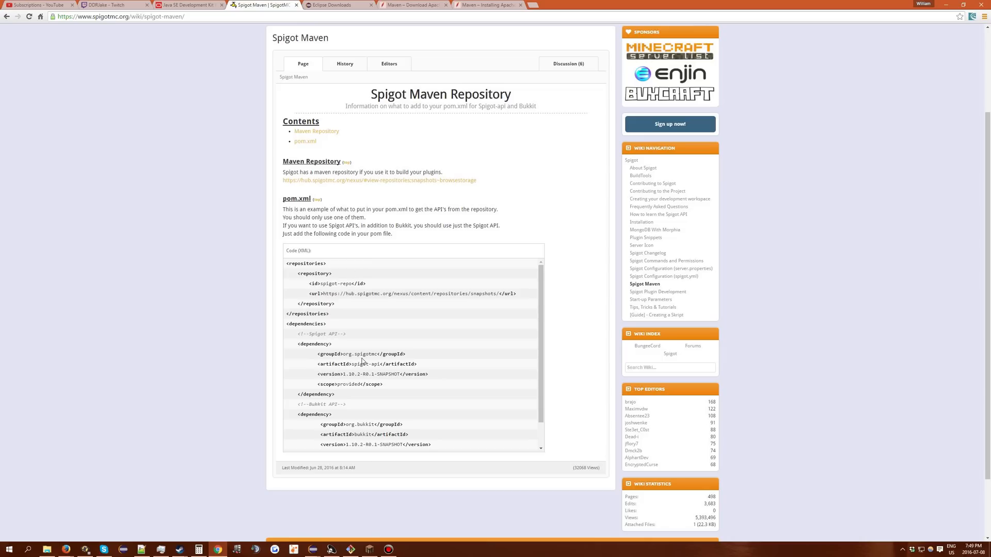
scroll(down, 3)
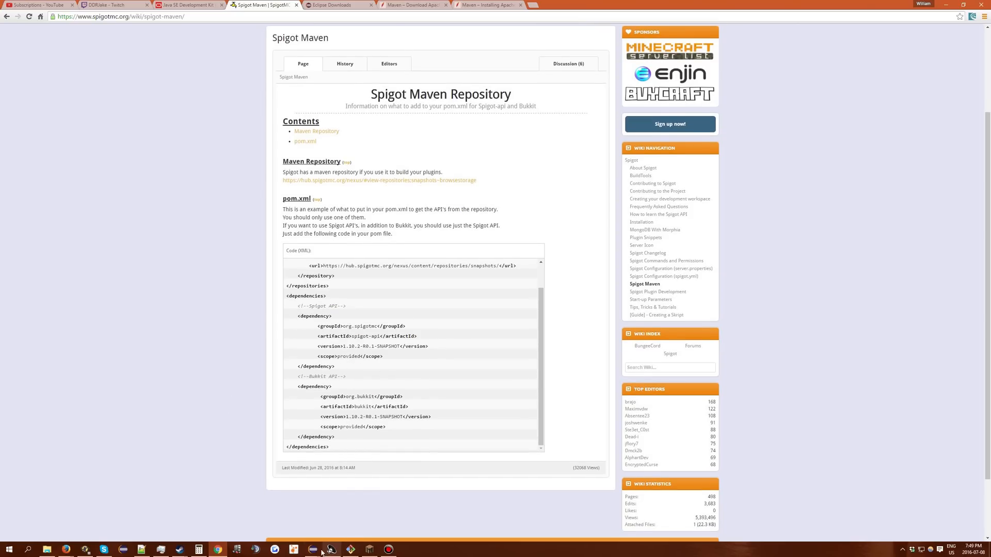
click(329, 551)
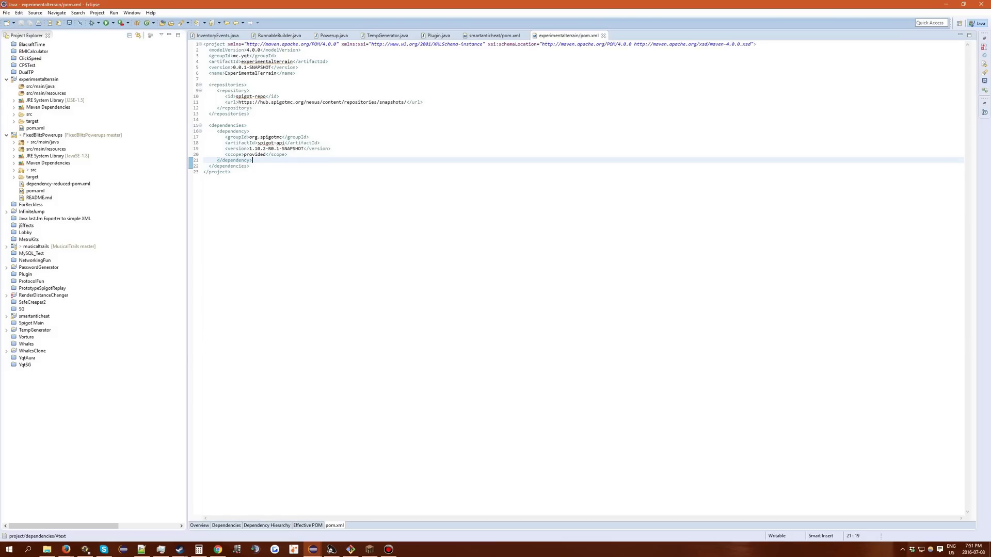
Step: Save pom.xml with the Spigot repository, spigot-api 1.10.2-R0.1-SNAPSHOT dependency and filtered resources build section
key(Enter)
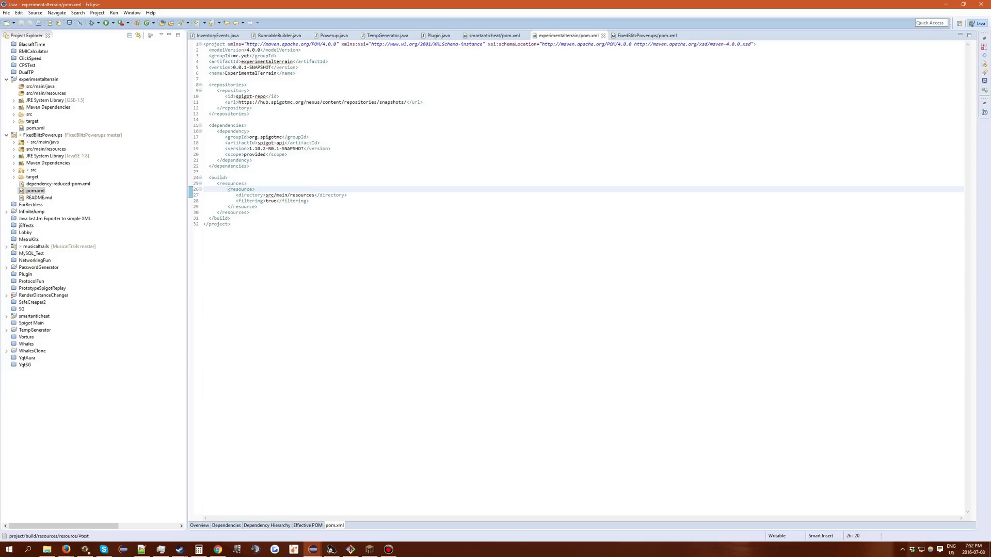
right_click(45, 93)
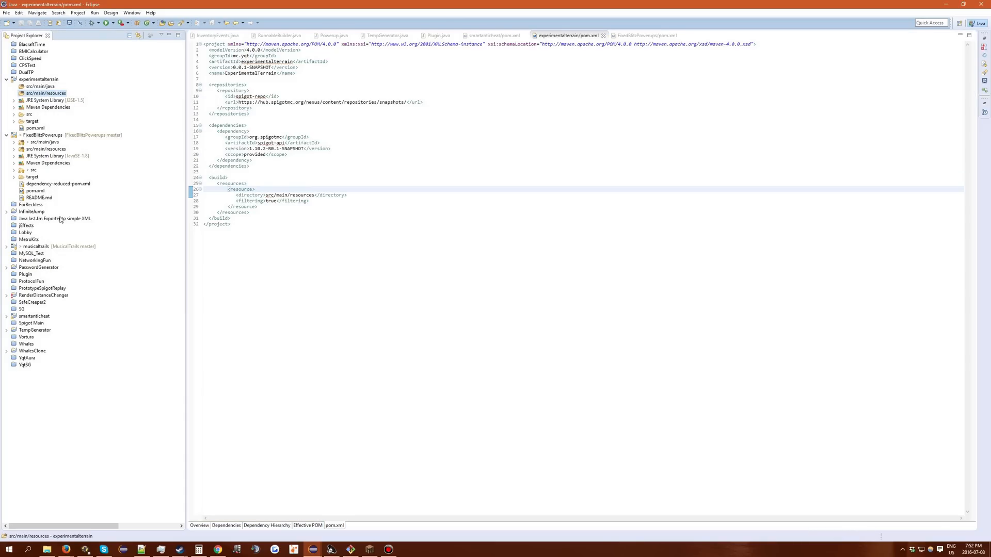
click(15, 148)
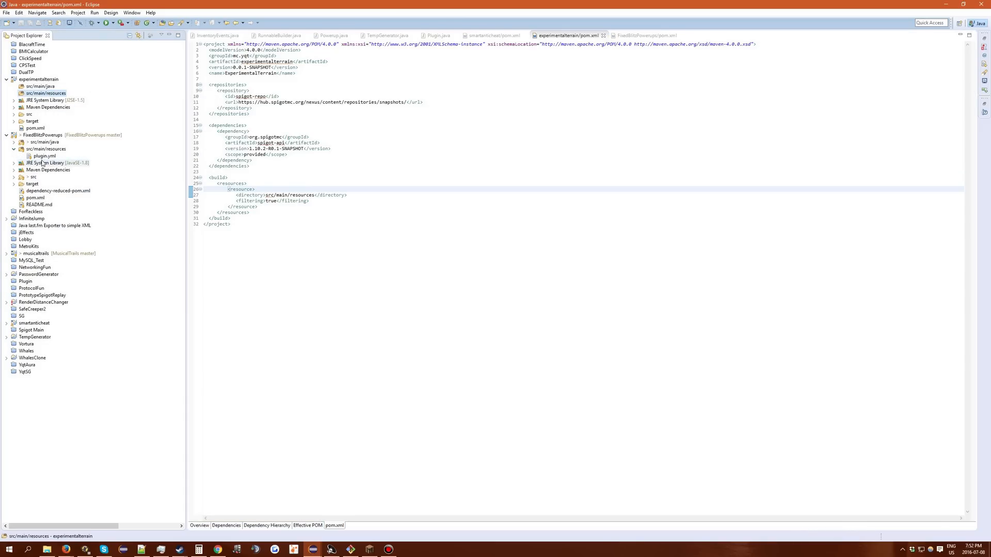
Step: Copy the existing plugin.yml into experimentalterrain's src/main/resources folder
right_click(45, 155)
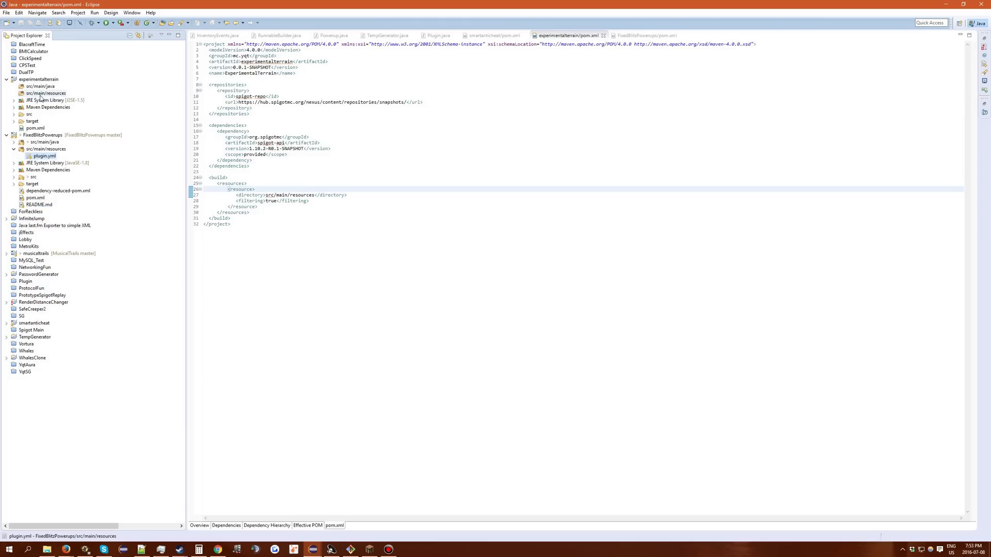
right_click(46, 93)
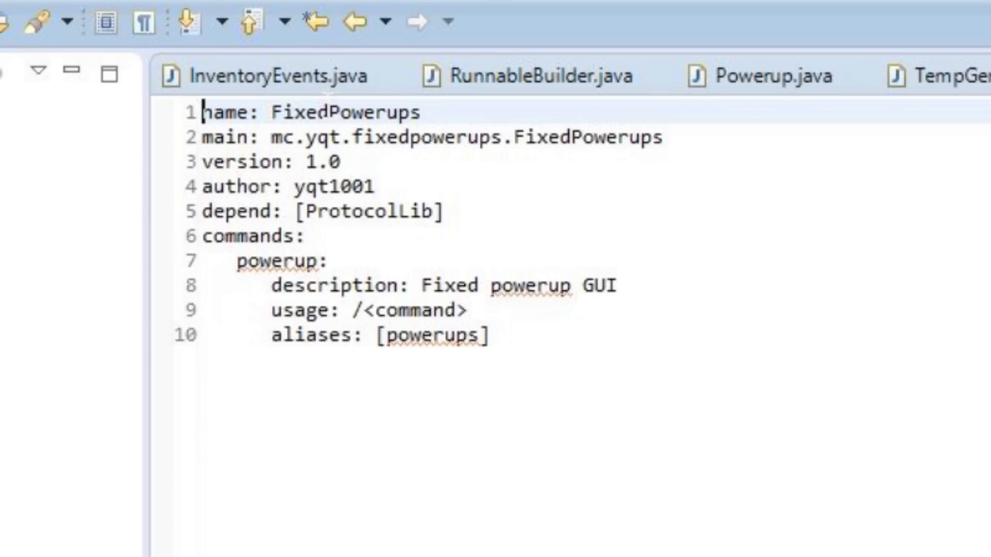
Step: Set plugin.yml's name and main class to ExperimentalTerrain and load to startup
text(Expr)
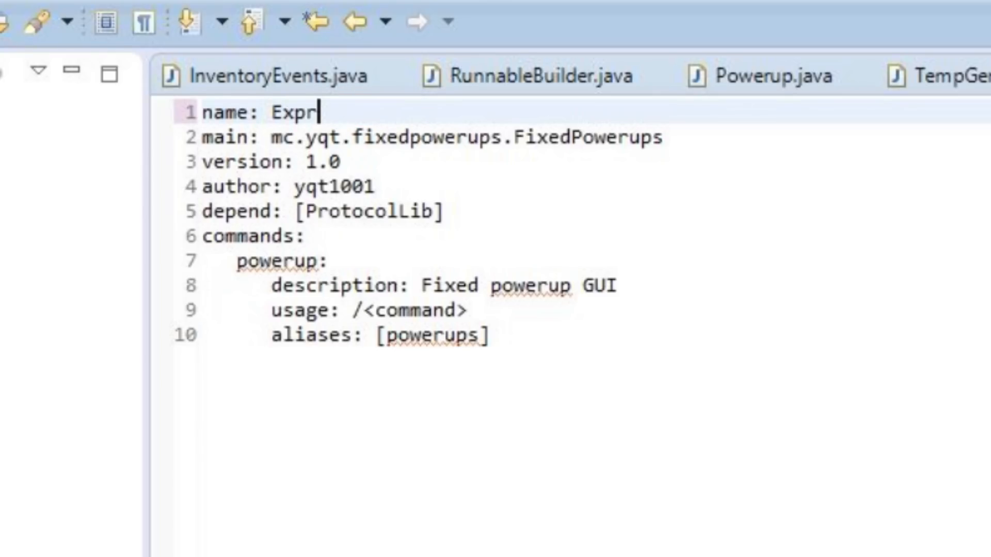
text(imenta)
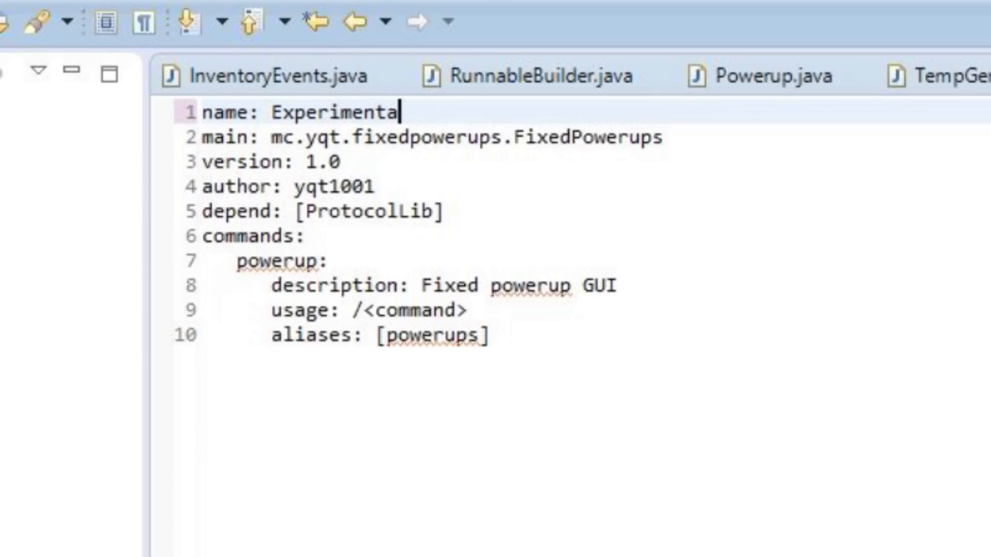
text(lTerrain)
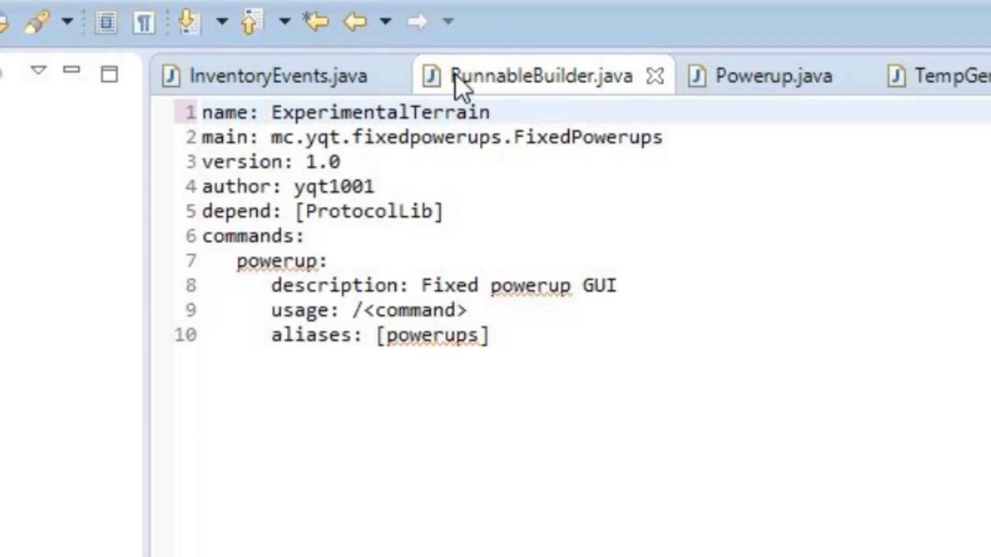
text(ExperimentalTerrain)
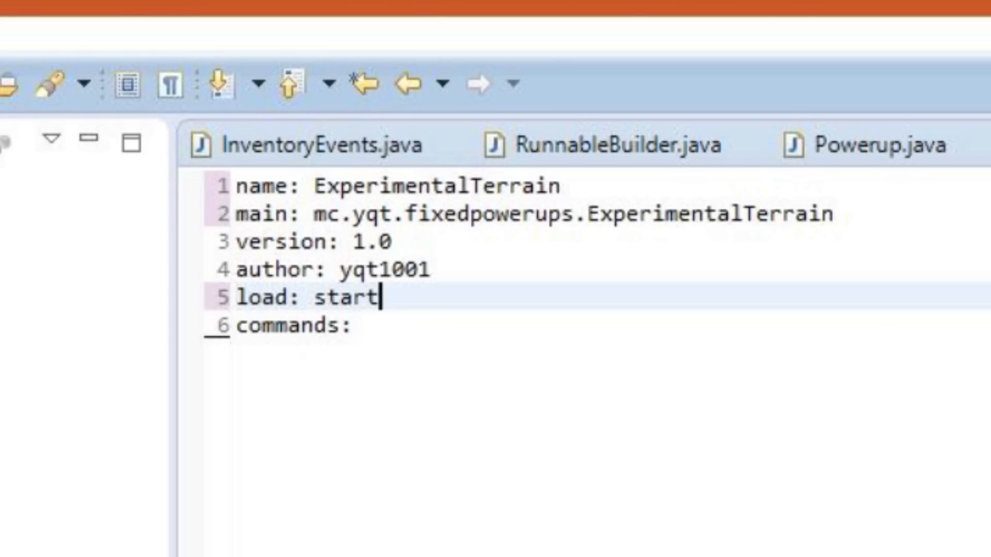
text(up)
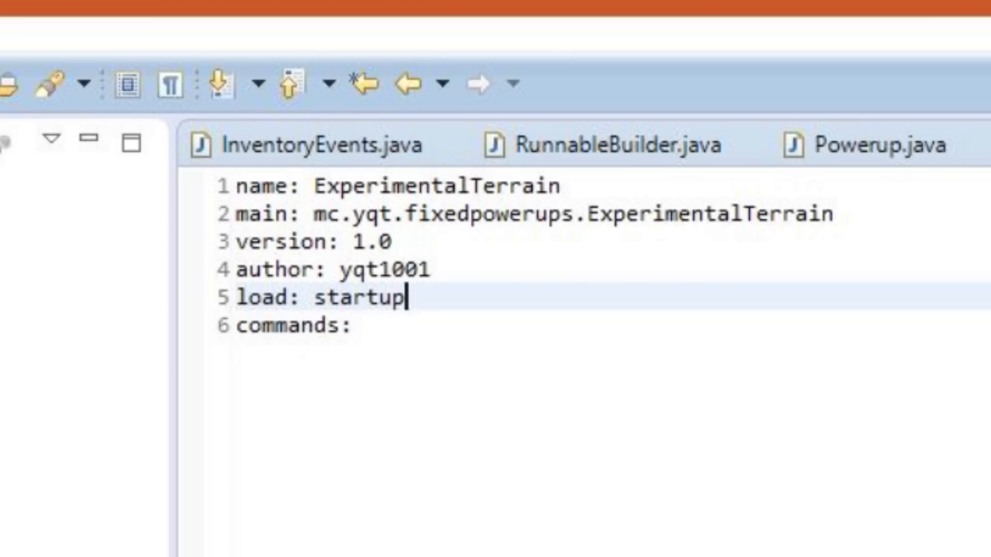
Step: Create class ExperimentalTerrain in mc.yqt.experimentalterrain under src/main/java
right_click(40, 94)
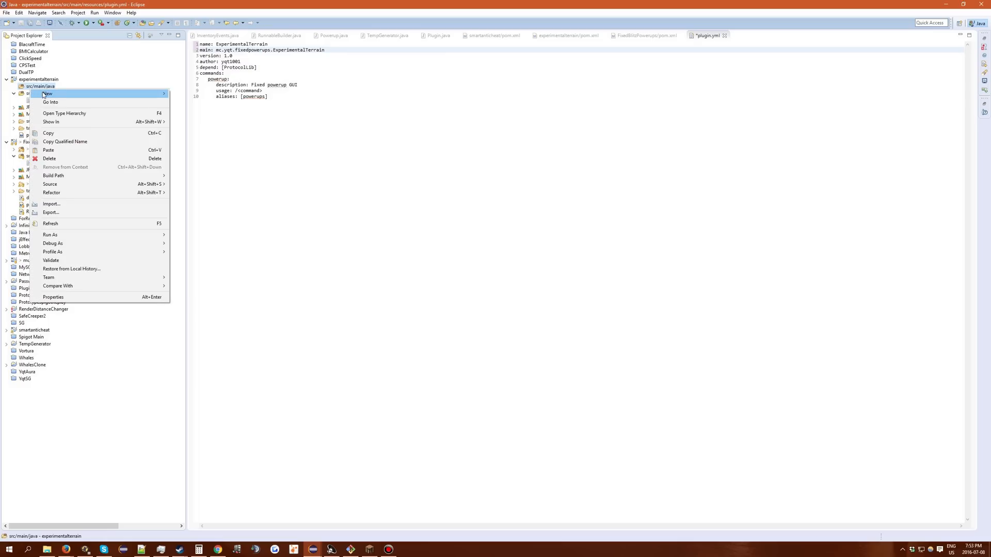
click(47, 93)
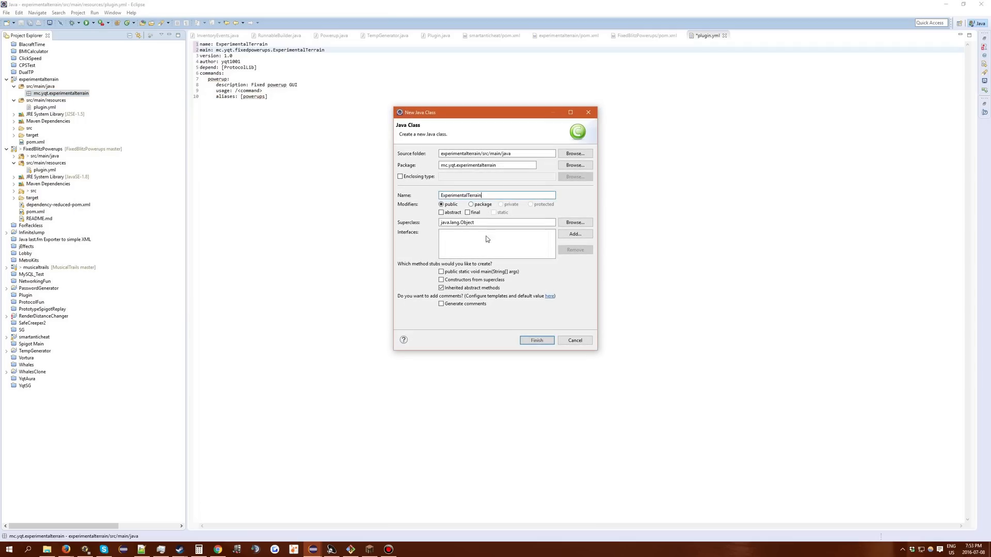
click(536, 339)
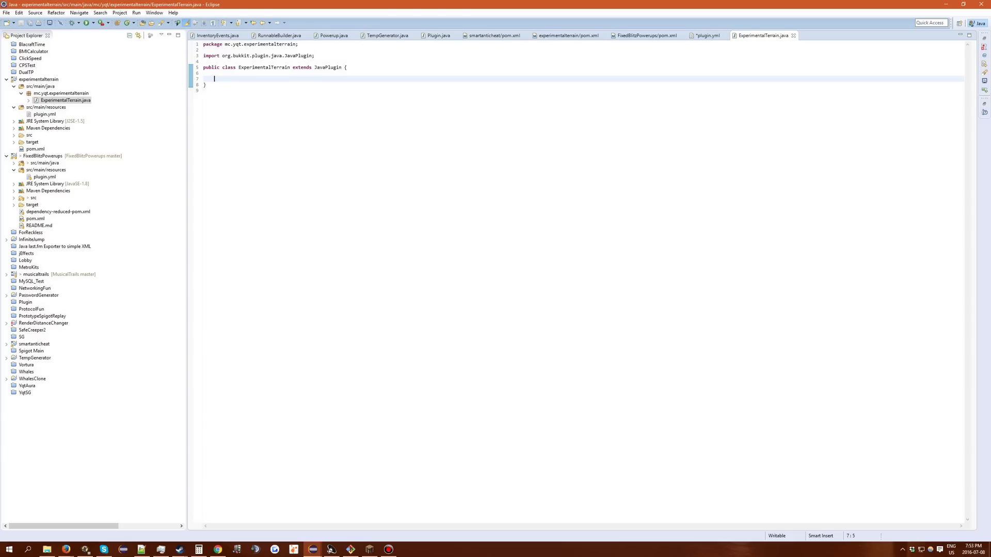
Step: Create the TerrainGenerator class and make it extend ChunkGenerator
text(TerrainGenerator)
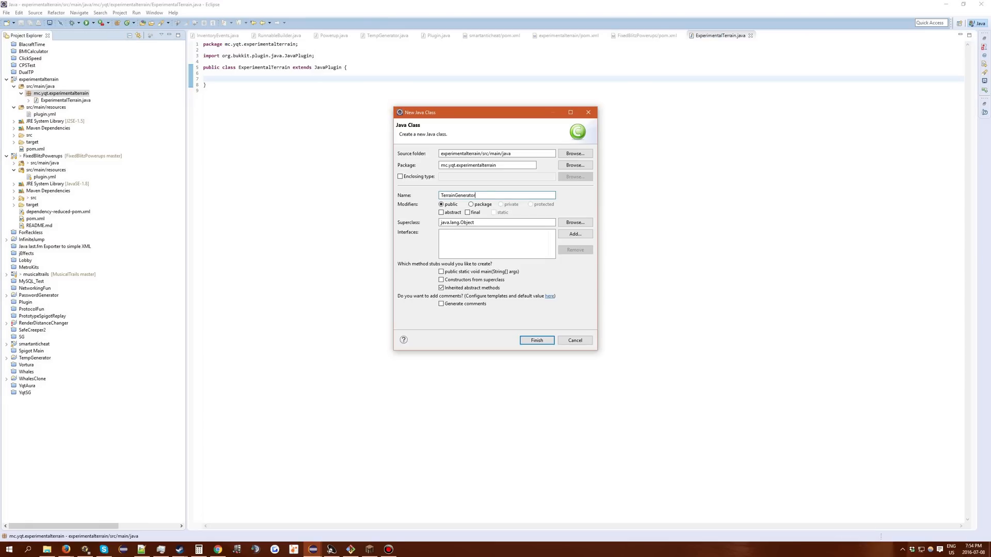
click(536, 340)
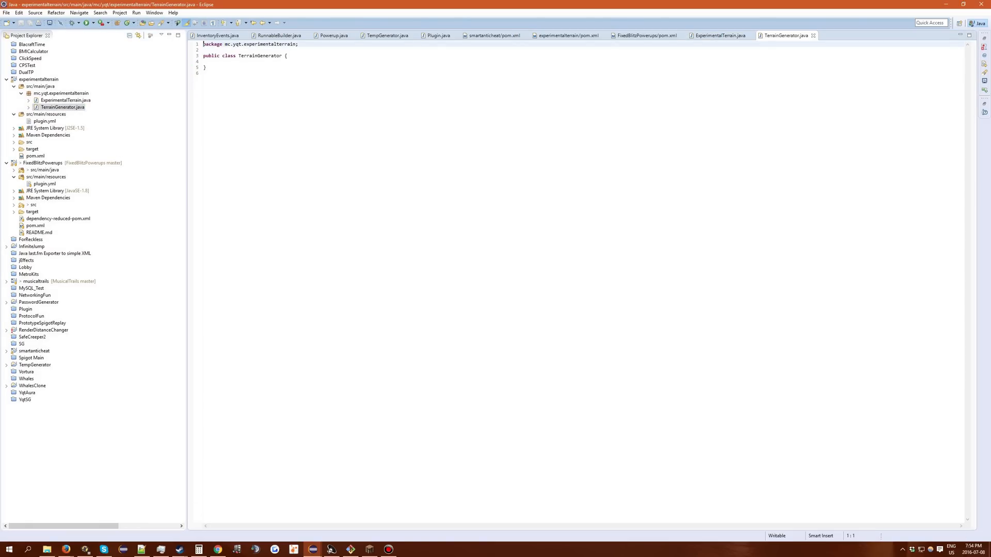
text(extends ChunkG)
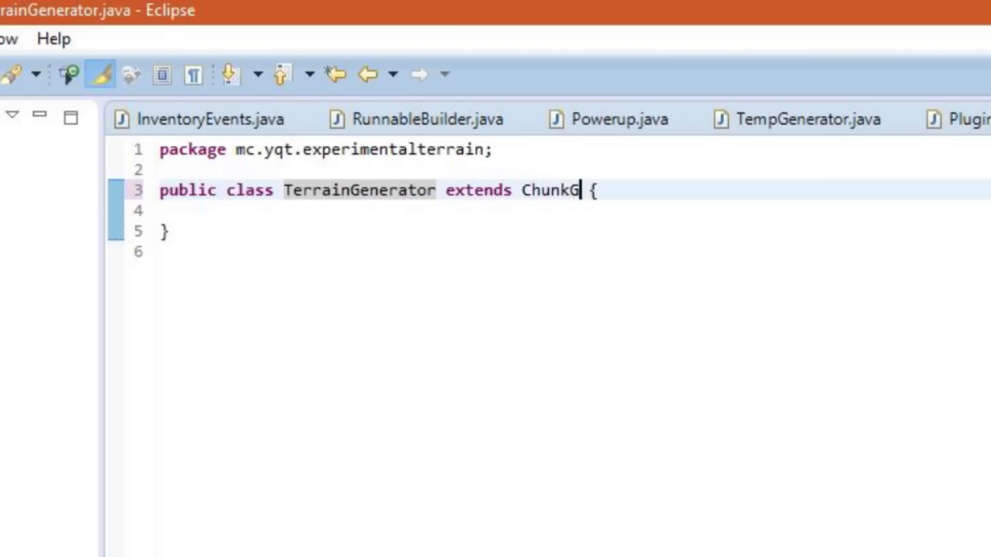
text(enerator)
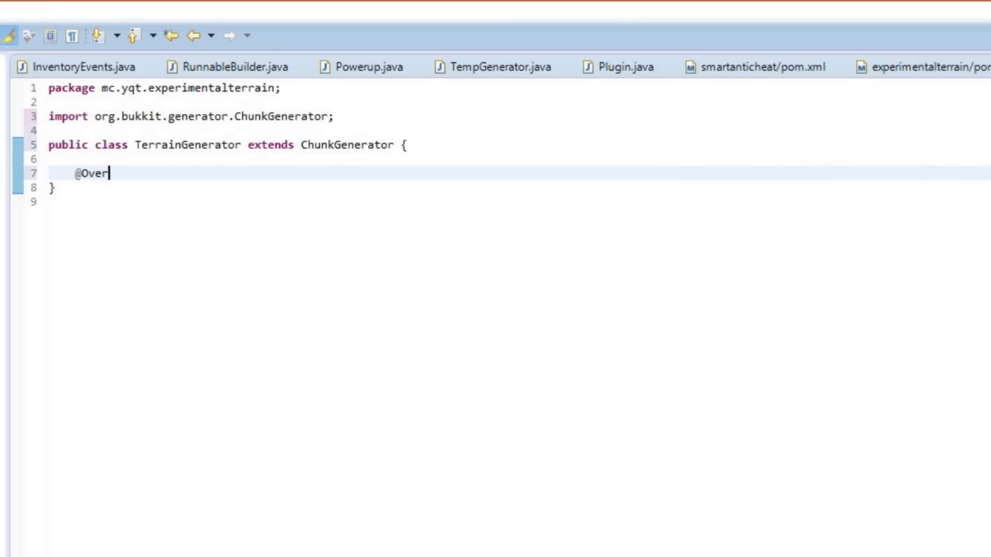
text(ride)
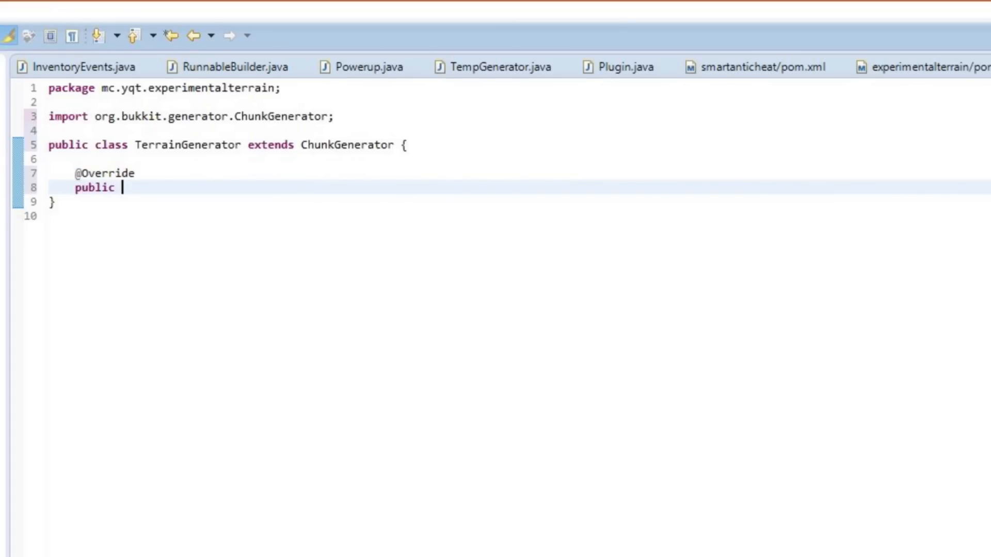
text(short[][])
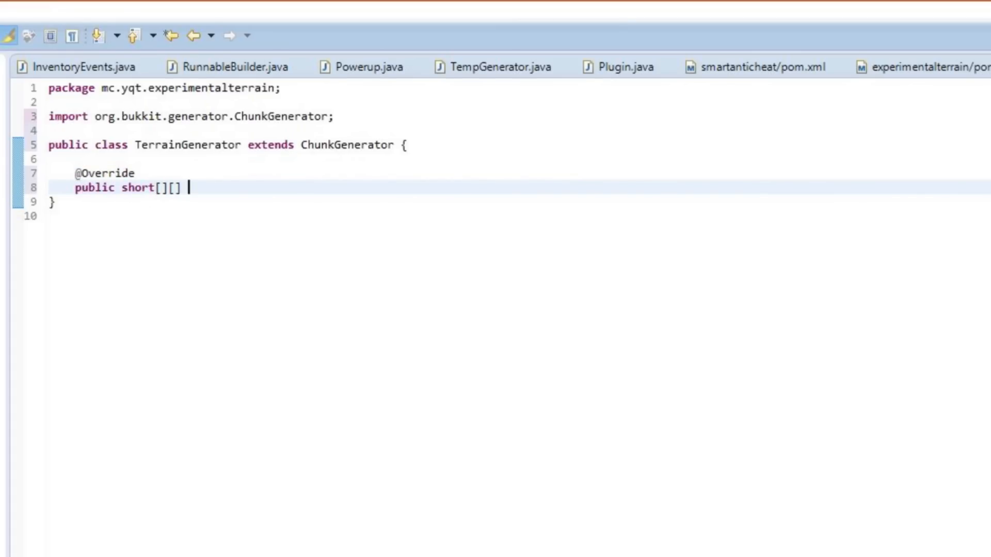
text(genera)
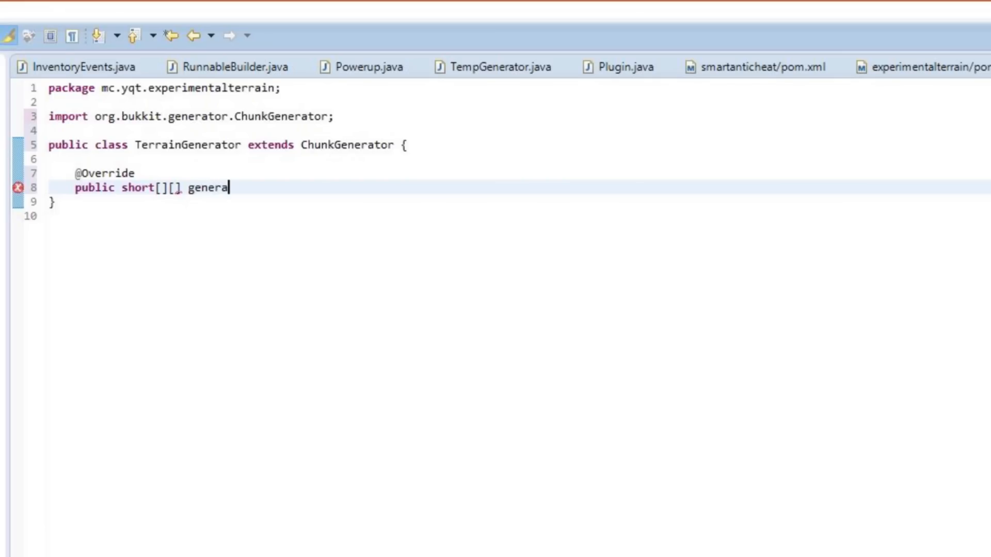
text(teExtBlock)
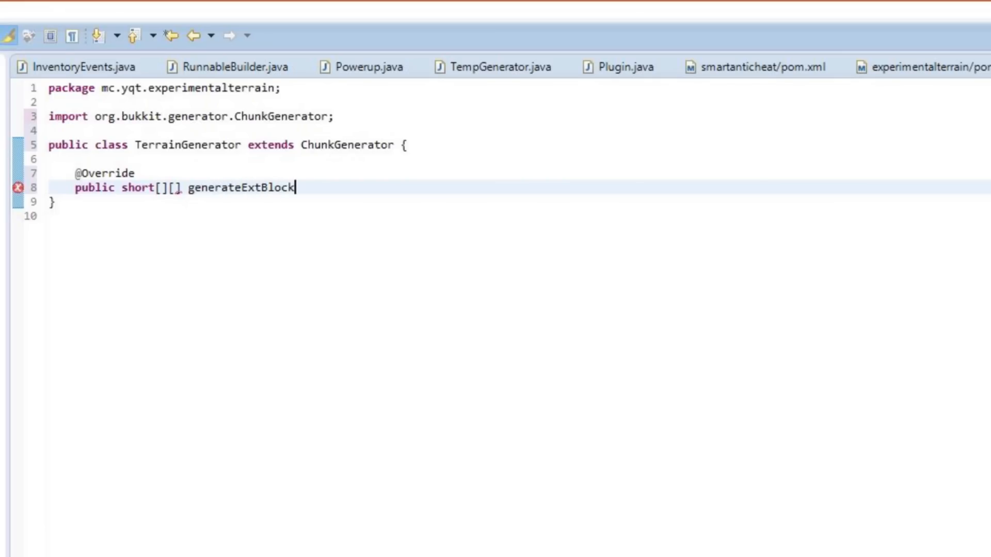
text(Sections)
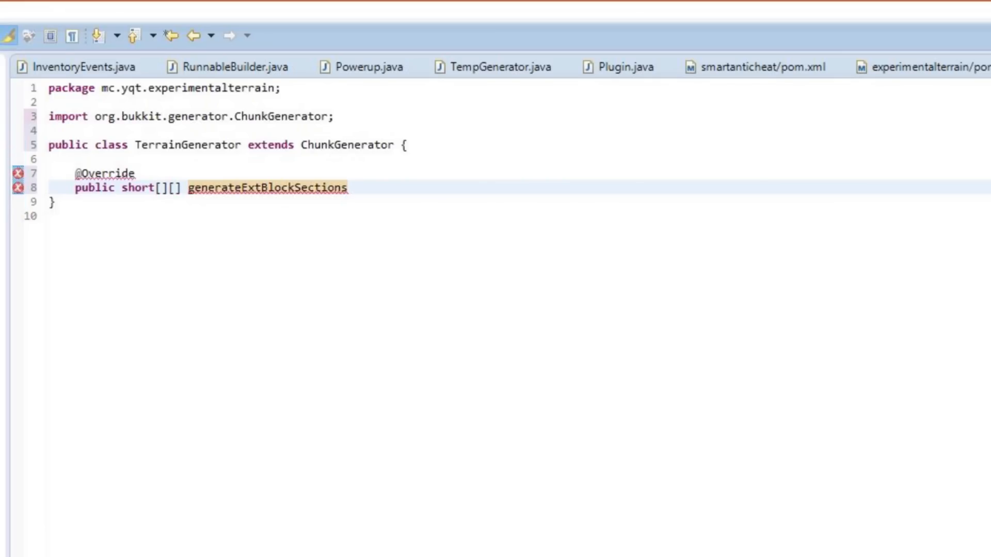
text((Word))
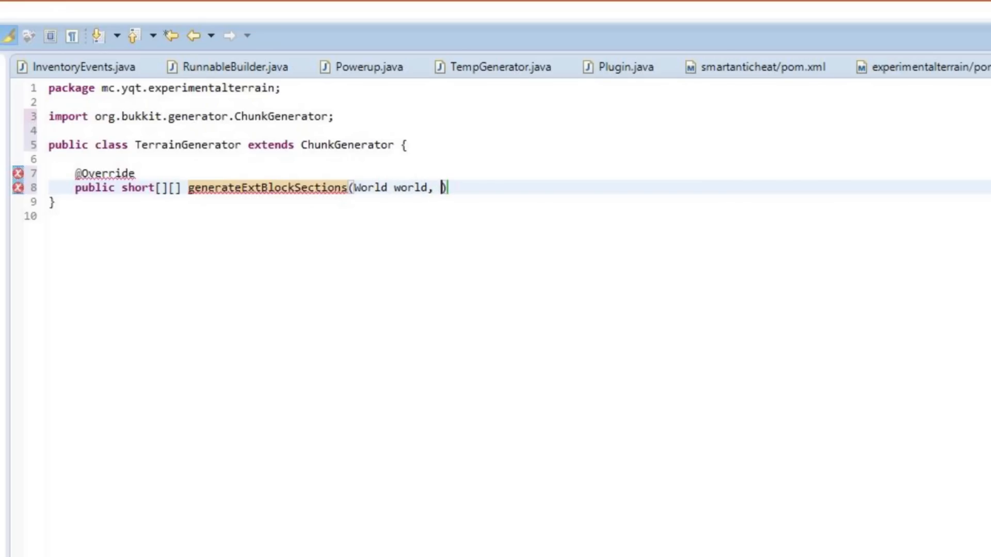
text(Random random)
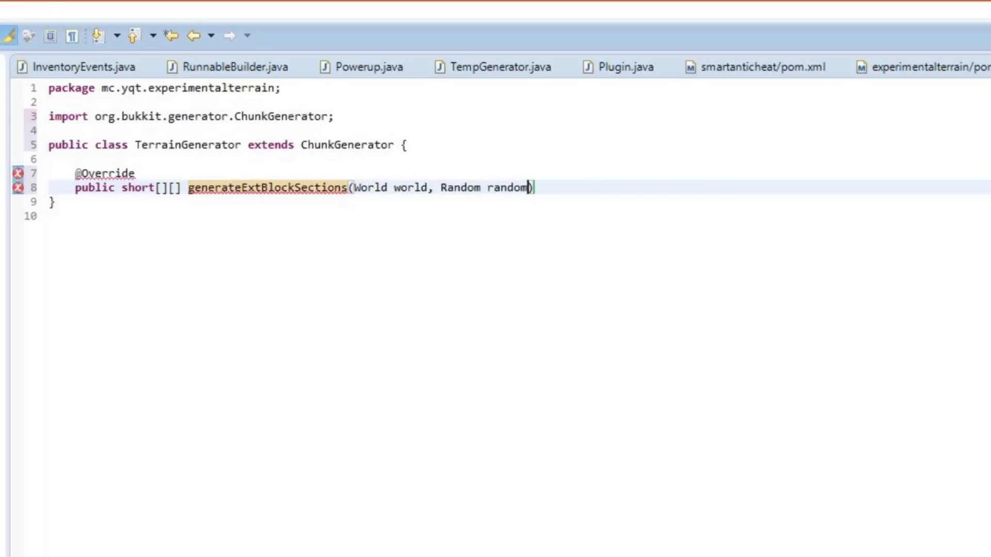
text(, int x, i)
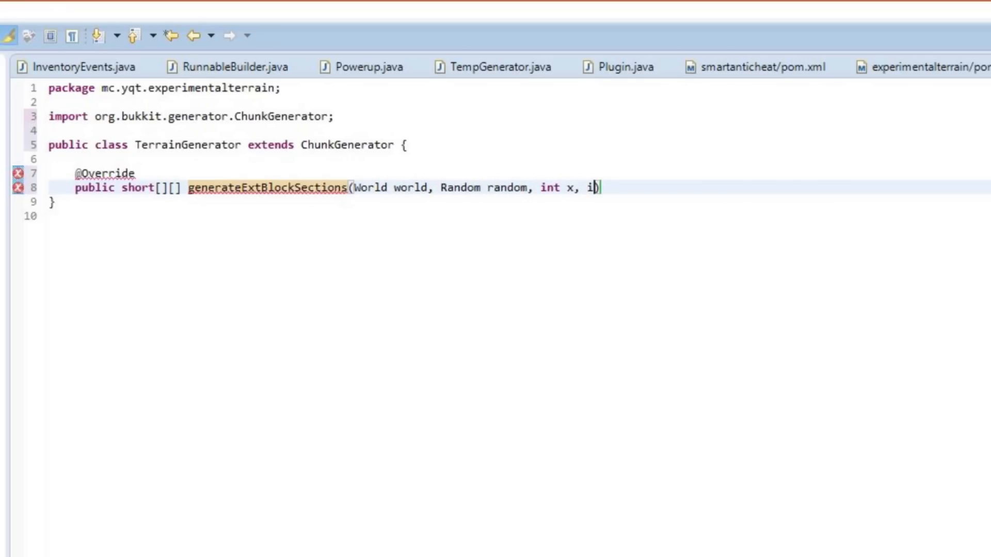
text(nt z,)
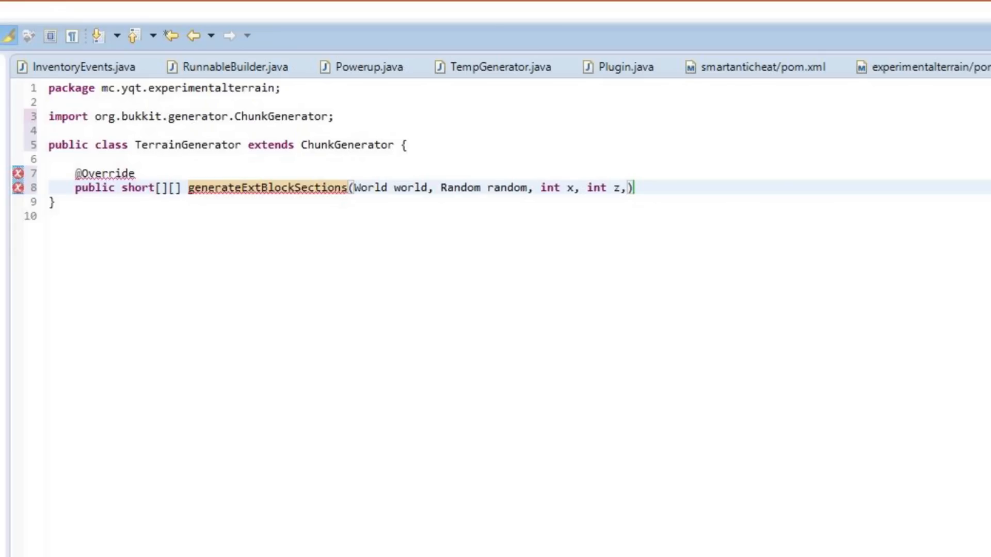
text(Biom)
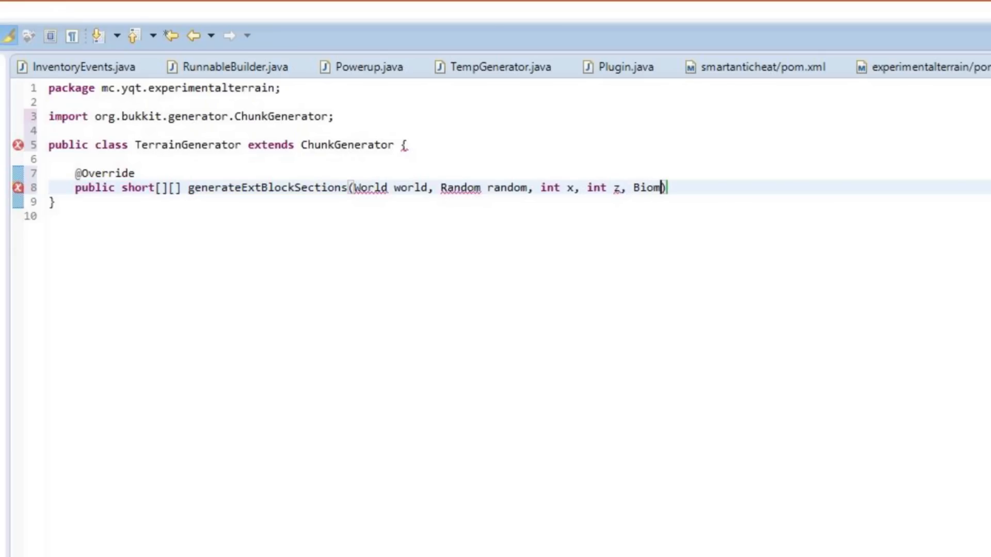
text(eGrid grid)
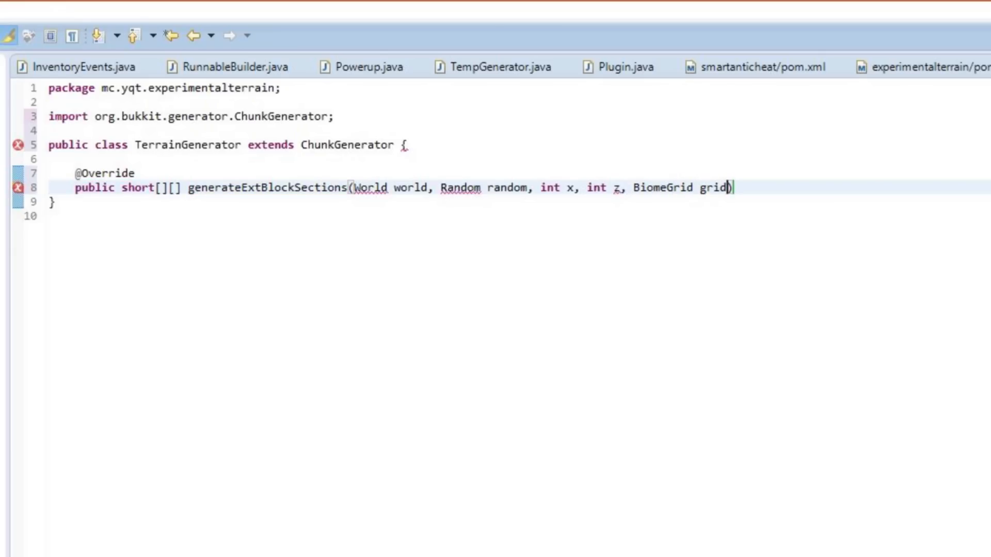
text({)
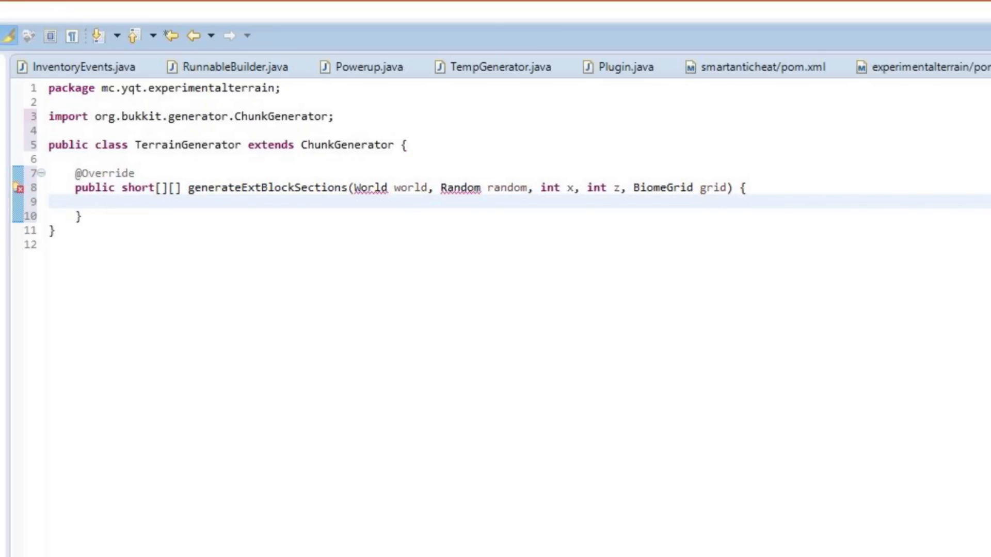
Step: Quick-fix import World and java.util.Random, then begin typing 'return' in the method body
click(372, 187)
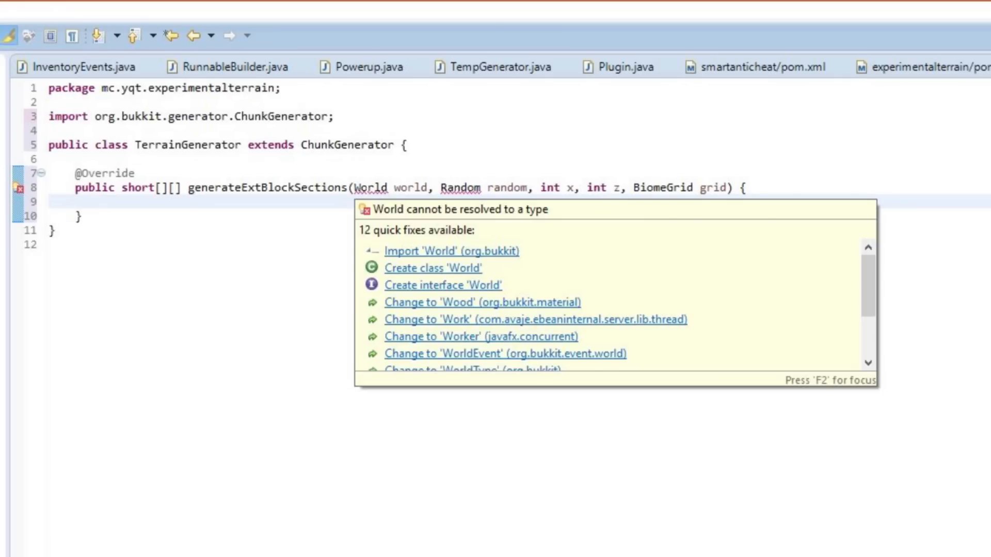
click(444, 251)
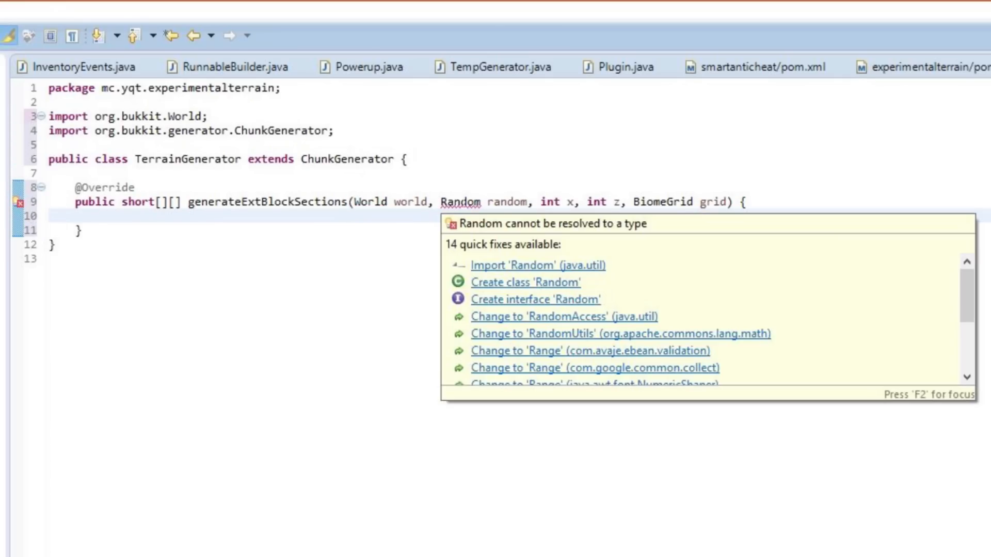
click(536, 265)
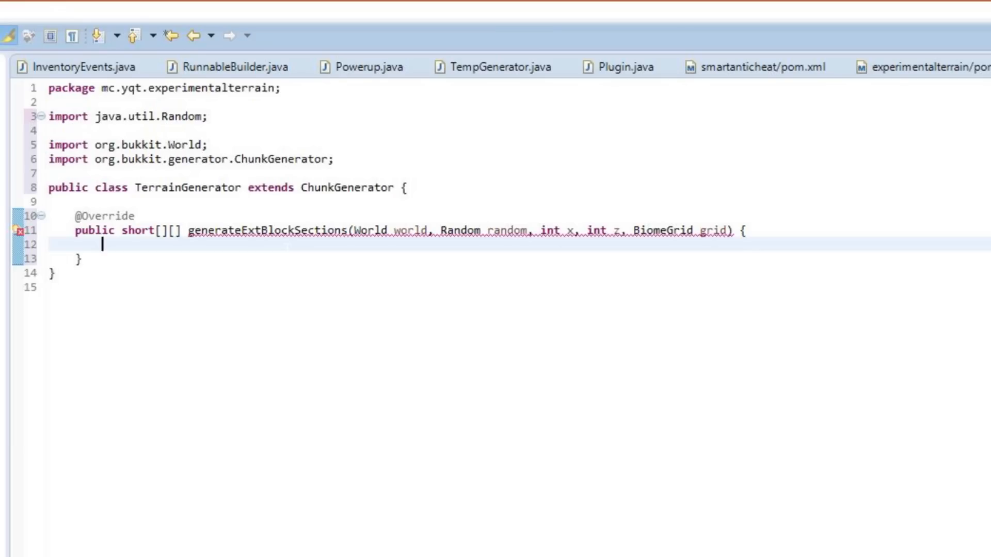
text(return new short[][];)
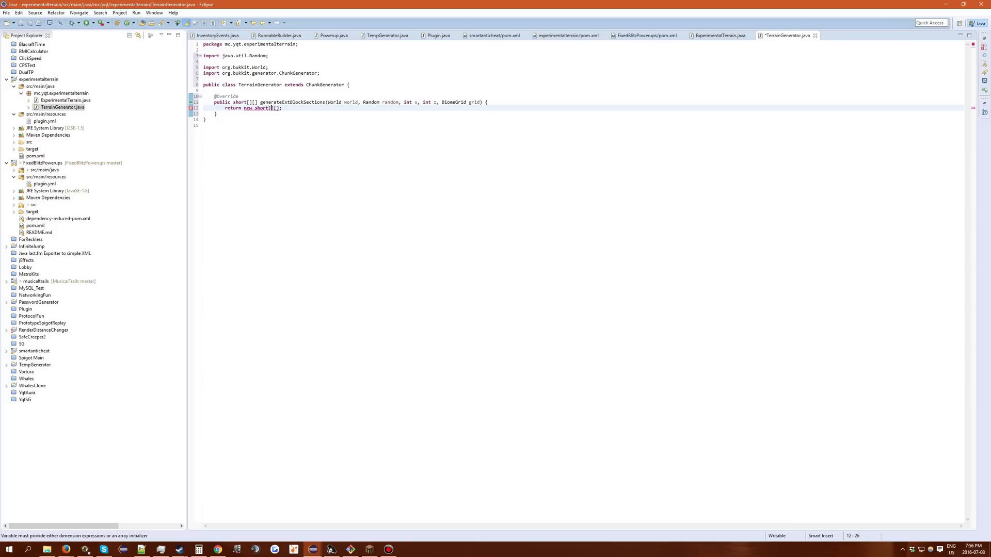
Step: Declare a List<BlockPopulator> getDefaultPopulators(World w) method in TerrainGenerator
text(00)
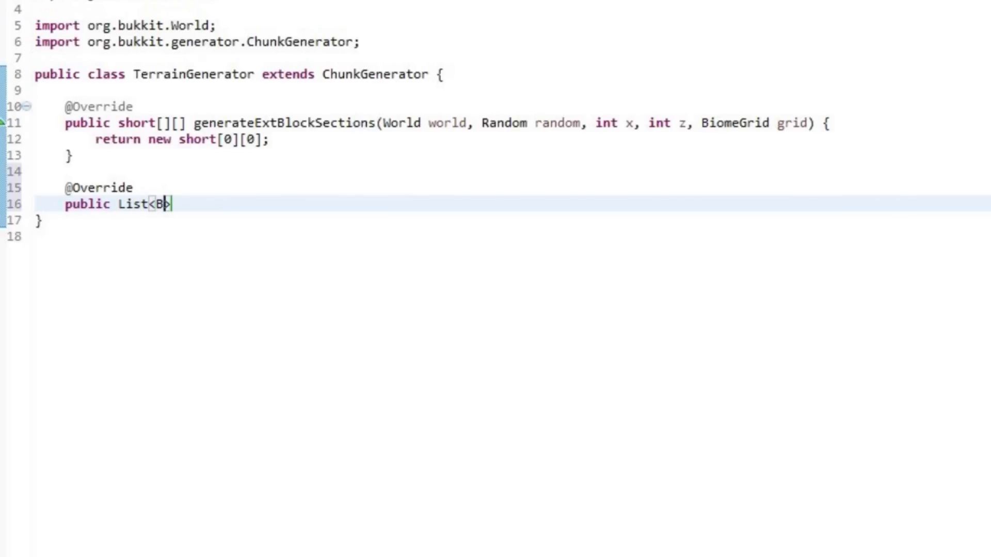
text(lockPopulator>)
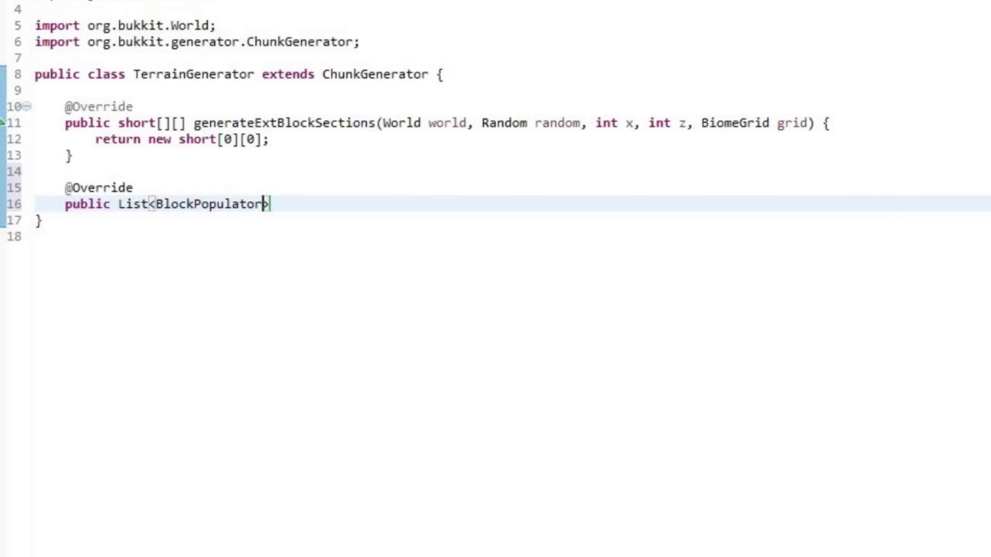
text(>)
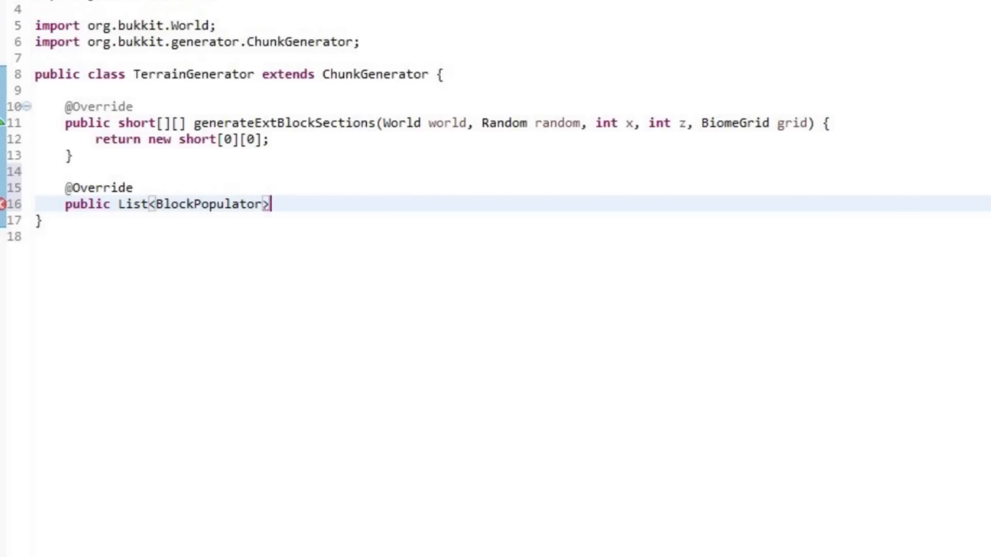
text(getDefa)
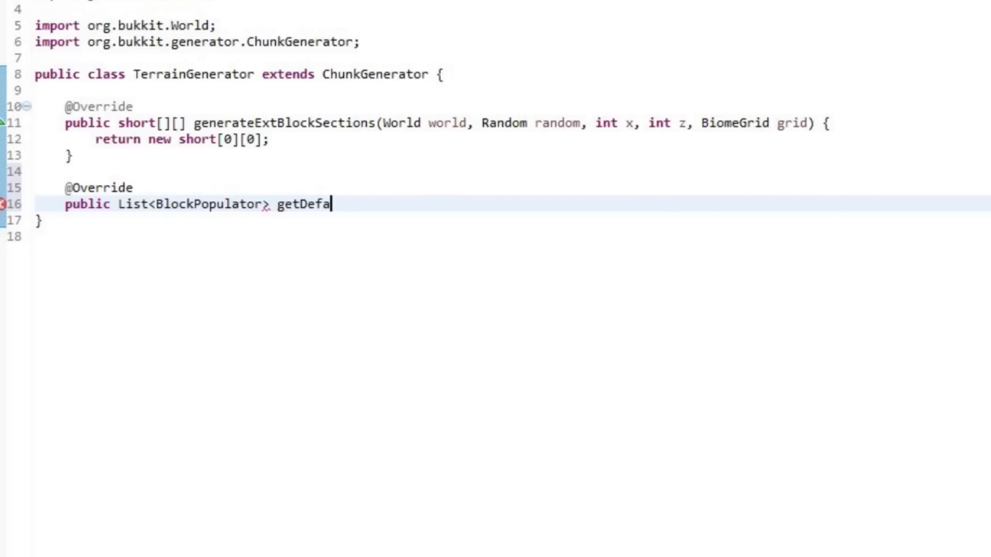
text(ultPopulators)
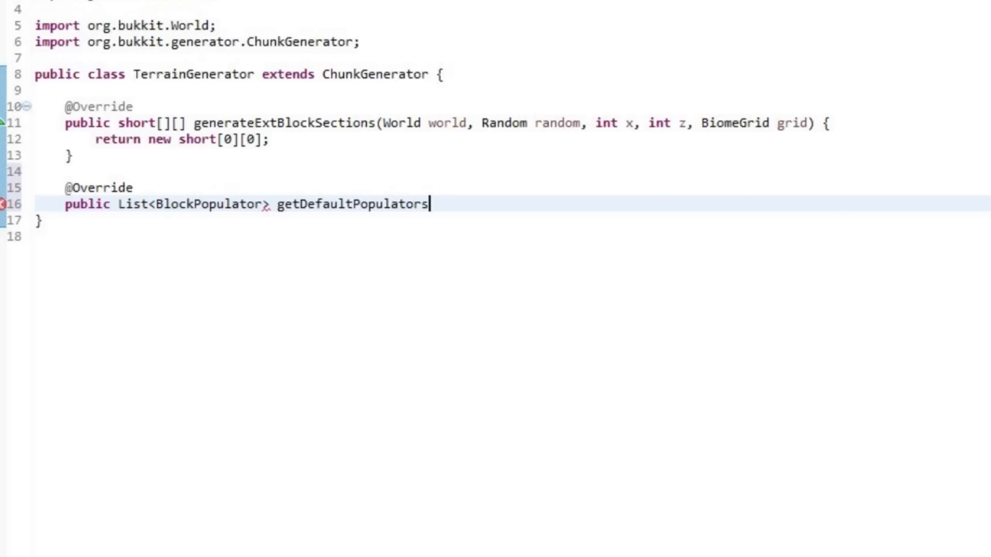
text((World world) {)
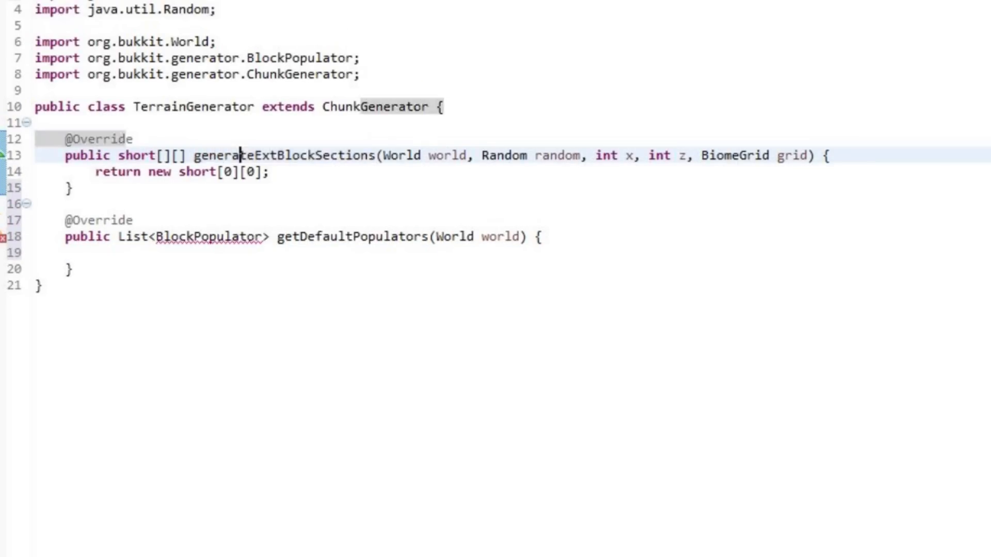
Step: Return new LinkedList<>() from it and add the BlockPopulator import
text(return new)
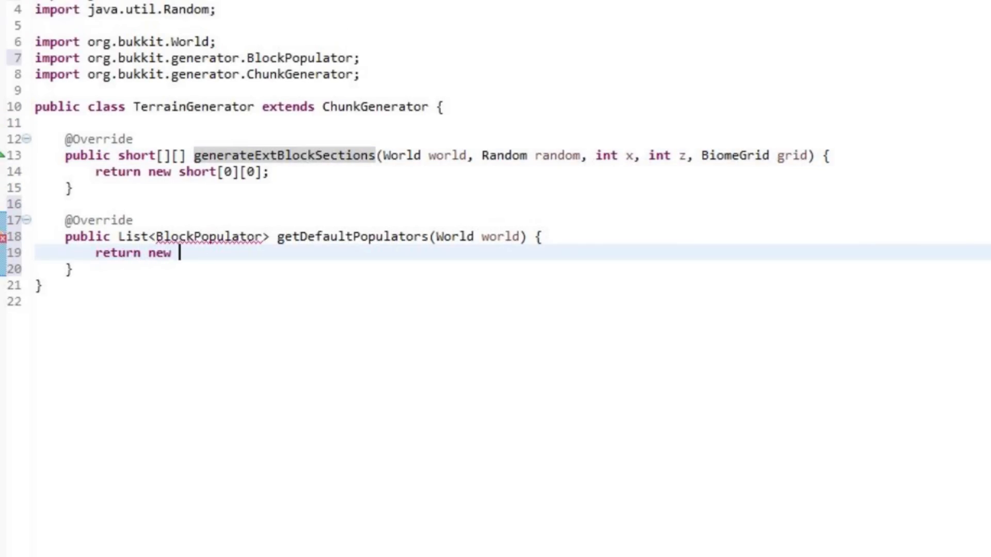
text(LinkedList<>)
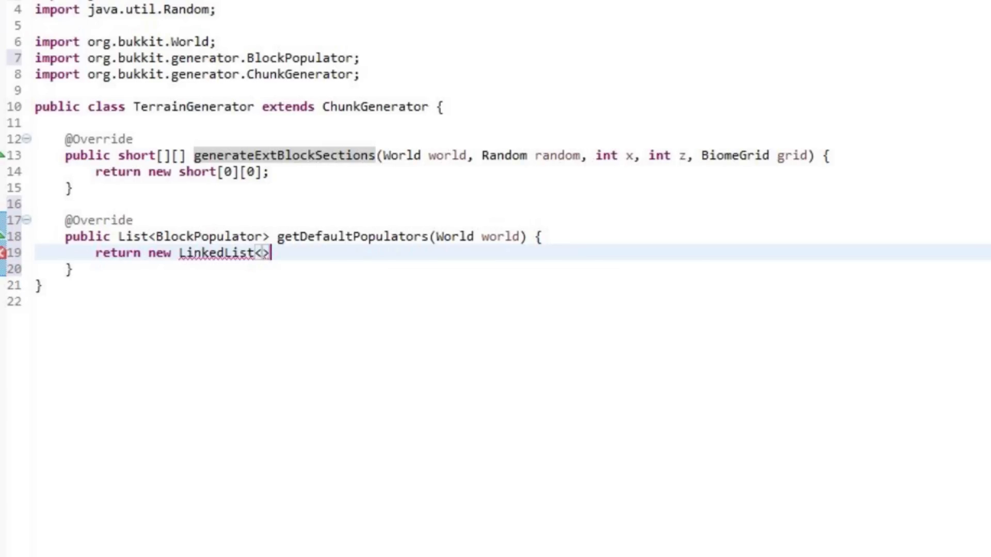
text(();)
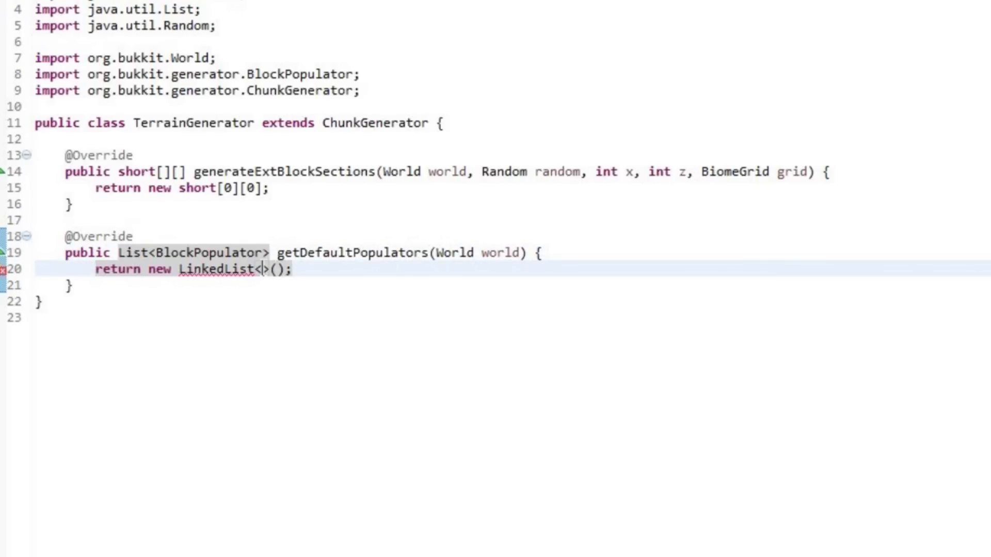
text(BlockPopulator)
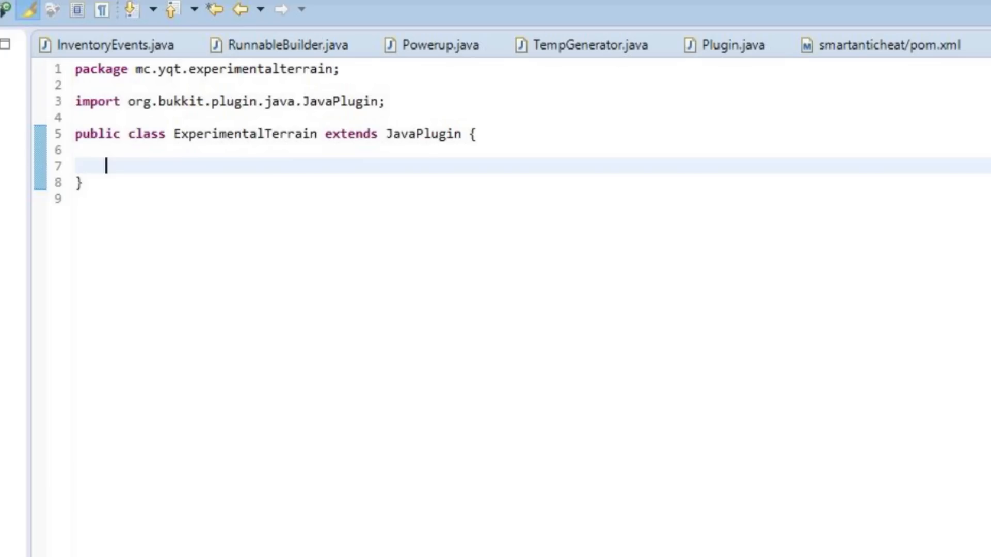
text(@O)
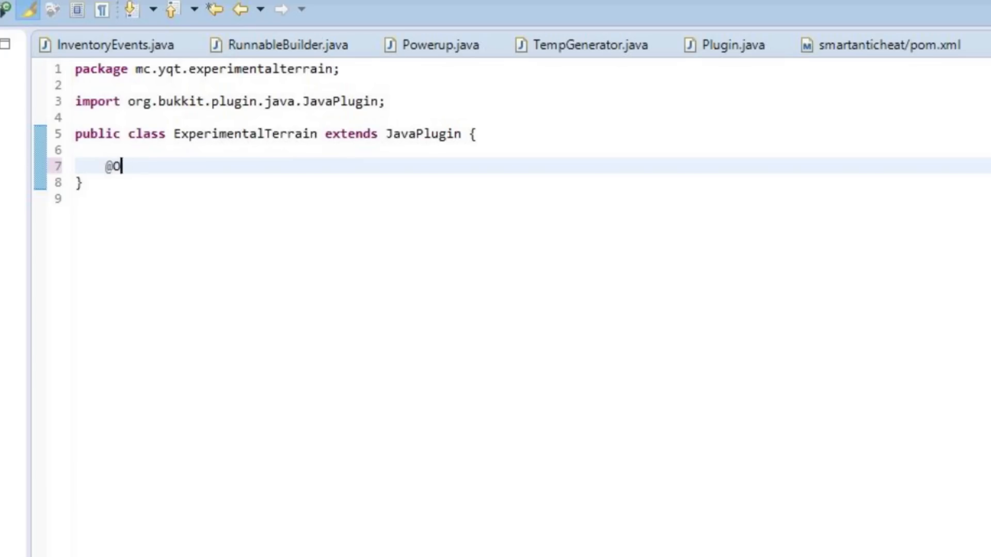
text(verride)
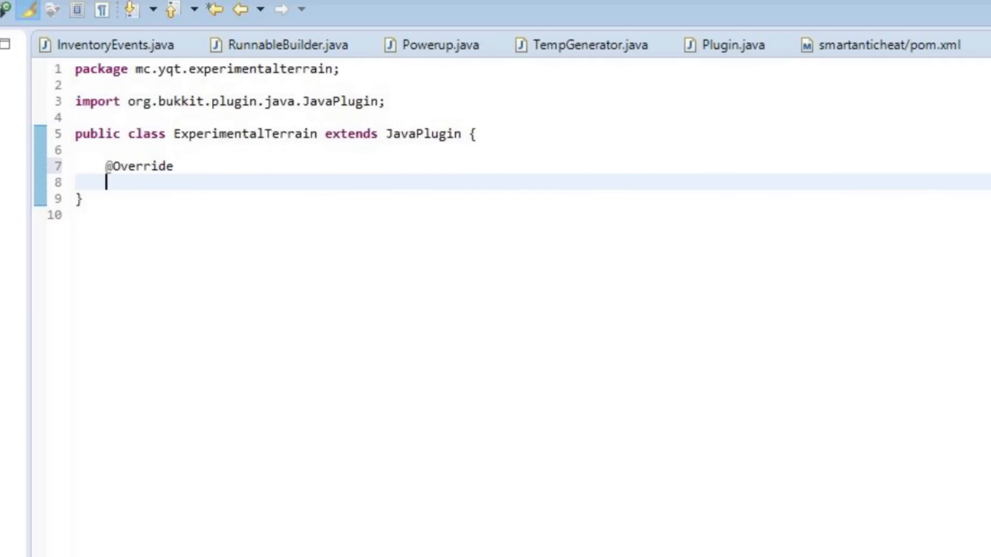
text(public)
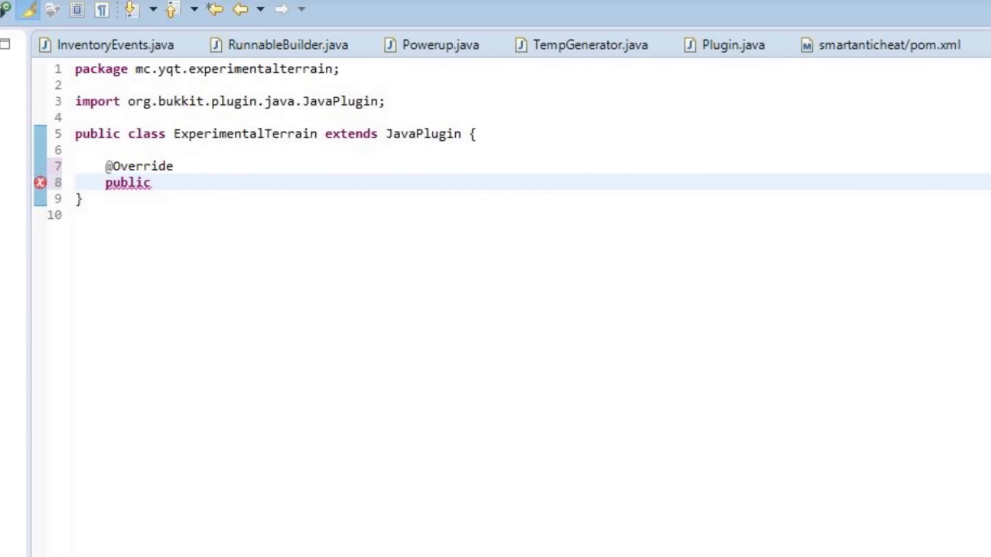
text(Chunk)
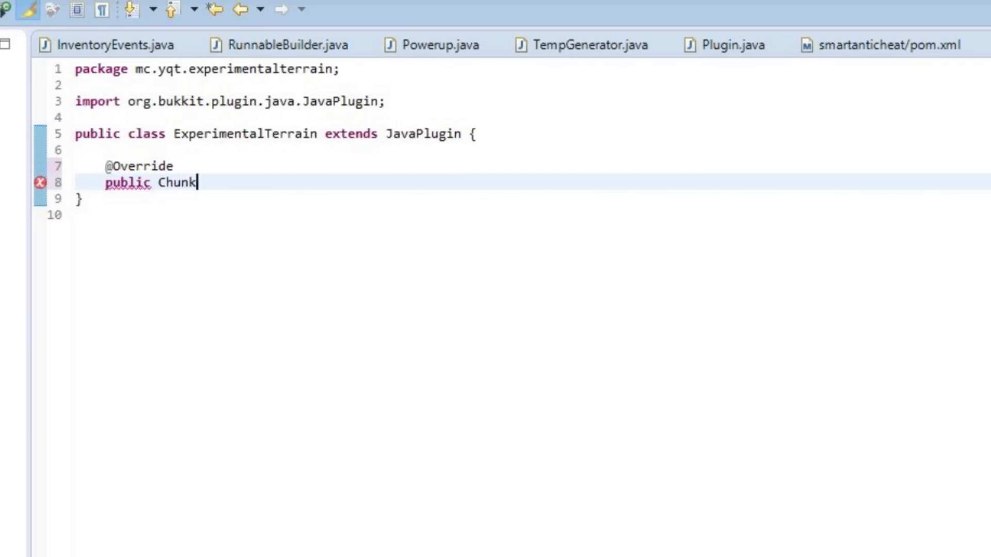
text(g)
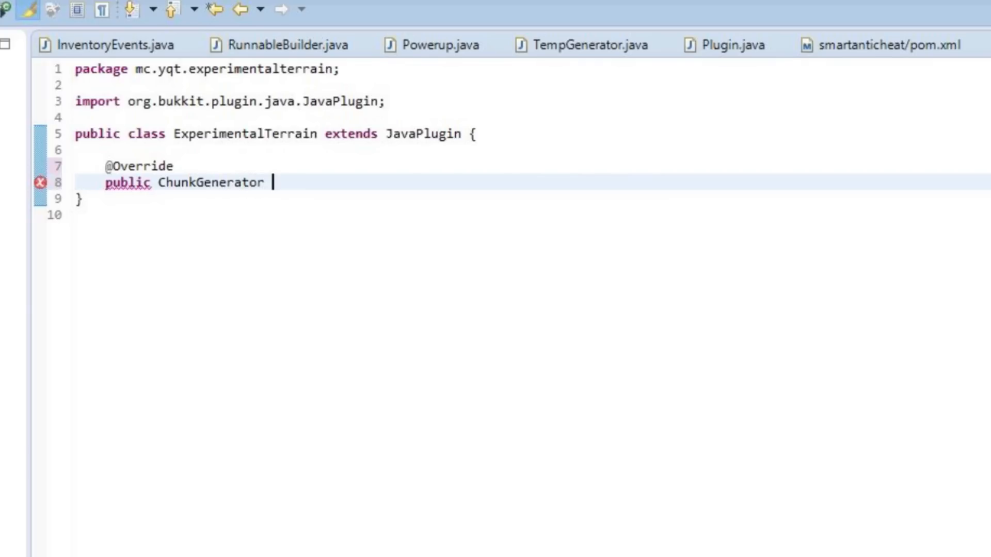
text(getDefaultW)
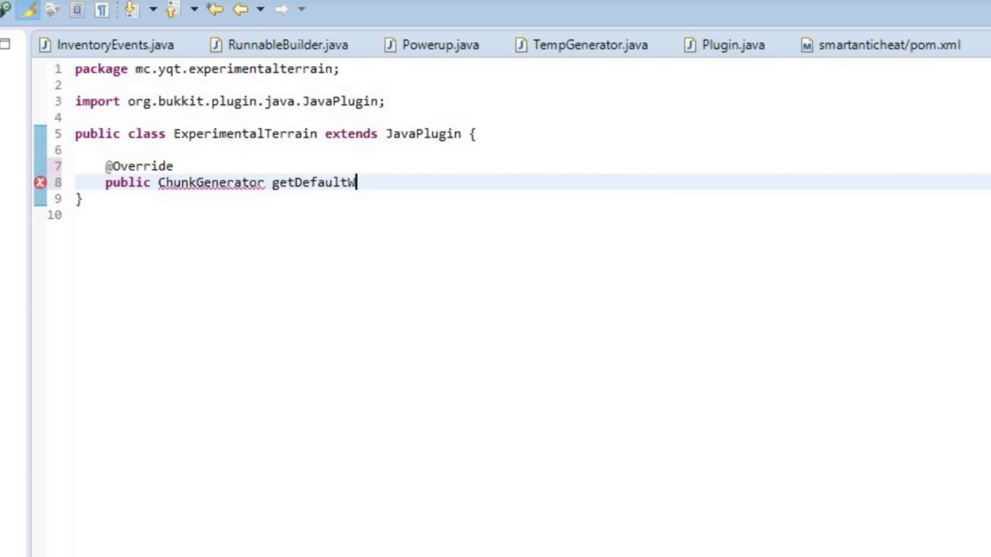
text(orldGenerator())
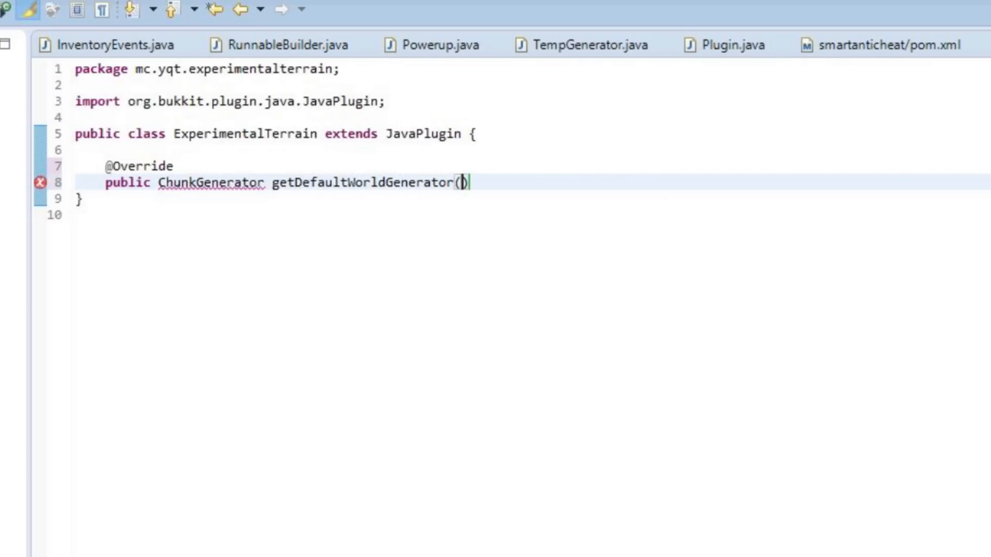
text(String worldName, String id)
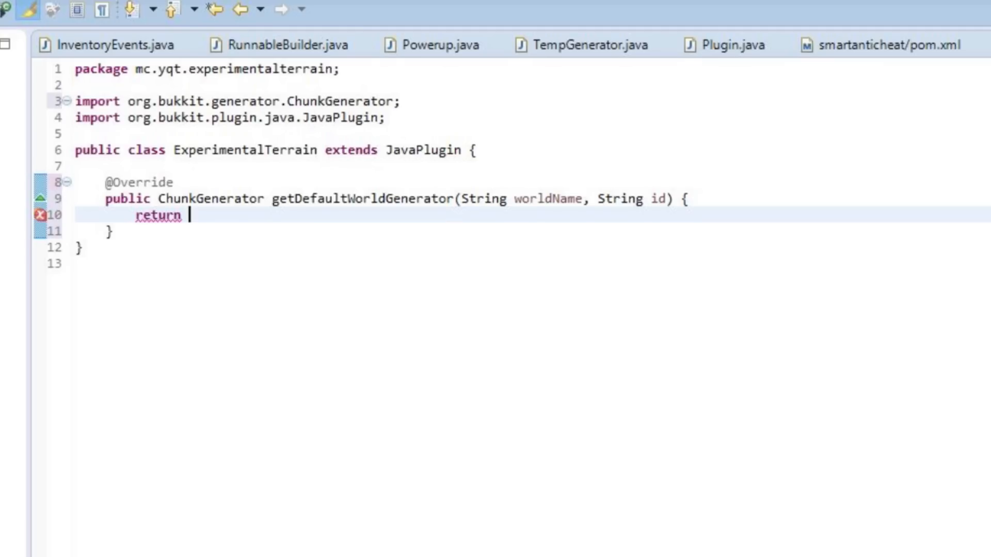
Step: Return new TerrainGenerator() from getDefaultWorldGenerator
text(new TerrainG)
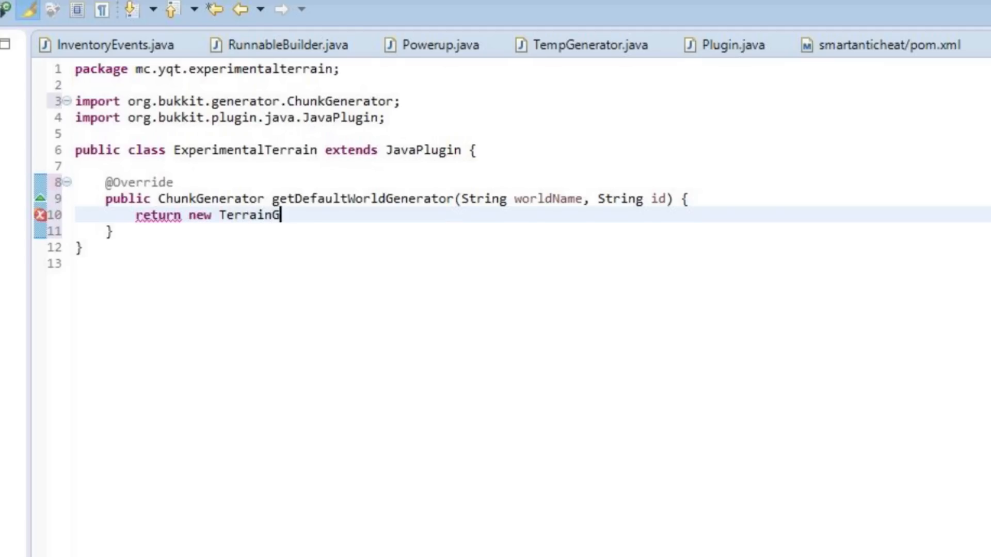
text(enerator();)
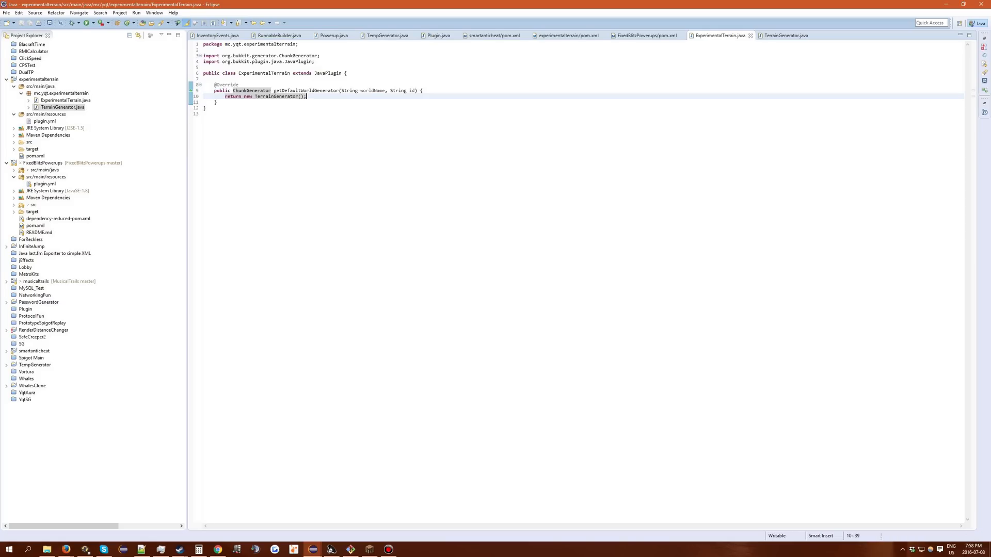
mouse_move(786, 35)
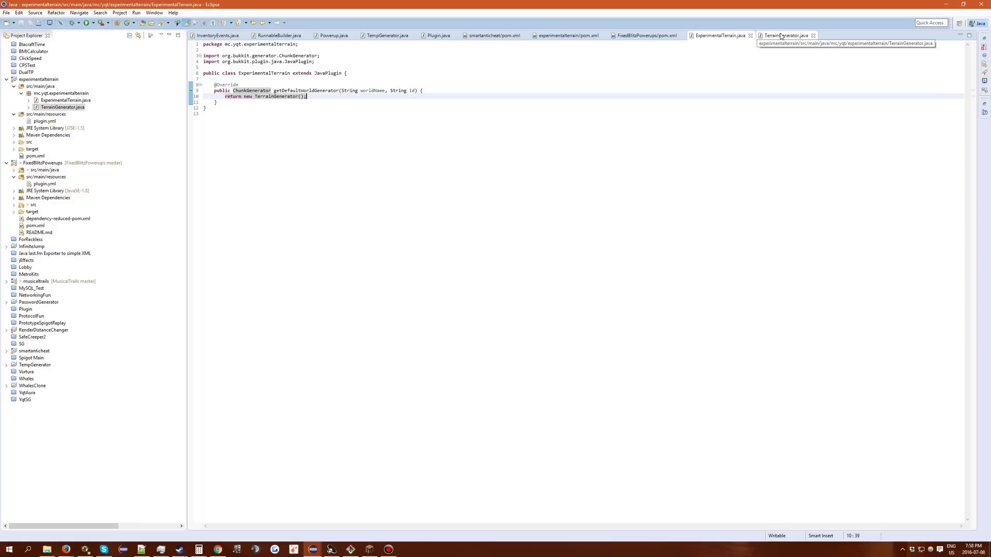
Step: Switch through the editor tabs to experimentalterrain's pom.xml Maven build file
click(719, 36)
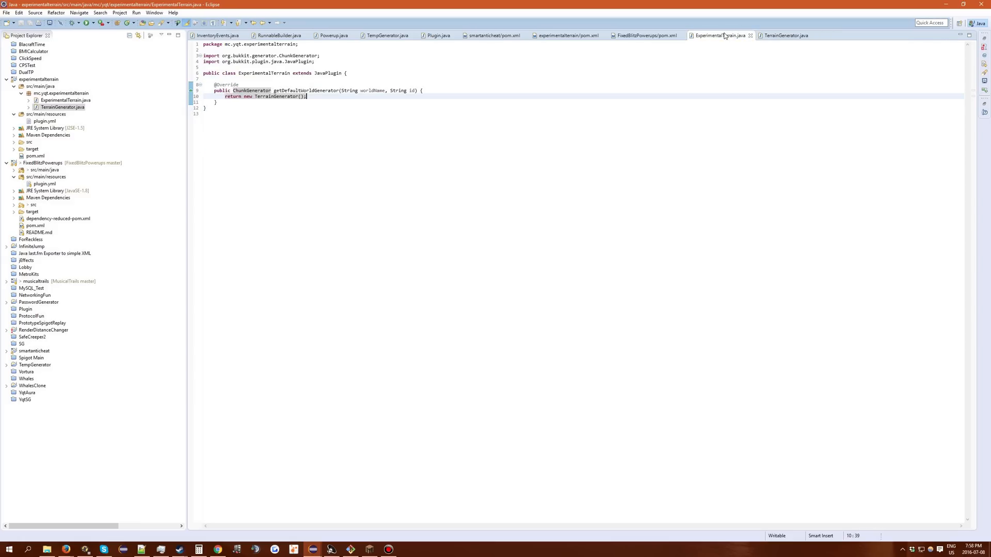
click(644, 35)
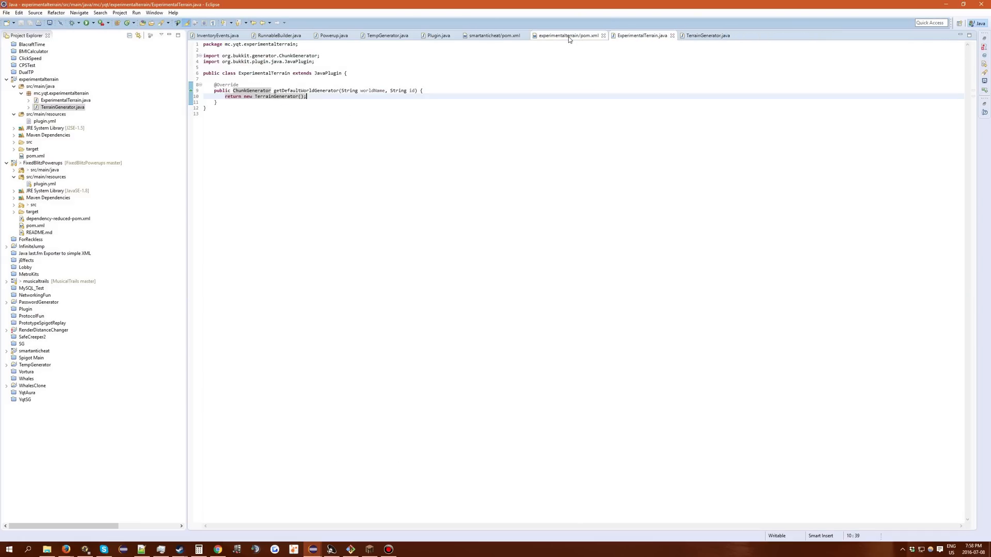
click(567, 35)
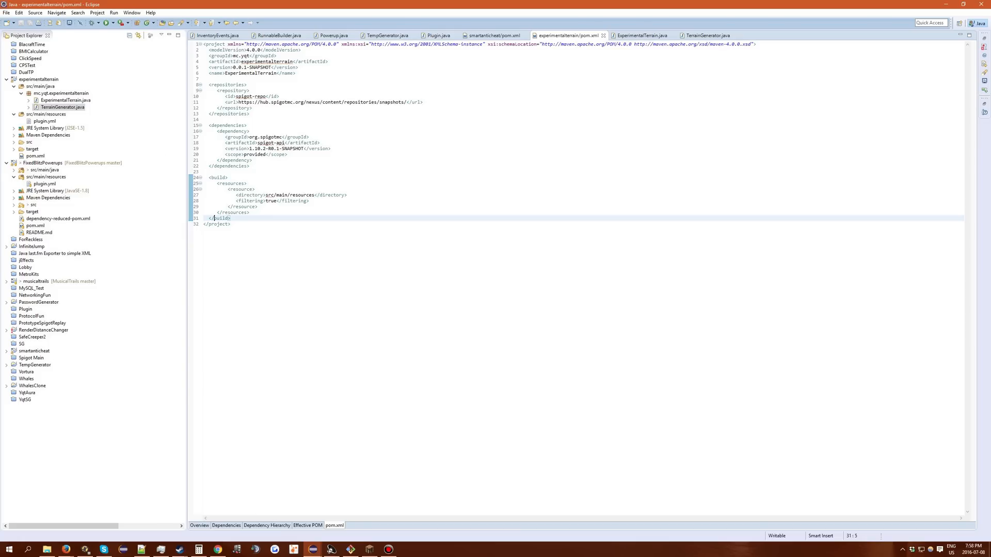
mouse_move(90, 505)
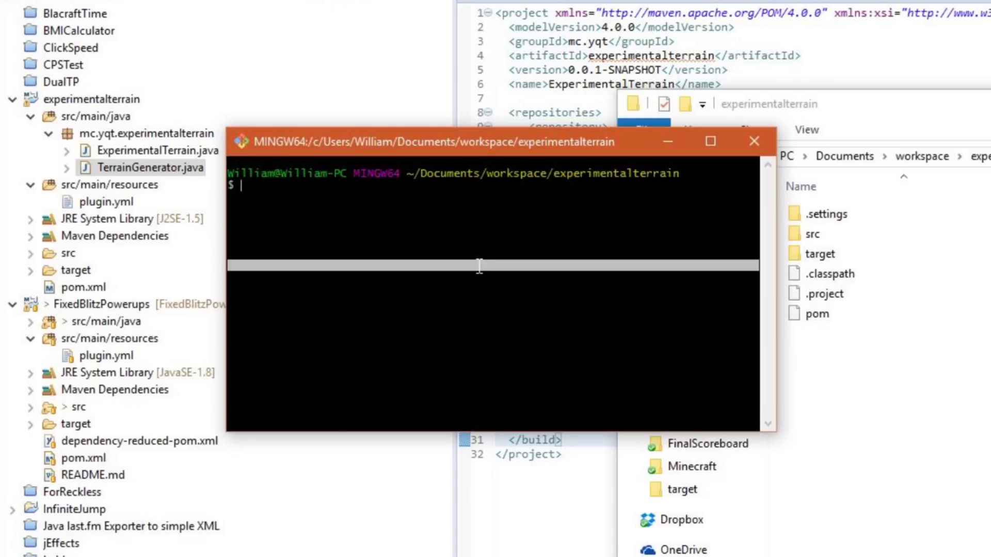
Step: Run 'mvn package' in Git Bash (correcting a mistyped 'mcn') to build the SNAPSHOT jar
text(mcn package)
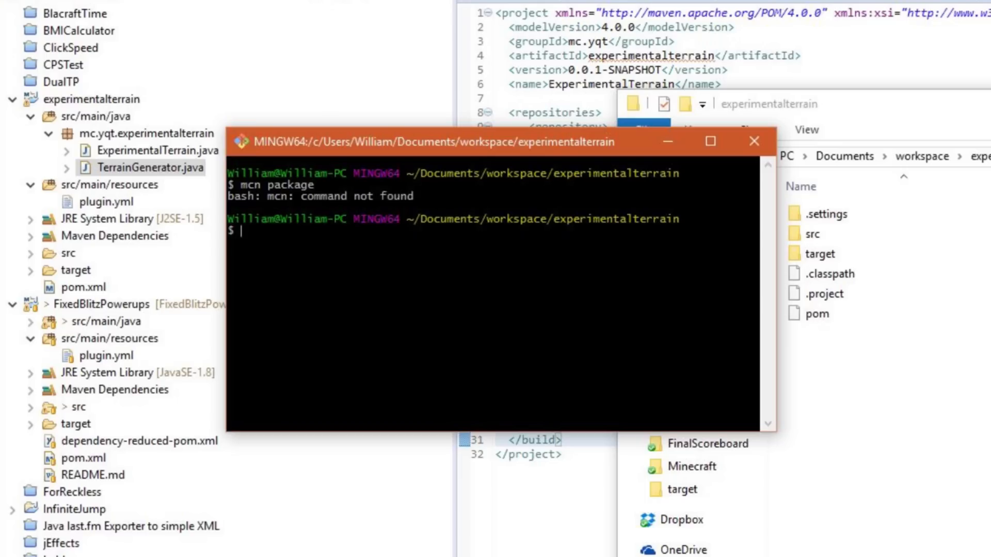
text(mvn package)
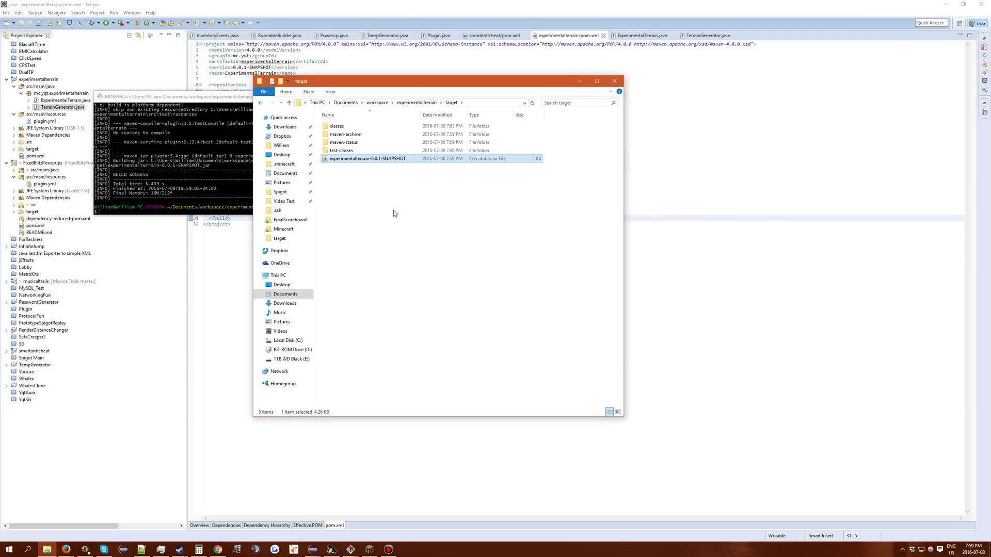
mouse_move(353, 161)
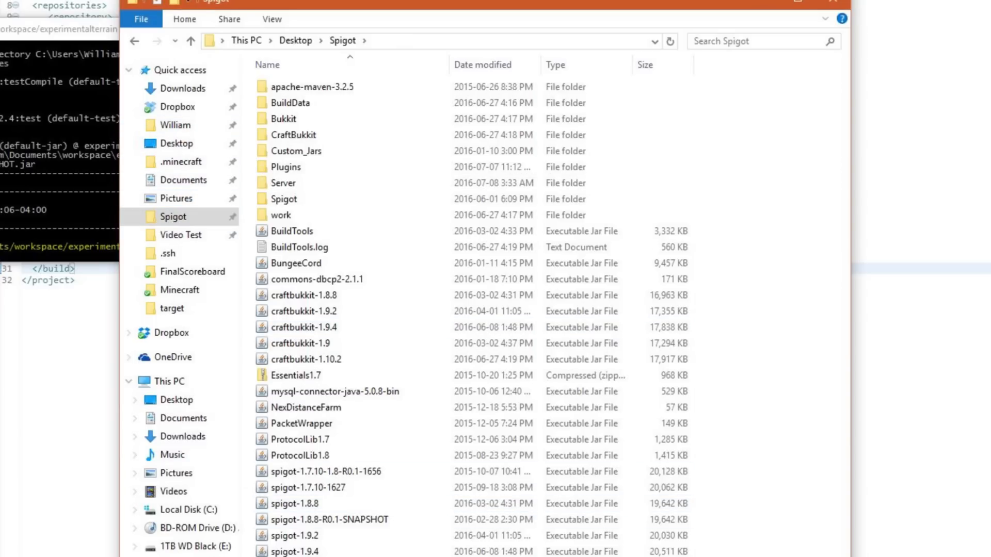
Step: Go into Spigot's Server folder and edit start.bat with Notepad++
click(299, 455)
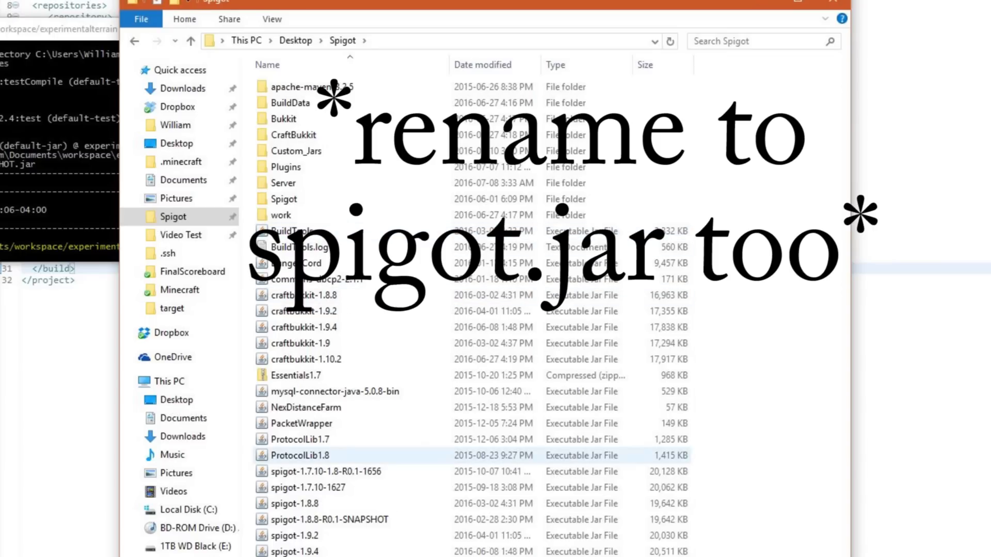
double_click(283, 182)
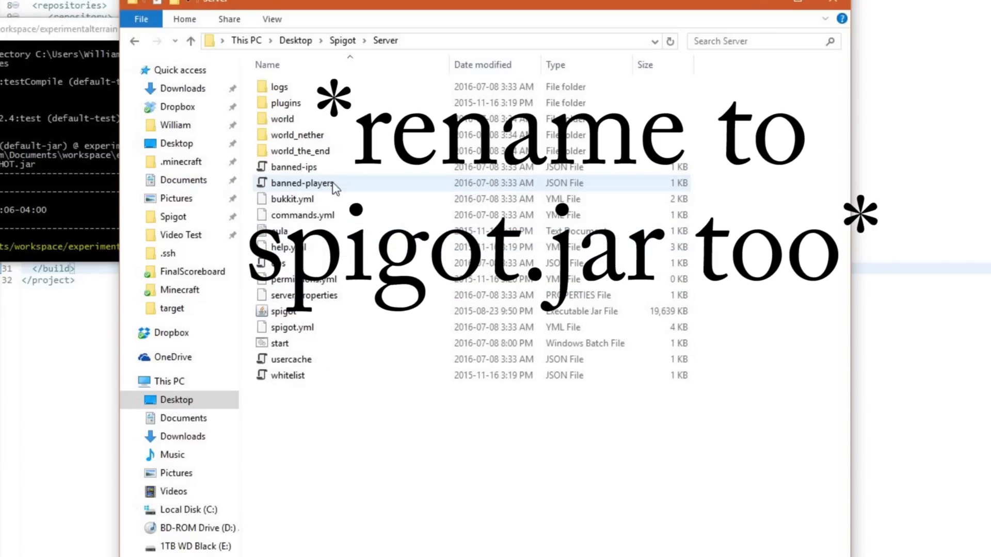
right_click(279, 342)
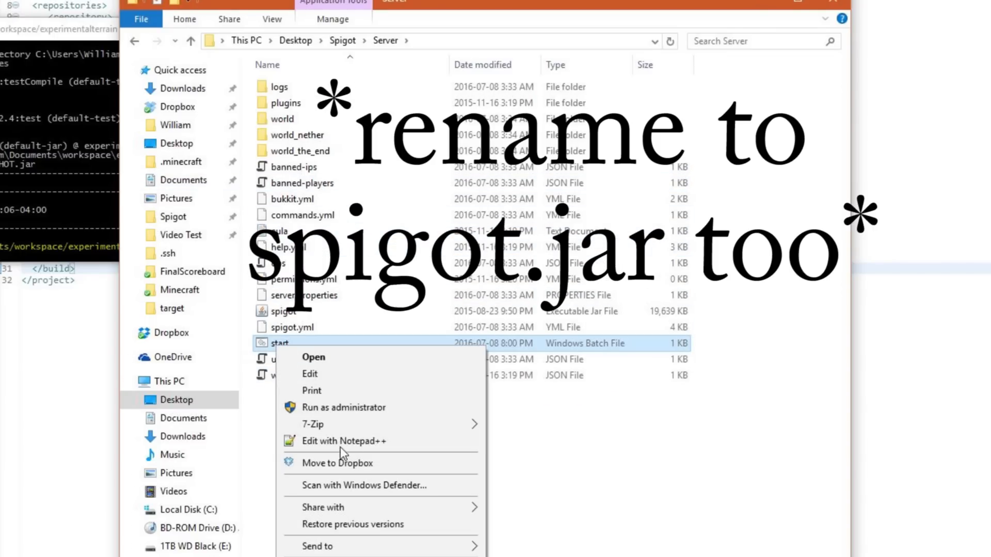
click(344, 440)
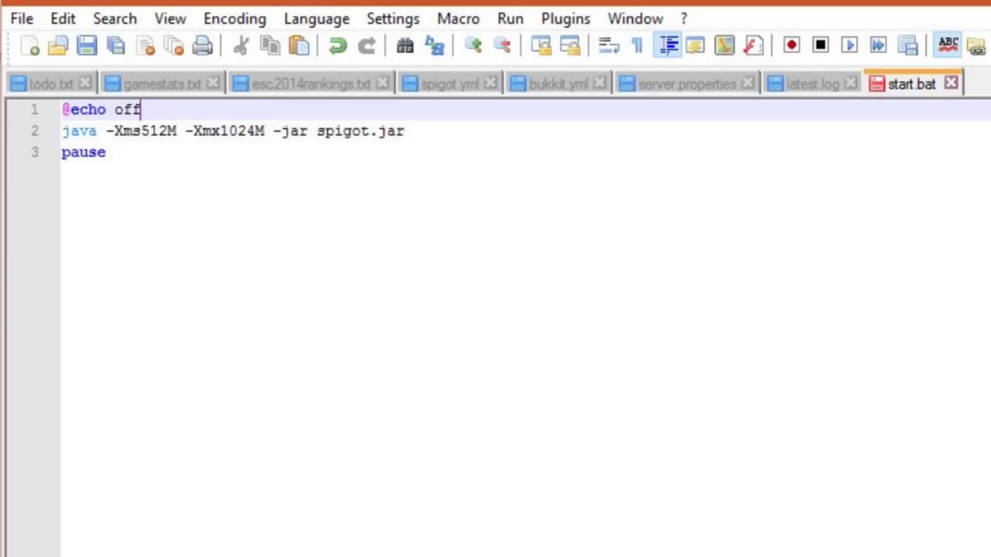
key(Enter)
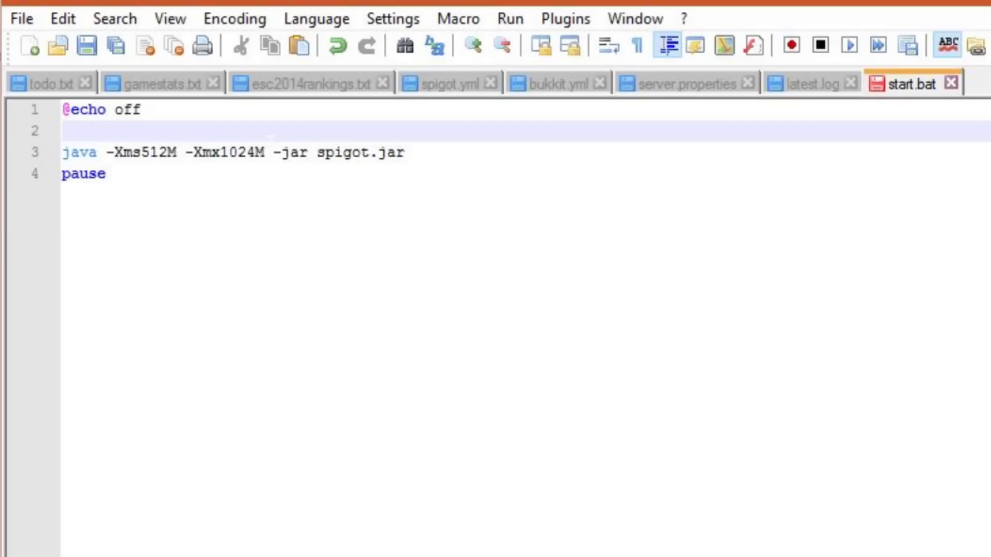
text(rmdir /s /q "C:\Users\William\Desktop\Spigot\Server\world\")
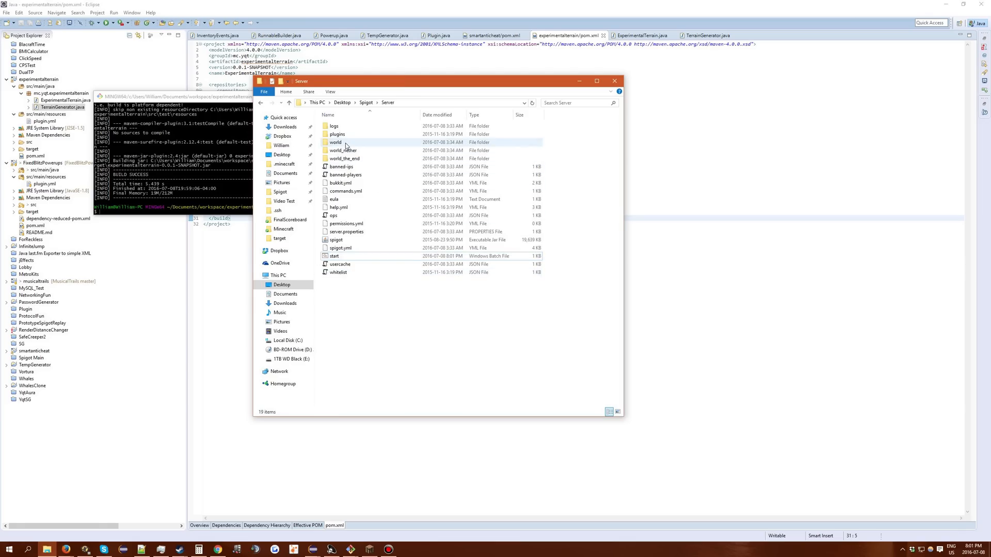
Step: Launch the Spigot server by running start.bat from the Server folder
click(334, 256)
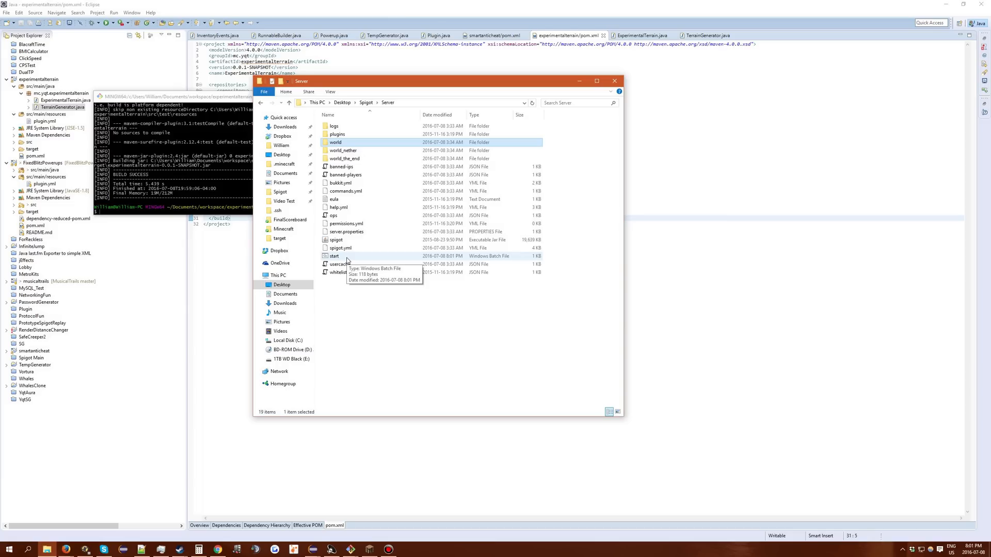
double_click(334, 256)
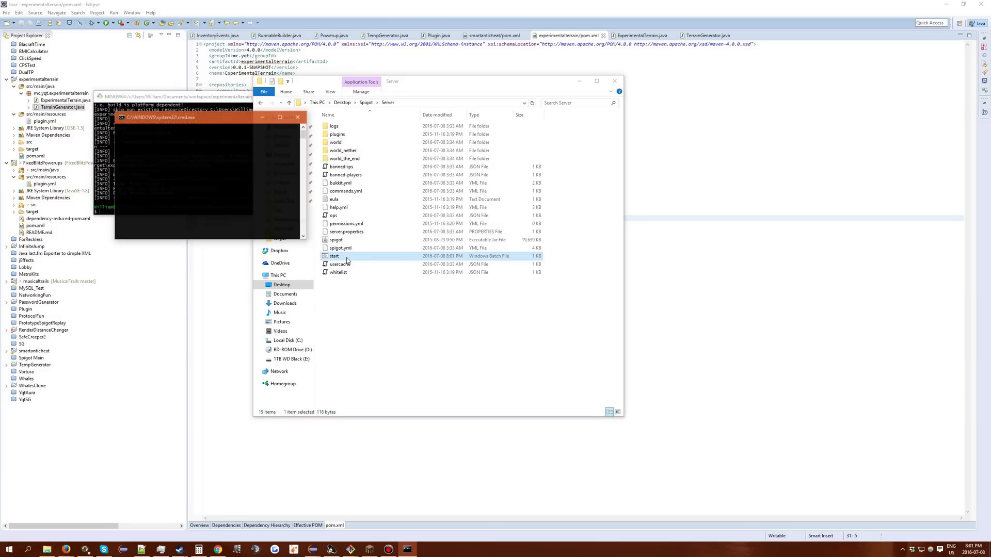
double_click(335, 247)
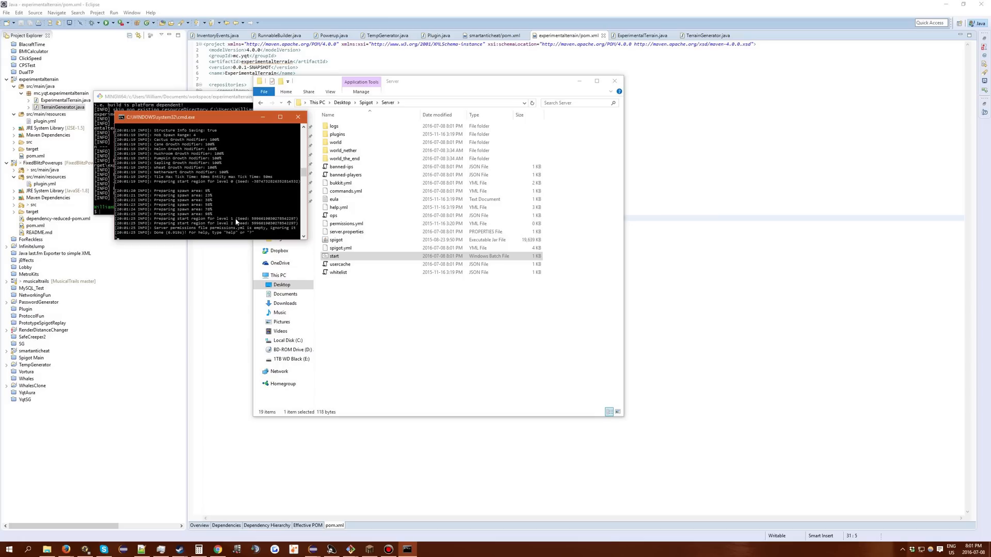
Step: Return to the Server folder listing and bring up bukkit.yml's context actions for editing
click(340, 182)
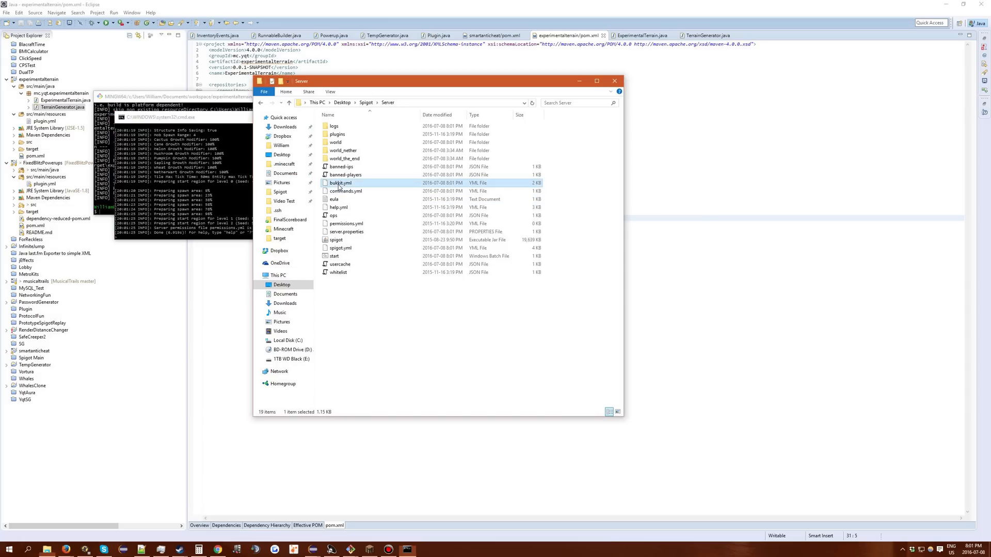
click(183, 118)
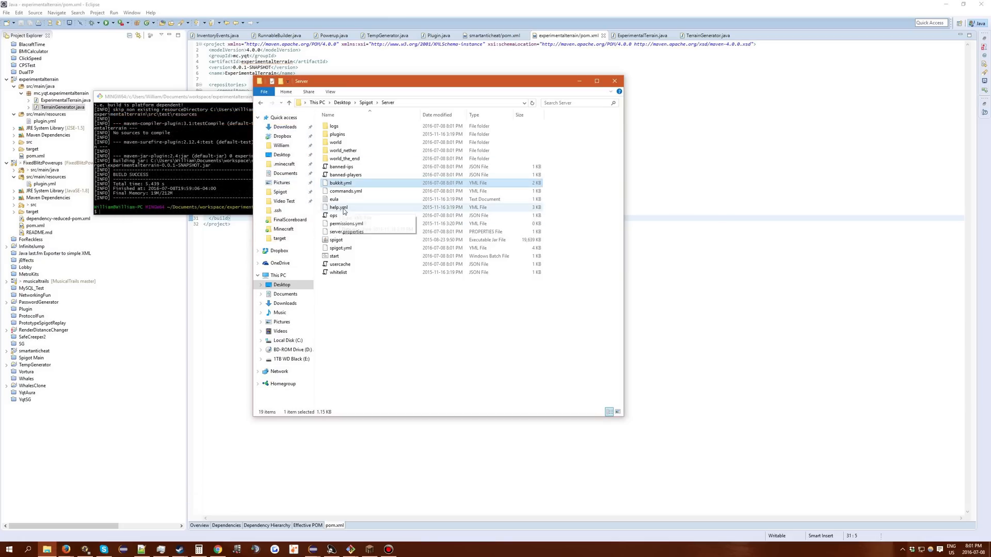
right_click(339, 183)
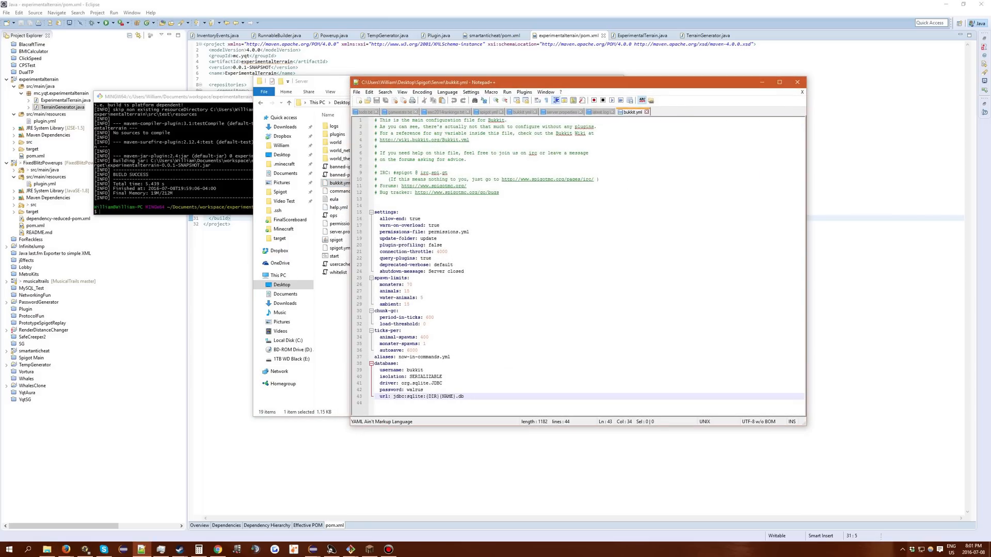
Step: Append a worlds: / world: / generator: TerrainGenerator section to bukkit.yml
text(wor)
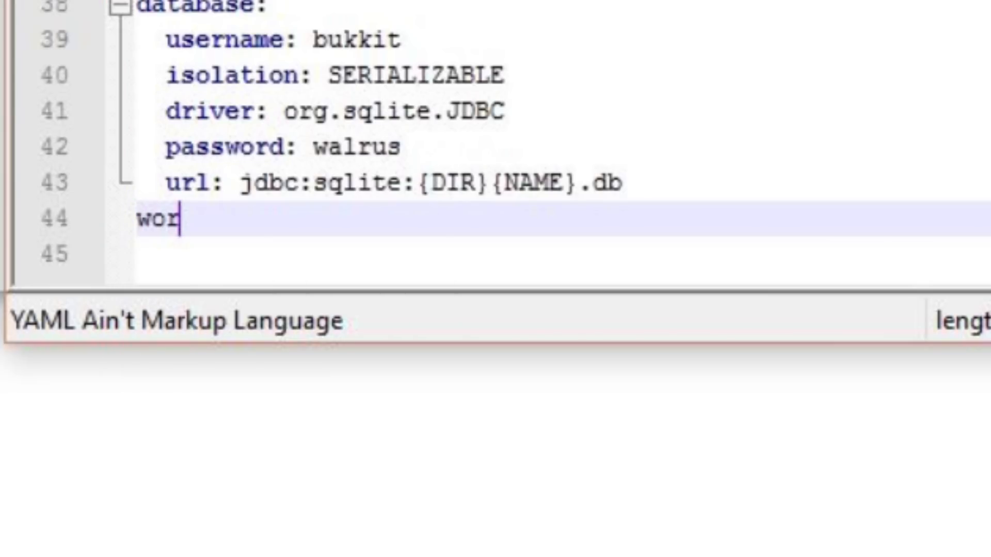
text(lds:)
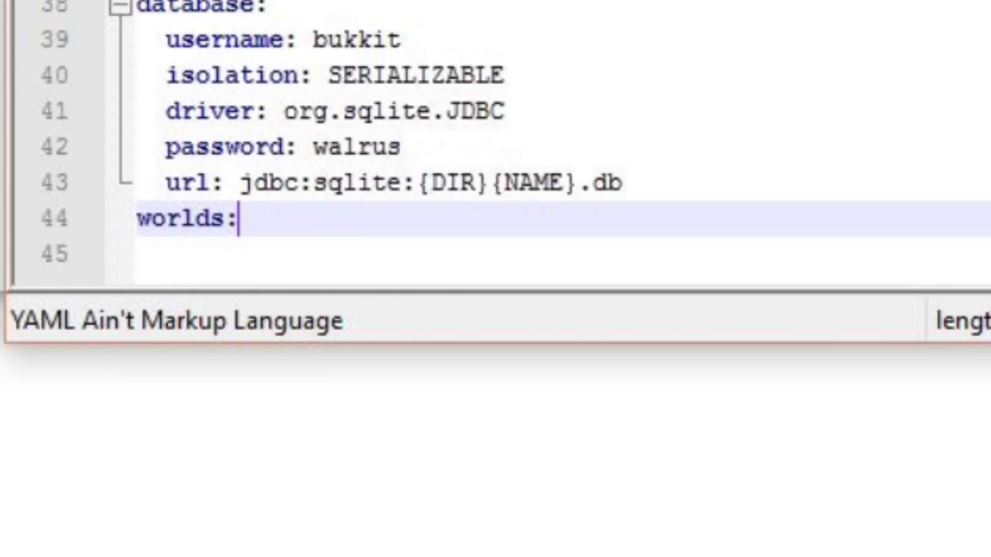
key(enter)
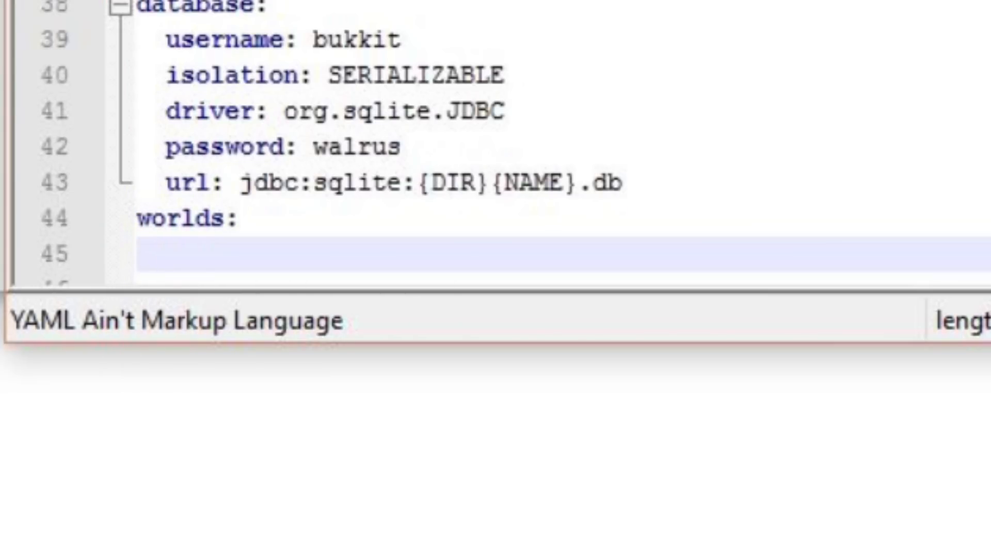
text(world:)
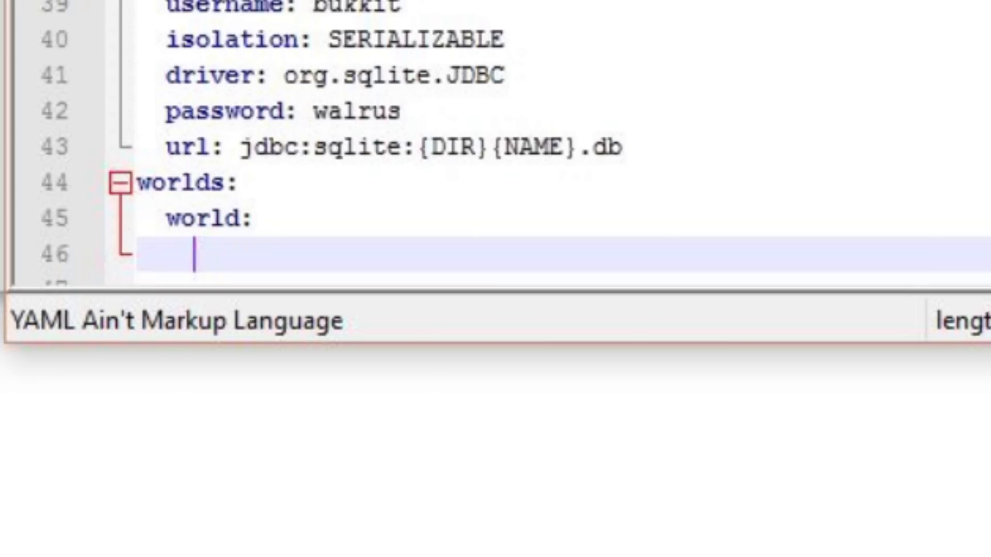
text(generator:)
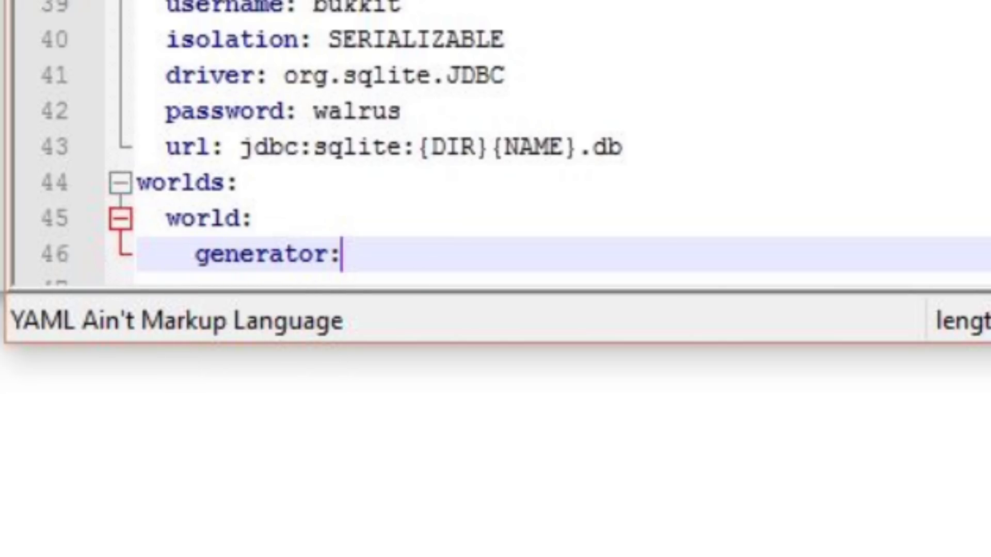
text(TerrainG)
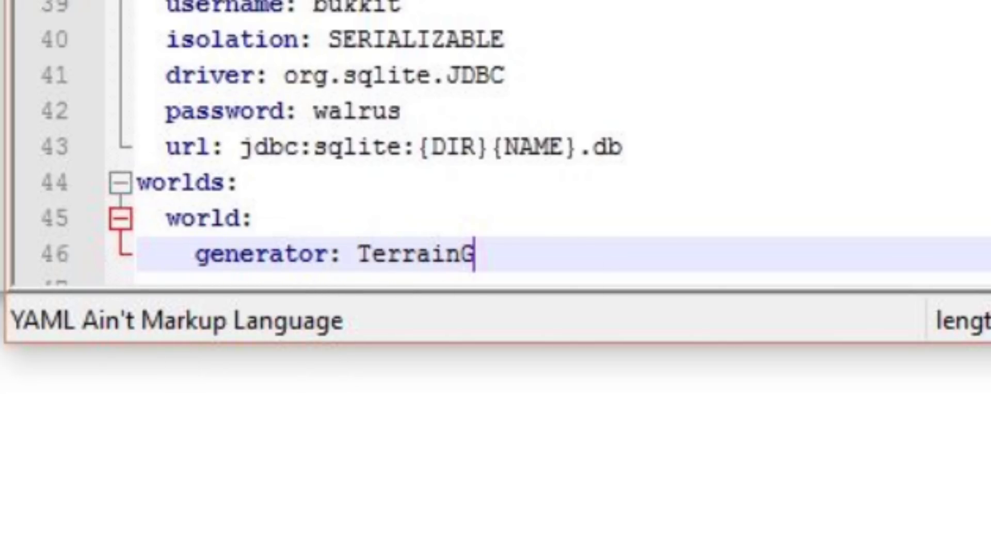
text(enerator)
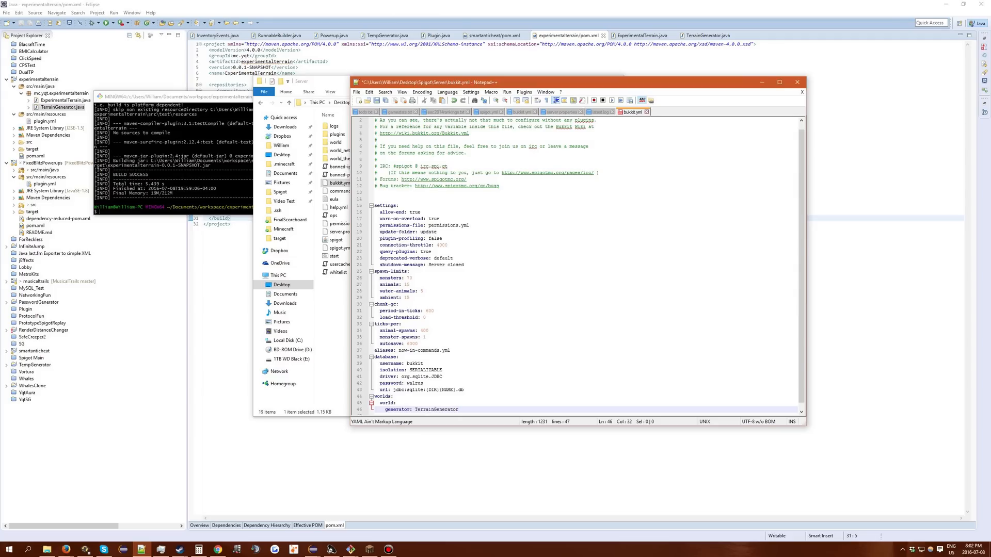
Step: Replace the generator value with the plugin name ExperimentalTerrain
double_click(435, 409)
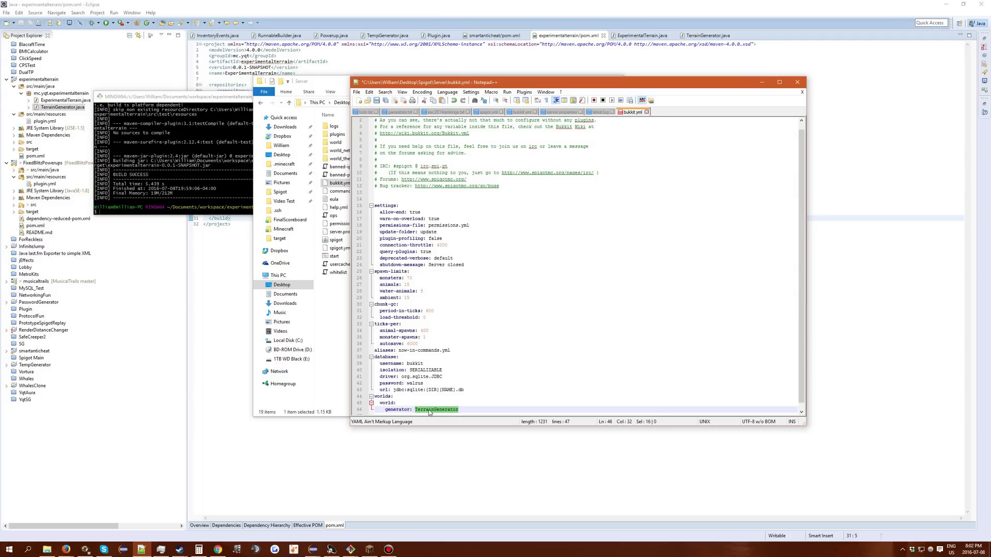
text(ExperimentalTerrain)
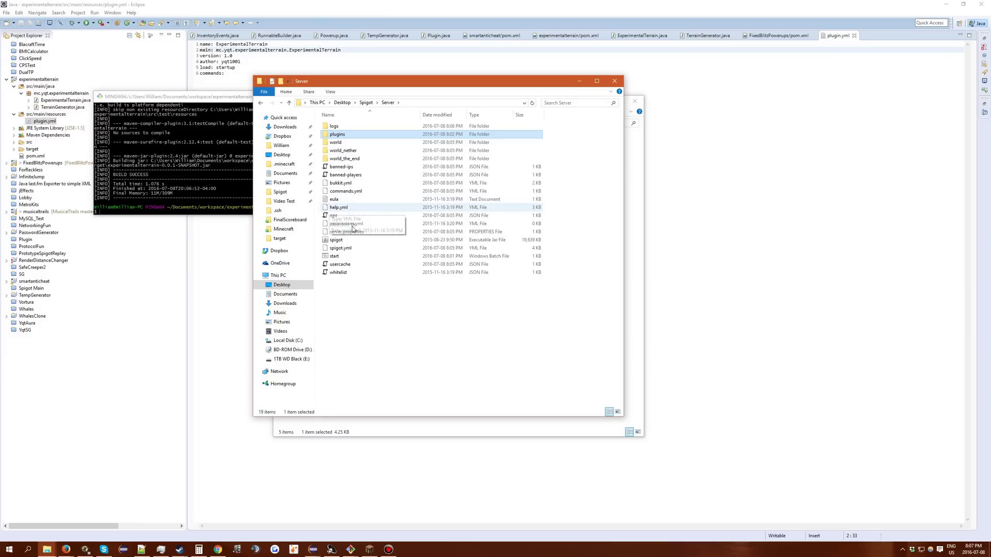
Step: Run start.bat again to relaunch the server with the rebuilt plugin
double_click(334, 256)
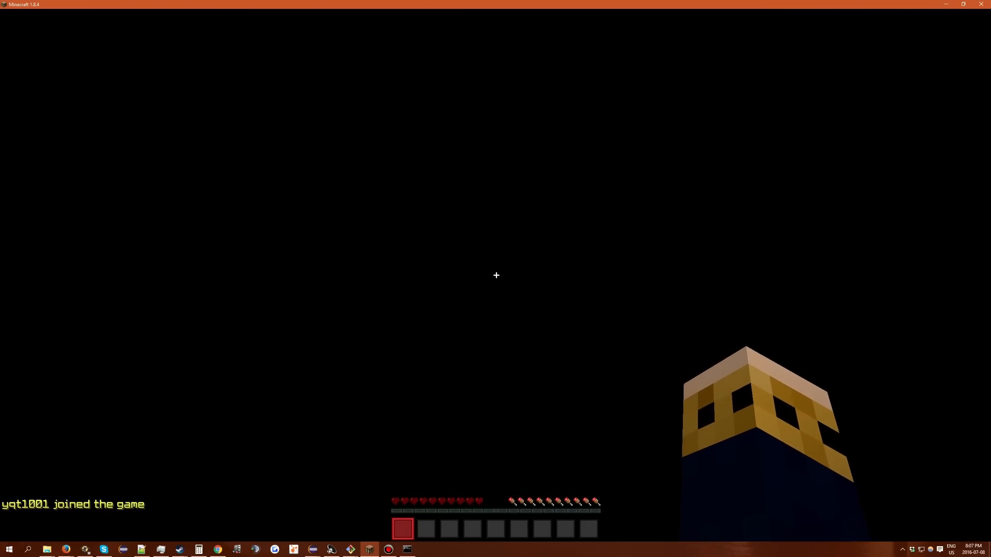
Step: Show the F3 debug overlay, respawn after falling into the void, then hide the overlay
key(F3)
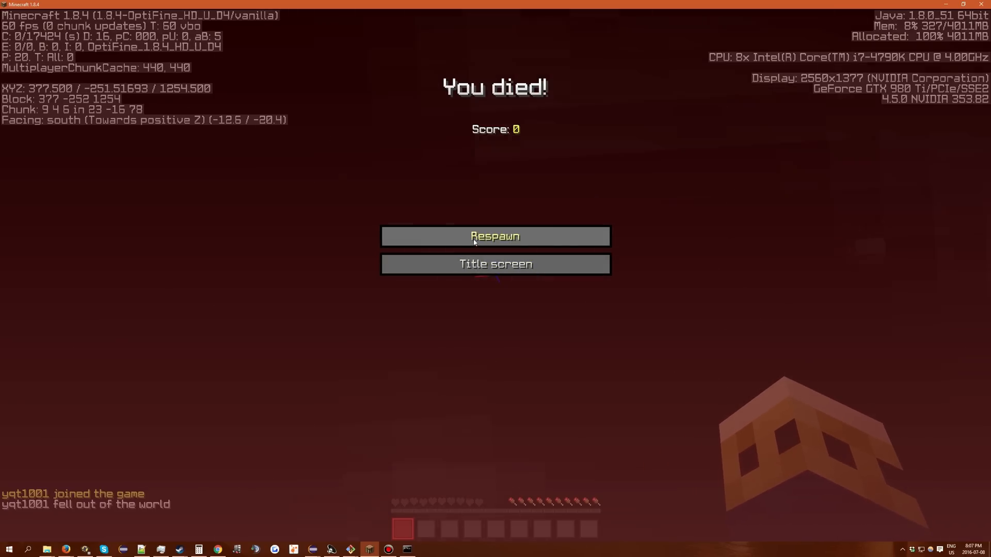
click(494, 235)
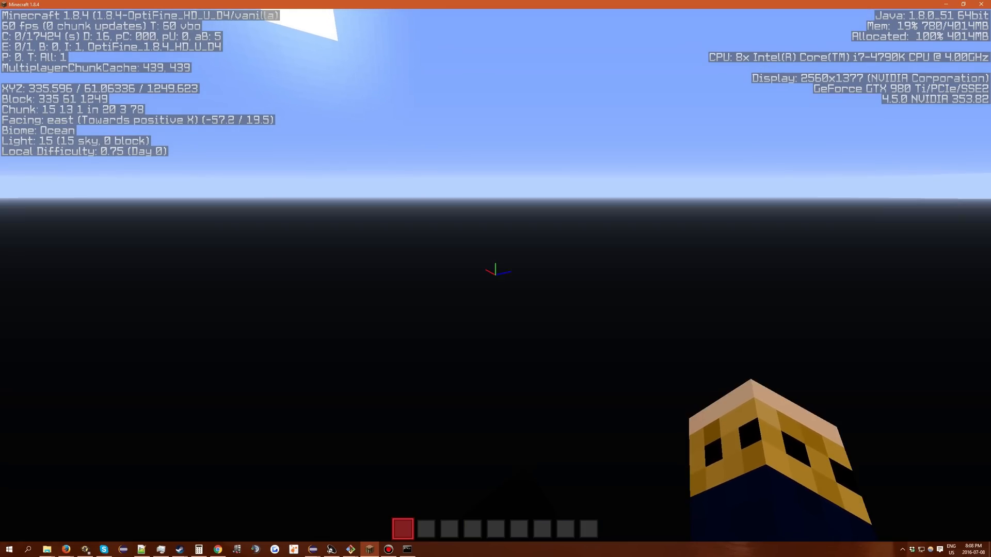
key(F3)
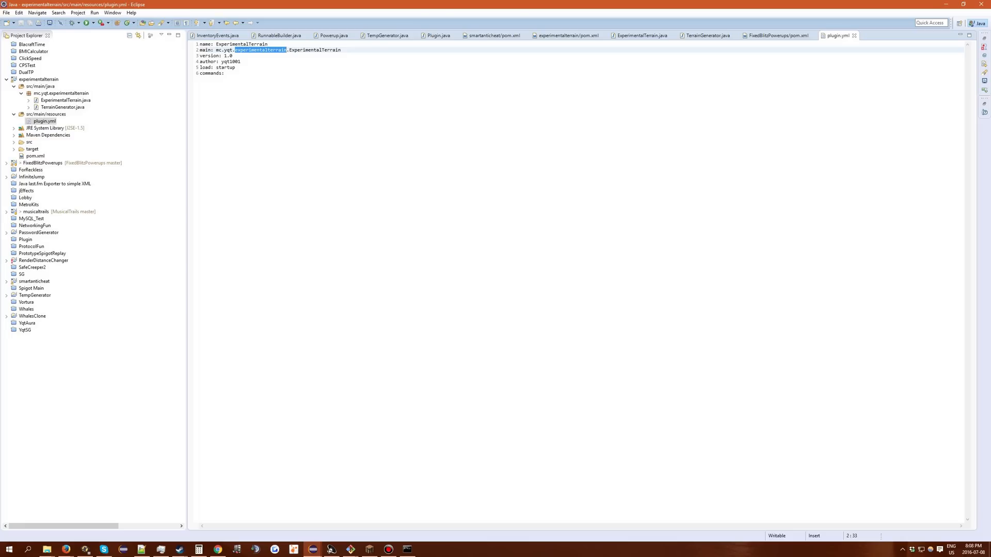
Step: Review pom.xml and ExperimentalTerrain, settle on TerrainGenerator's empty generateExtBlockSections, then switch back to Minecraft
click(566, 35)
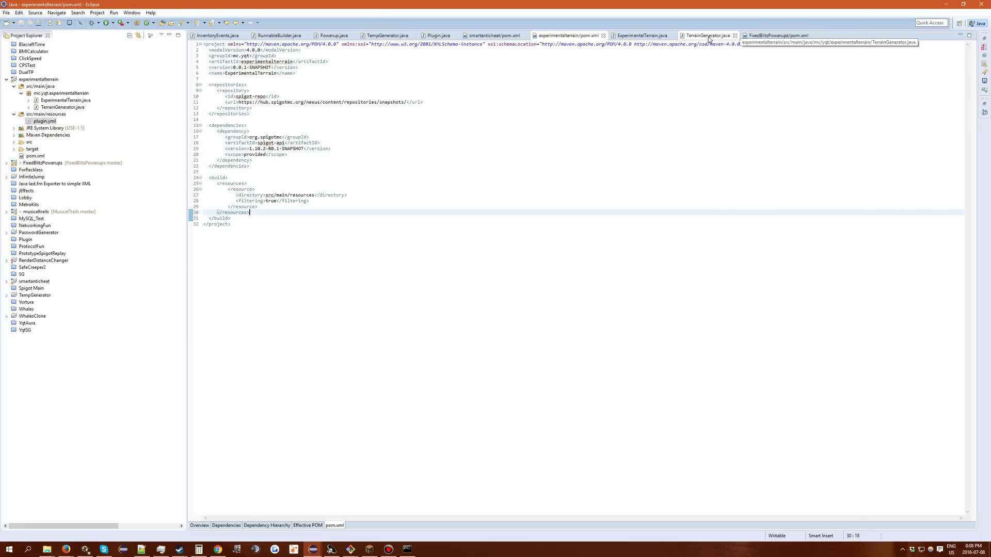
click(706, 35)
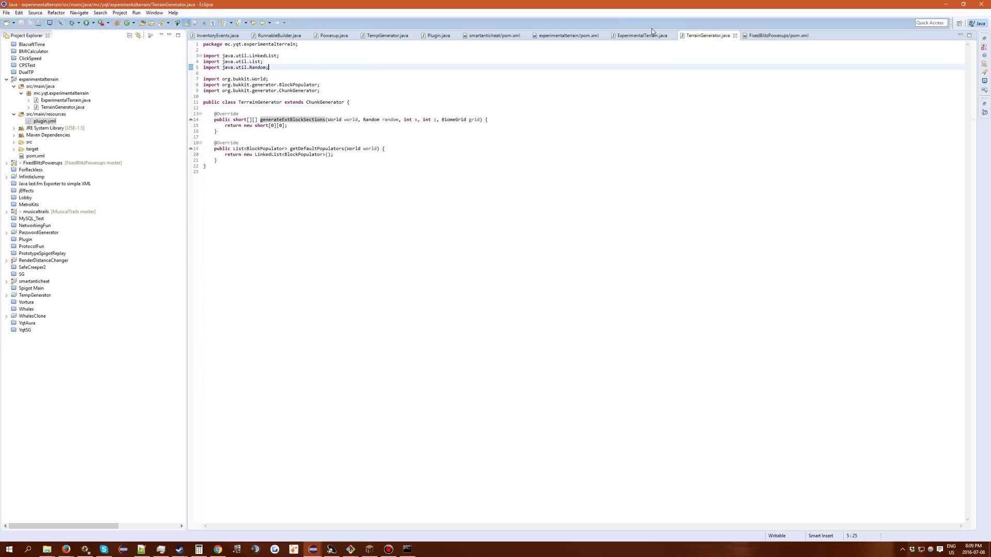
click(640, 35)
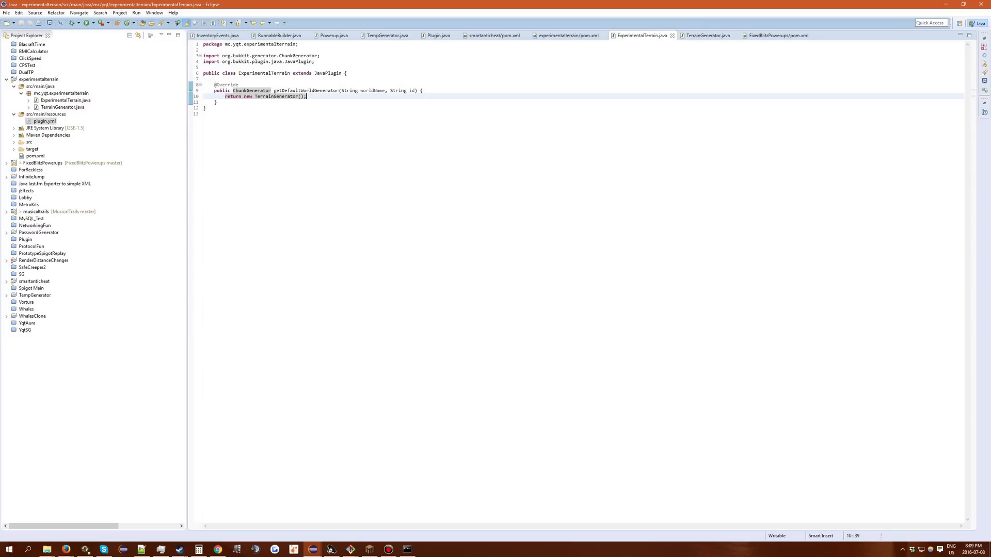
click(706, 35)
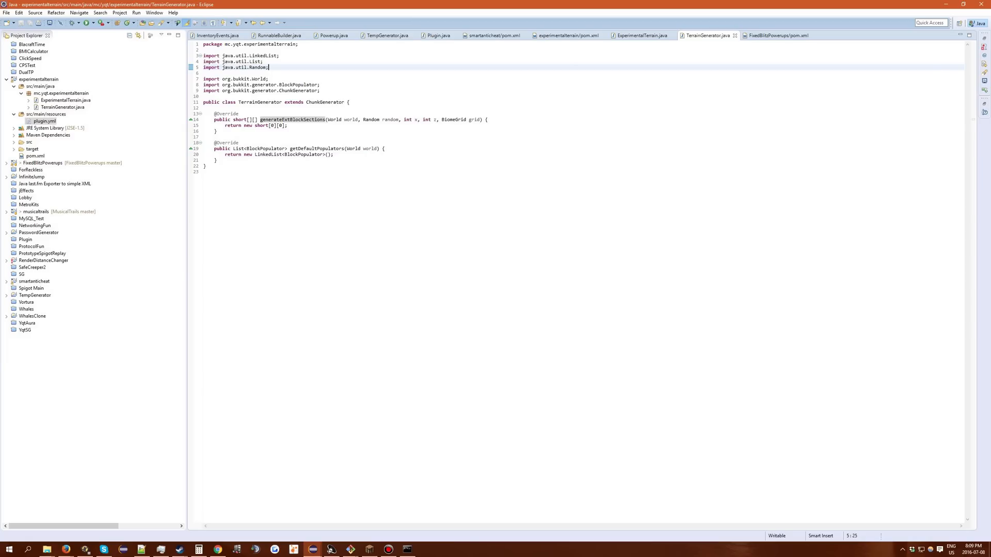
mouse_move(162, 178)
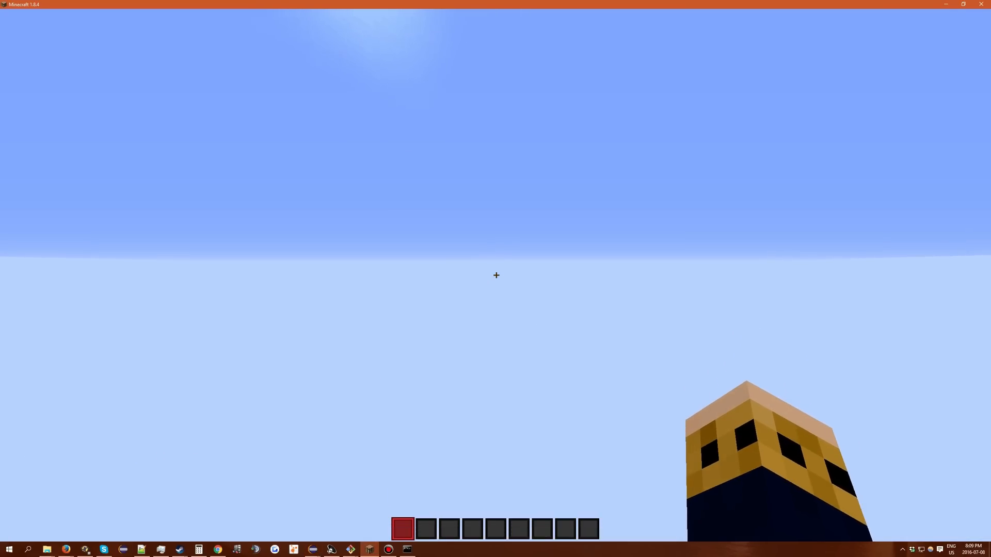
key(alt+tab)
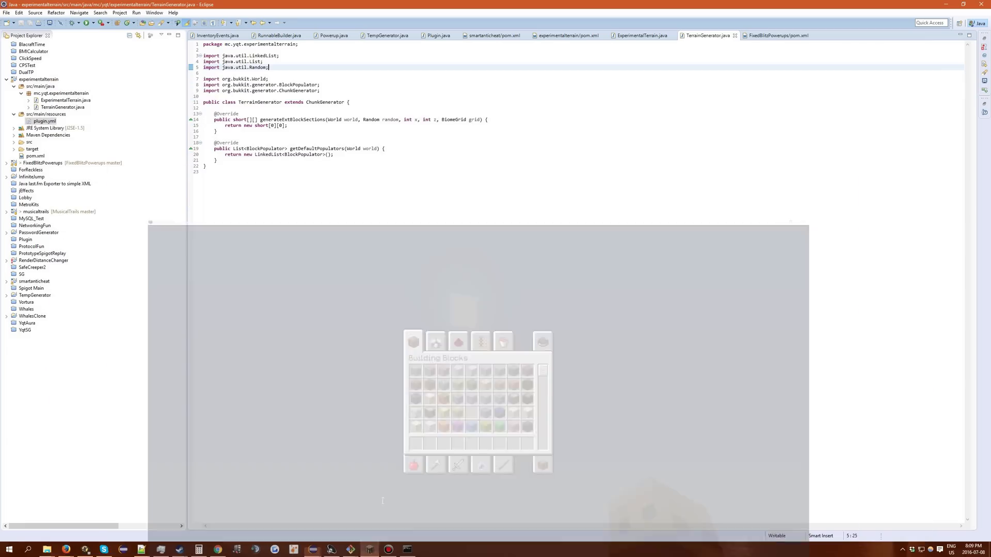